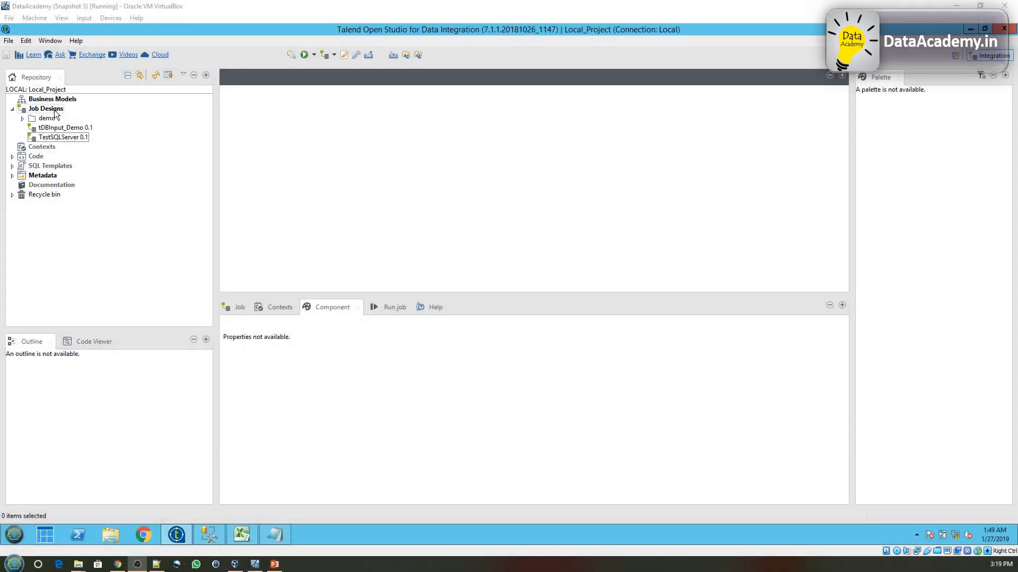
# Step: Try creating a job named tDBOutput, then abandon it because the name already exists
pyautogui.rightClick(46, 108)
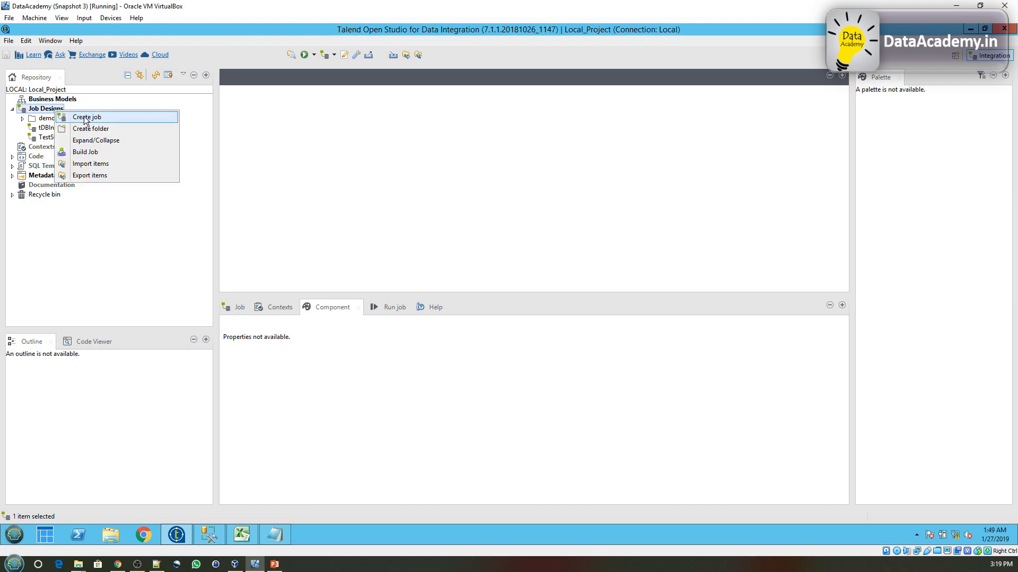
pyautogui.click(87, 118)
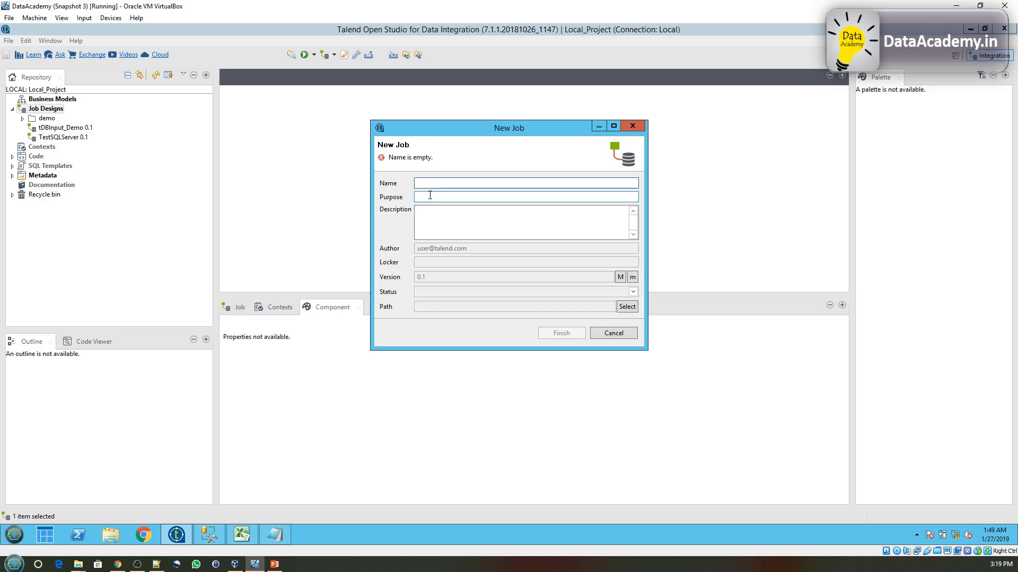
pyautogui.write('tDB')
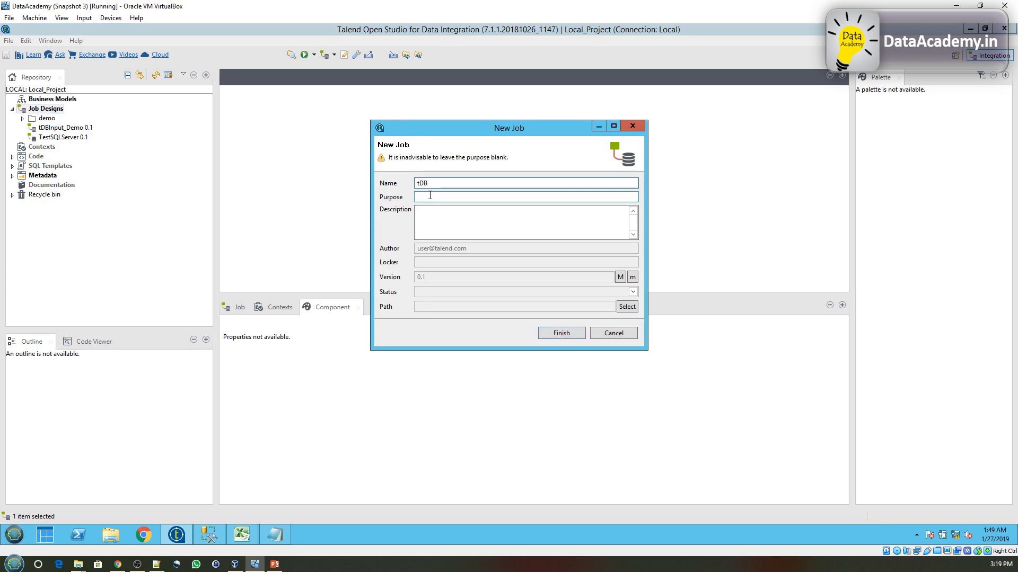
pyautogui.write('Output_Demo')
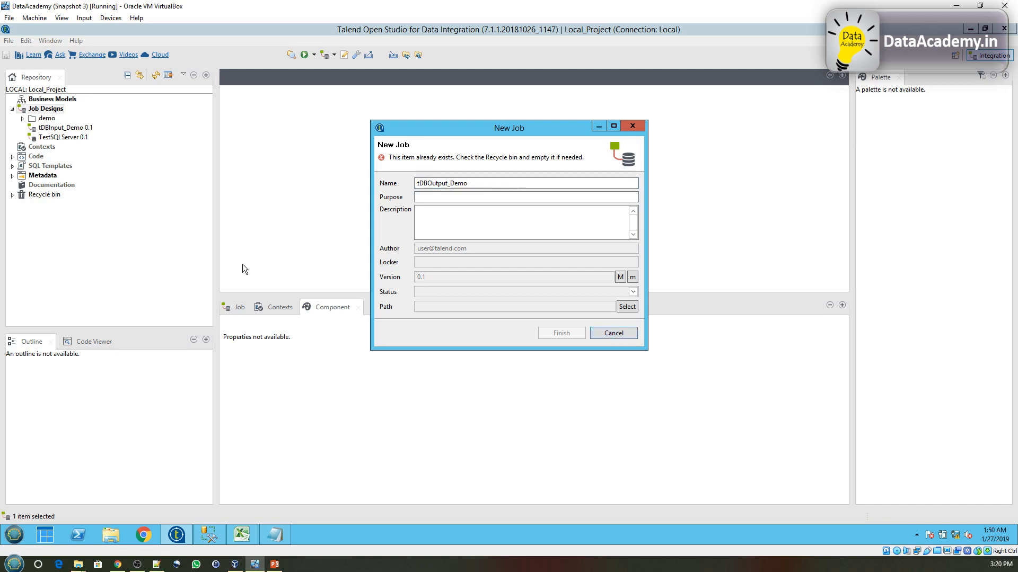
pyautogui.click(611, 333)
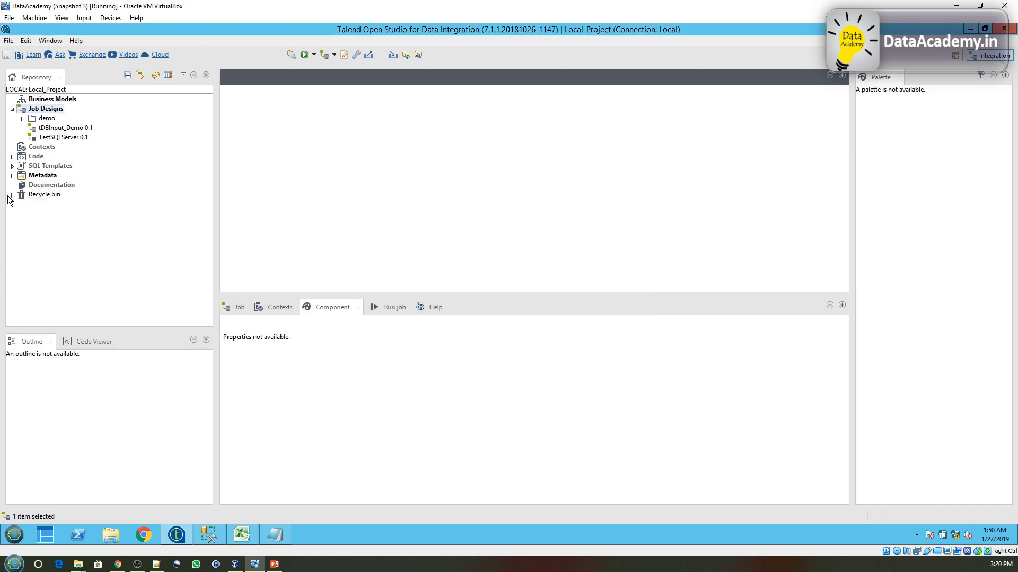
# Step: Empty the recycle bin and confirm permanently deleting the binned jobs
pyautogui.rightClick(44, 194)
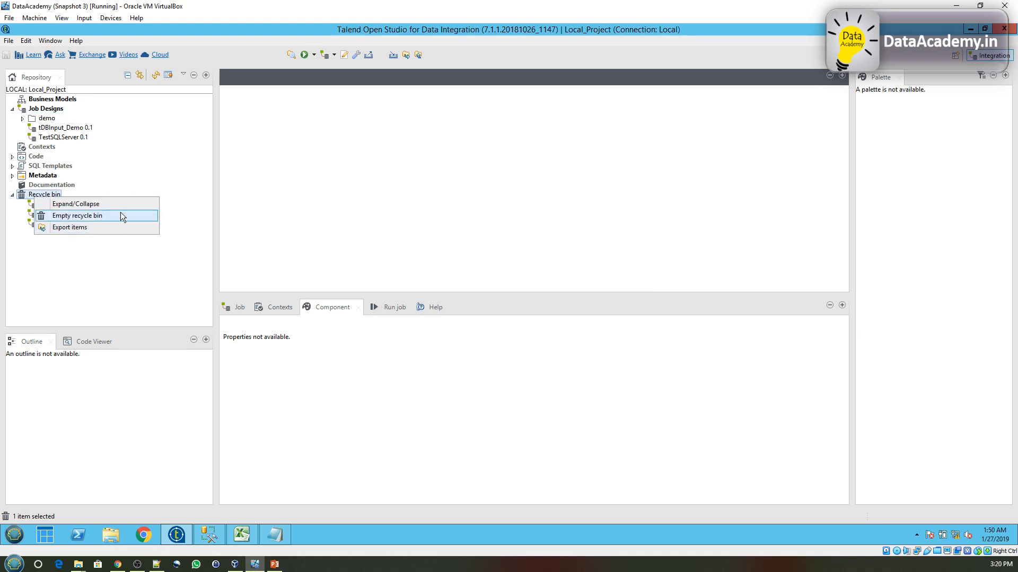
pyautogui.click(77, 216)
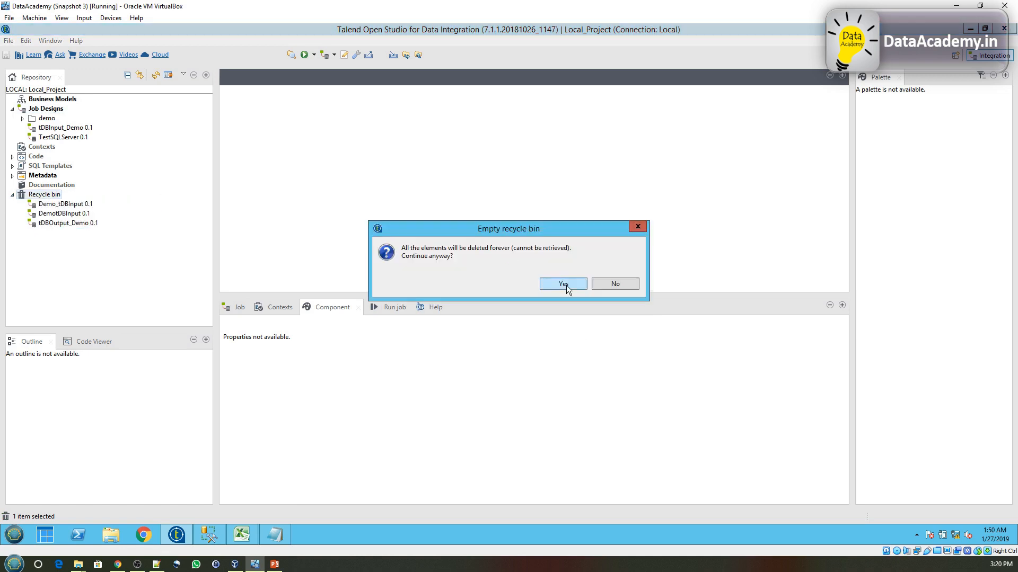
pyautogui.click(561, 284)
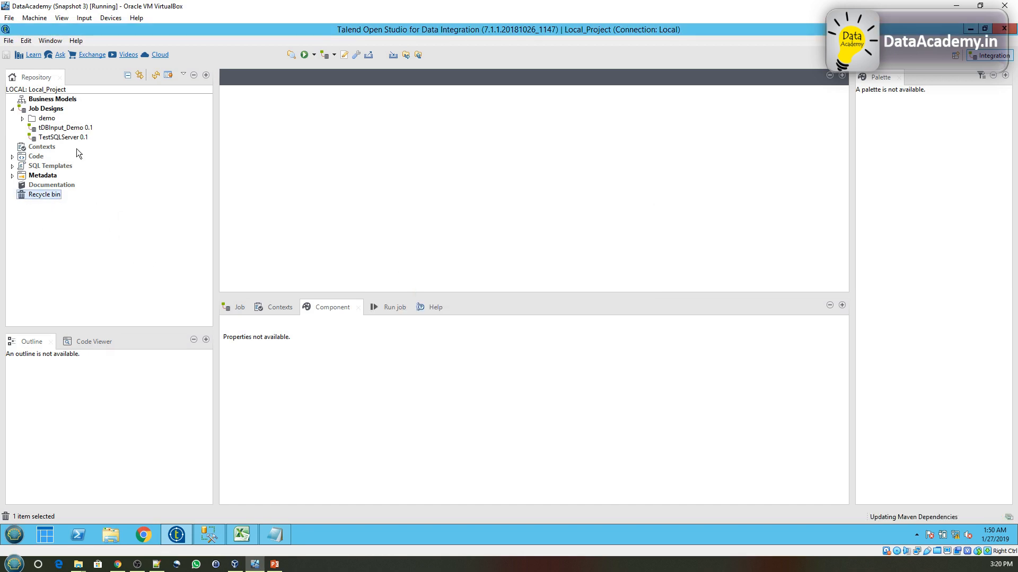
# Step: Create a job named tDBOutput_Demo from Job Designs and finish the wizard
pyautogui.rightClick(46, 108)
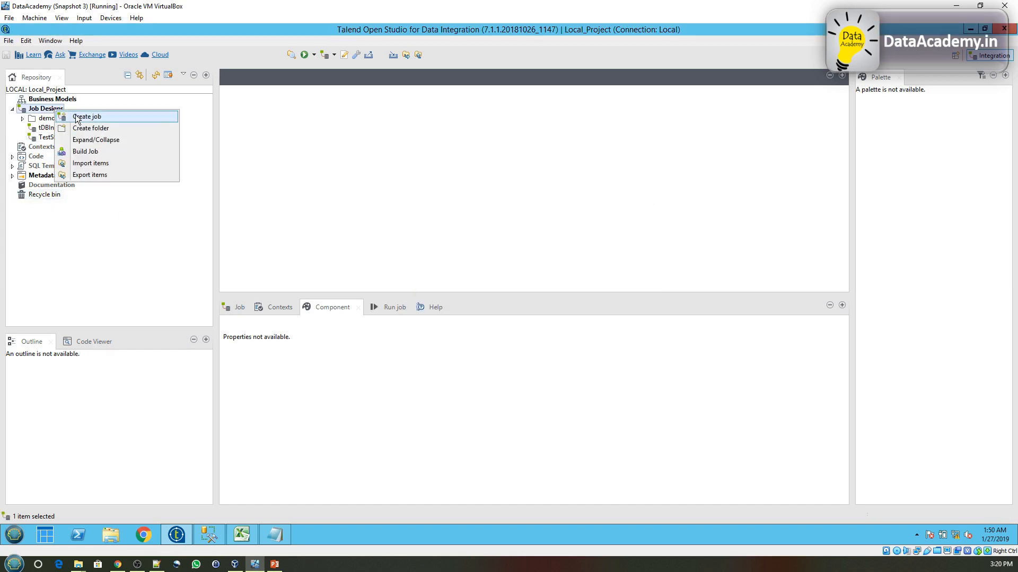
pyautogui.click(86, 116)
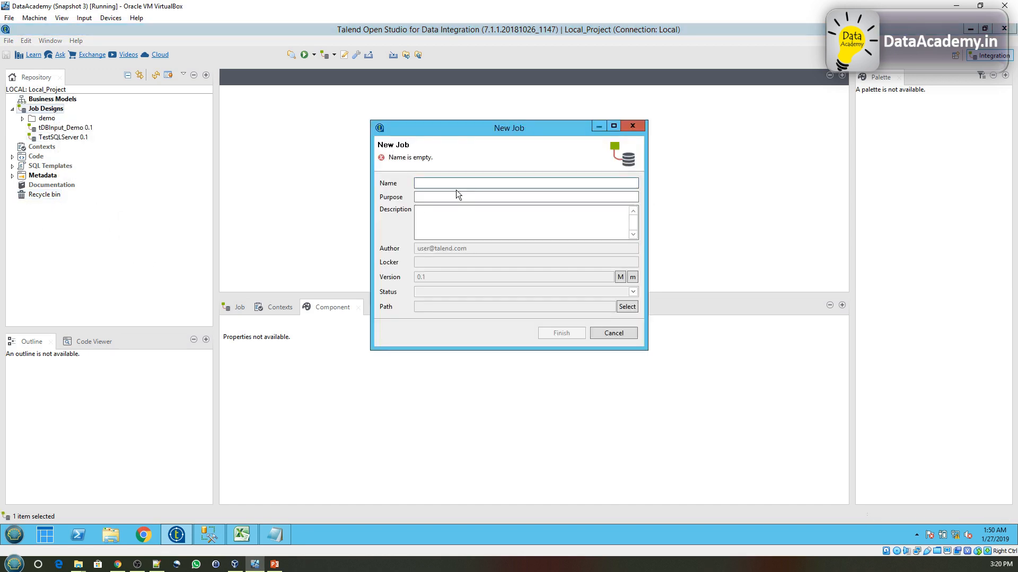
pyautogui.write('tDBOutput_Demo')
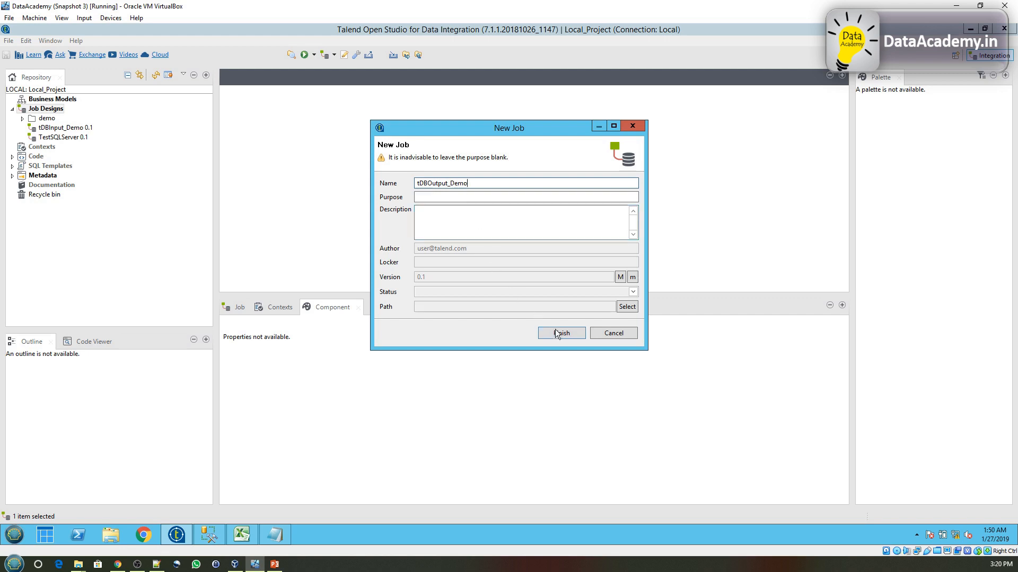
pyautogui.click(559, 333)
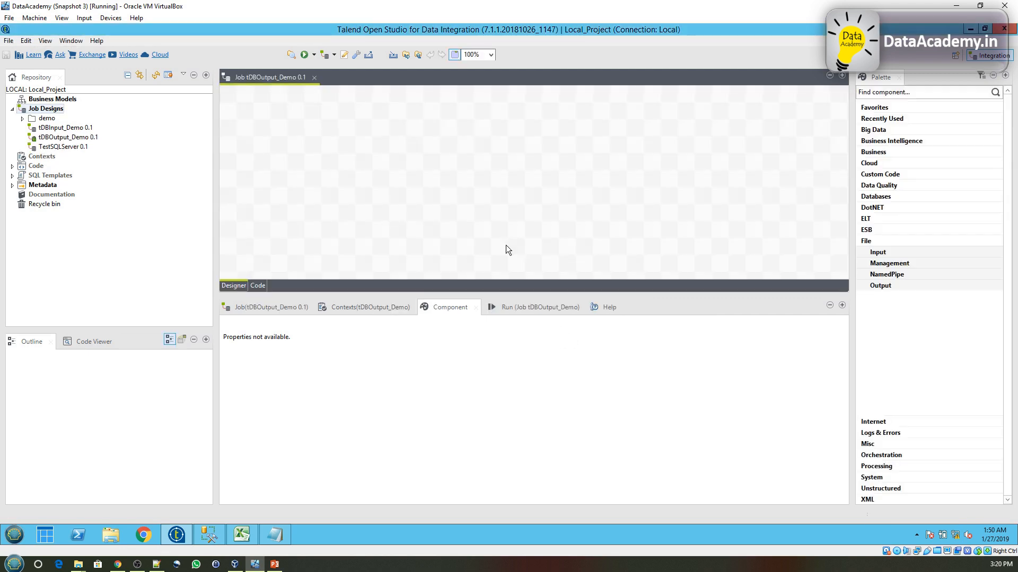
pyautogui.moveTo(656, 247)
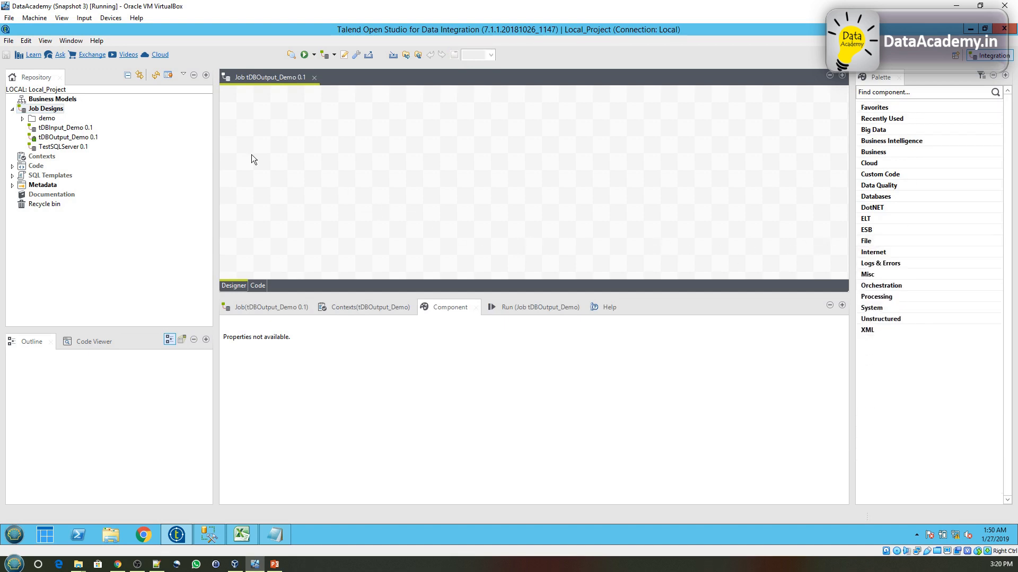
pyautogui.moveTo(349, 170)
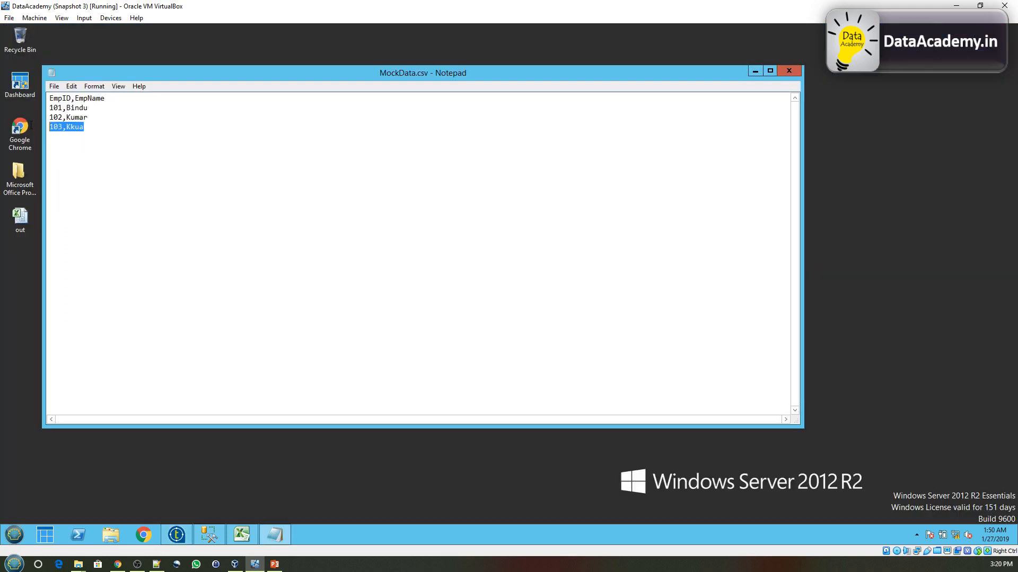
# Step: Delete the 103,Kkua row from MockData.csv and close Notepad
pyautogui.press('Delete')
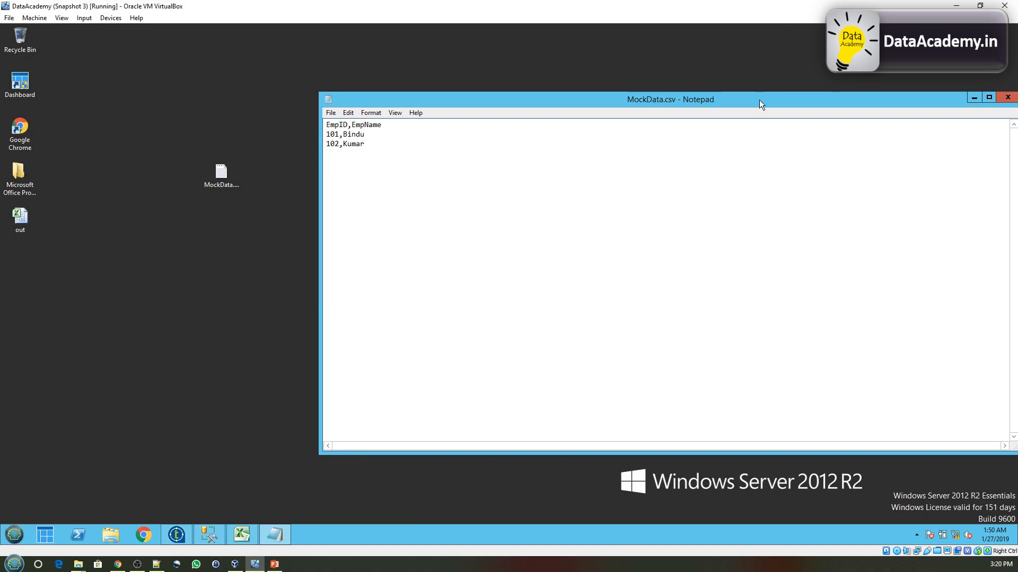
pyautogui.moveTo(671, 99); pyautogui.dragTo(628, 98)
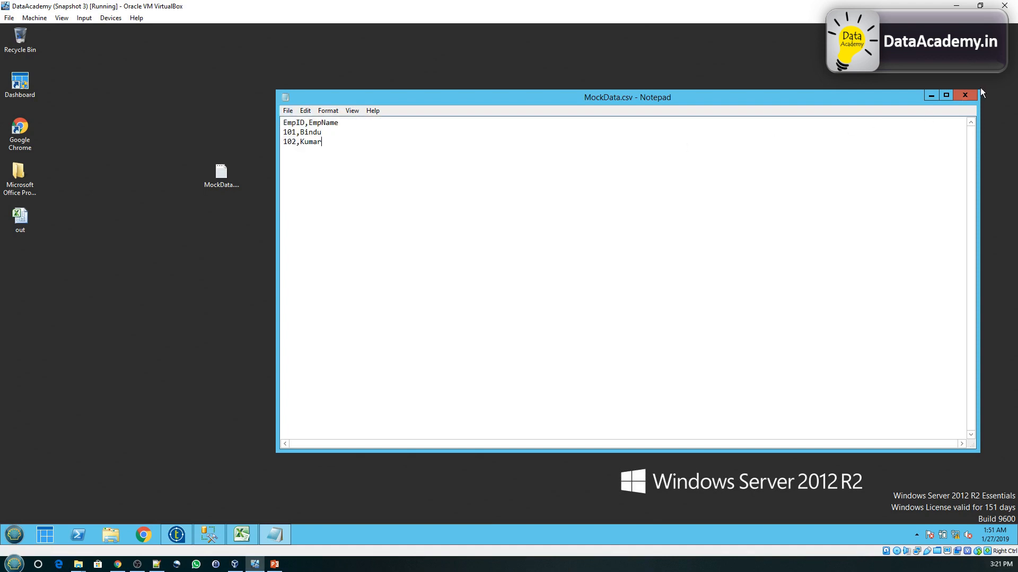
pyautogui.click(965, 95)
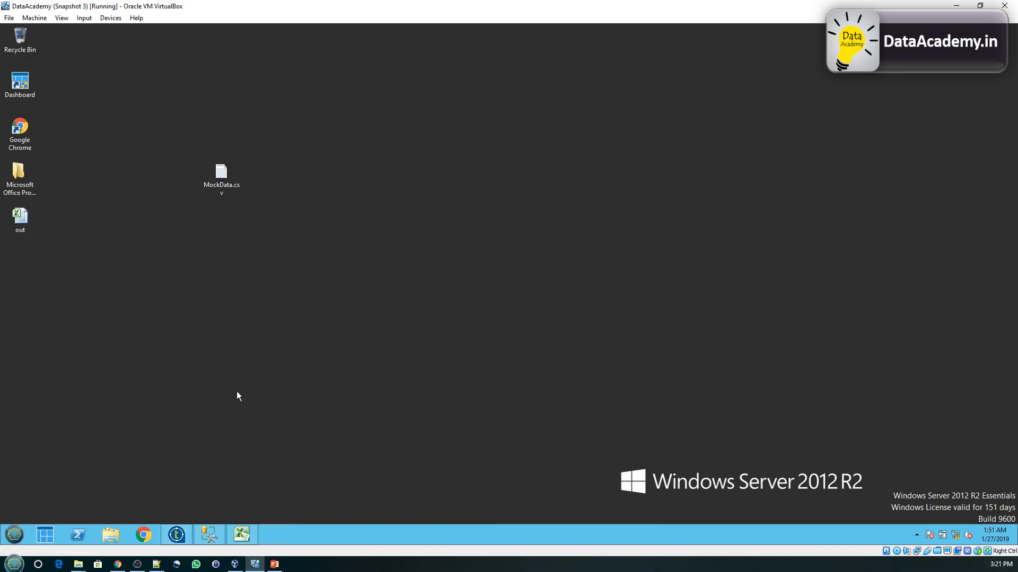
# Step: Select the MockData.csv icon on the desktop
pyautogui.click(221, 176)
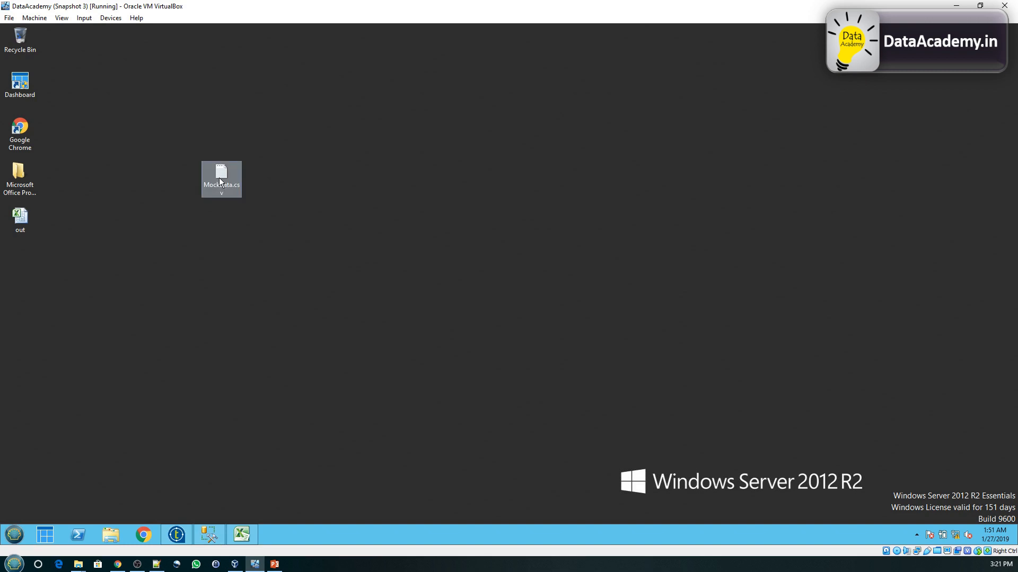
pyautogui.click(221, 173)
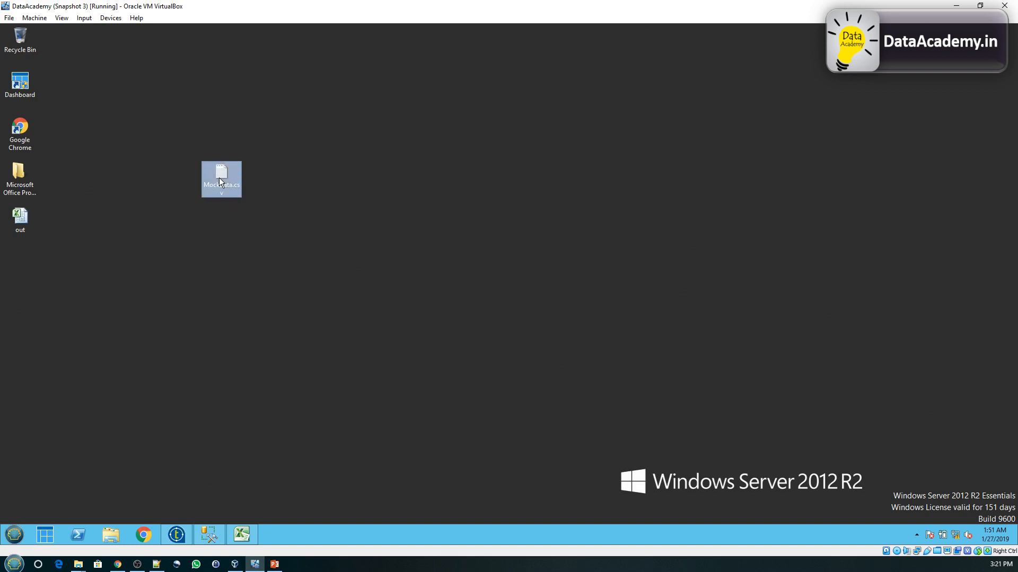
pyautogui.click(230, 509)
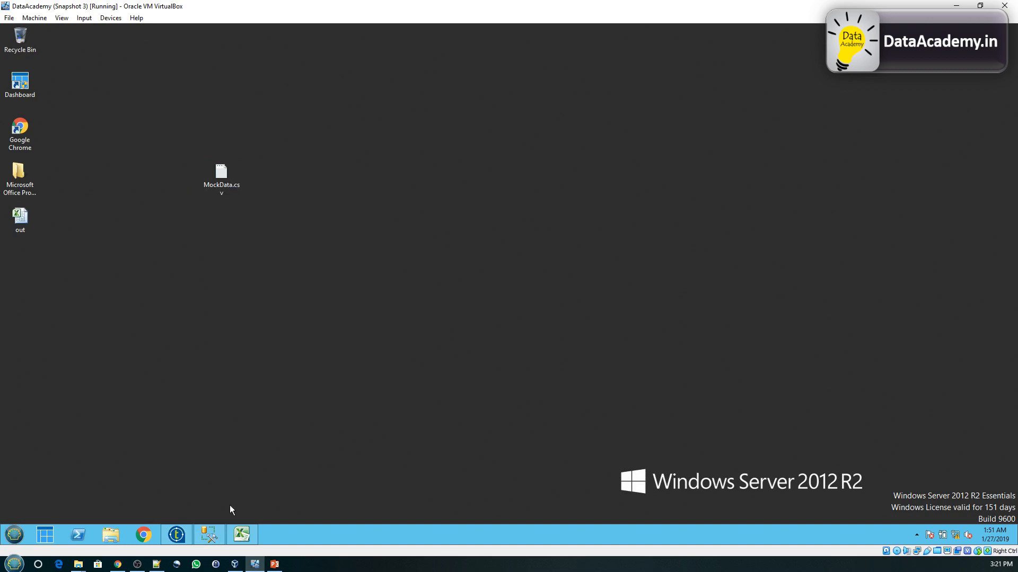
pyautogui.click(220, 176)
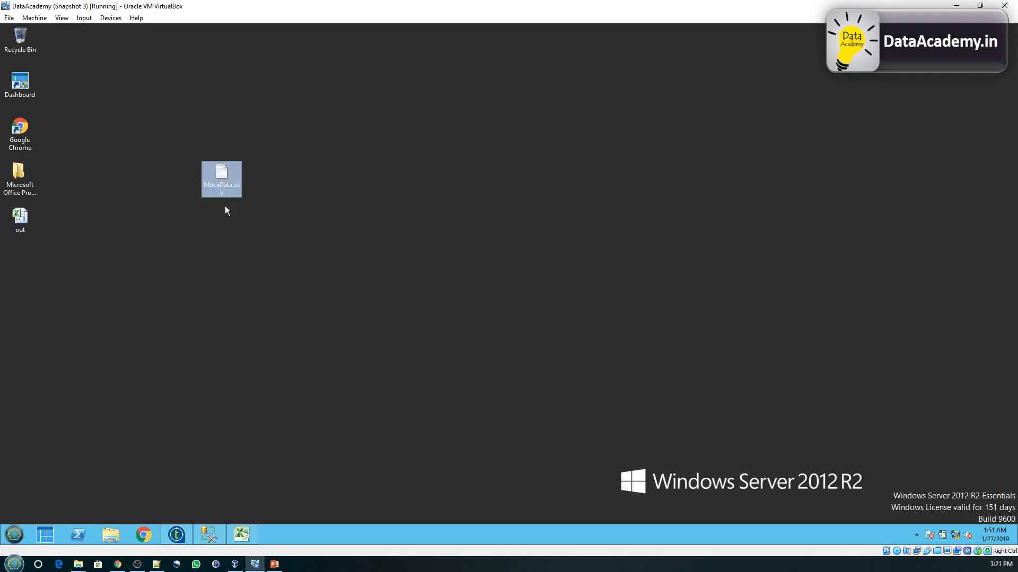
pyautogui.moveTo(222, 188)
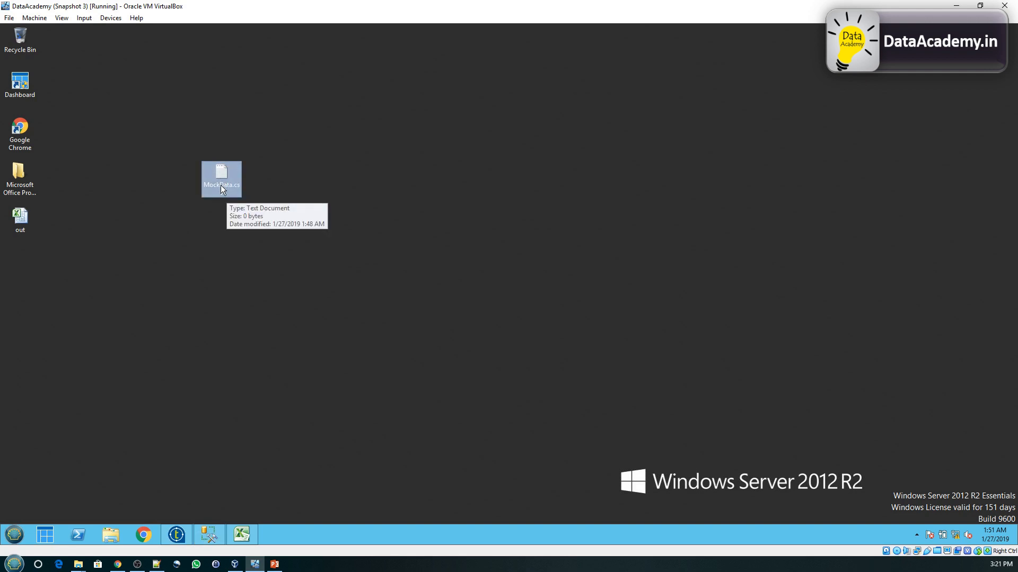
pyautogui.moveTo(223, 229)
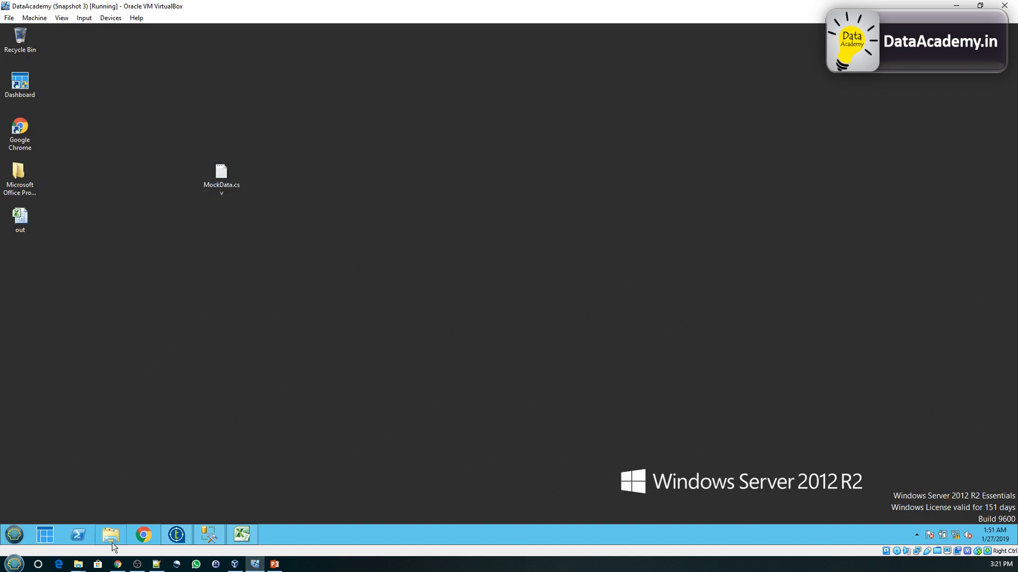
# Step: Open File Explorer and change the Desktop listing's view options
pyautogui.click(109, 535)
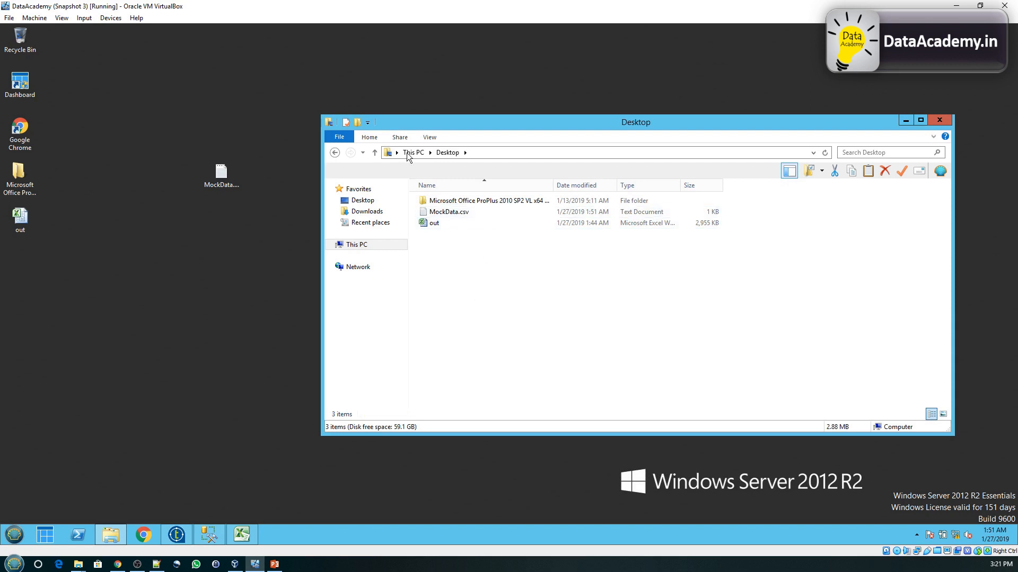
pyautogui.moveTo(537, 317)
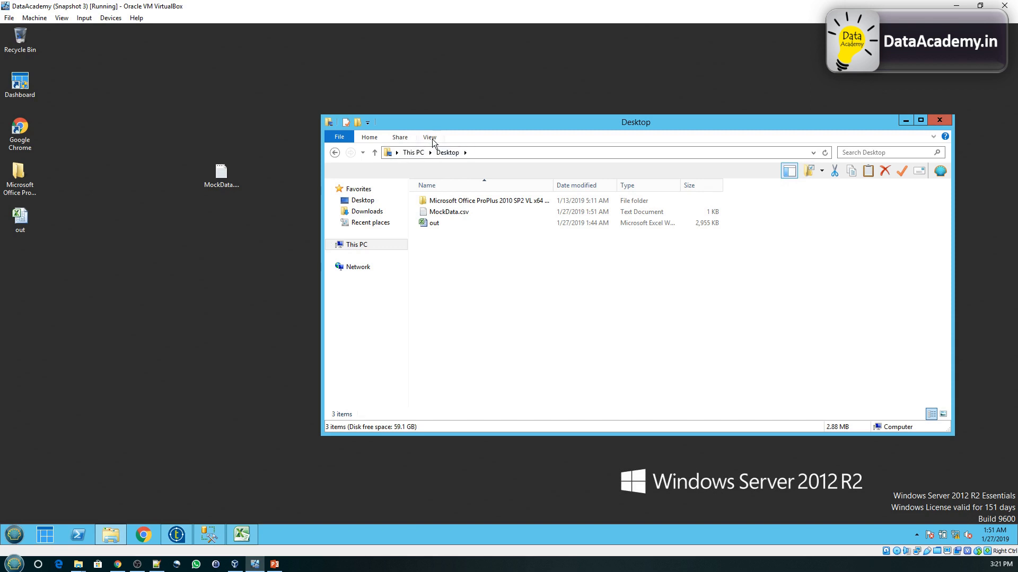
pyautogui.click(428, 137)
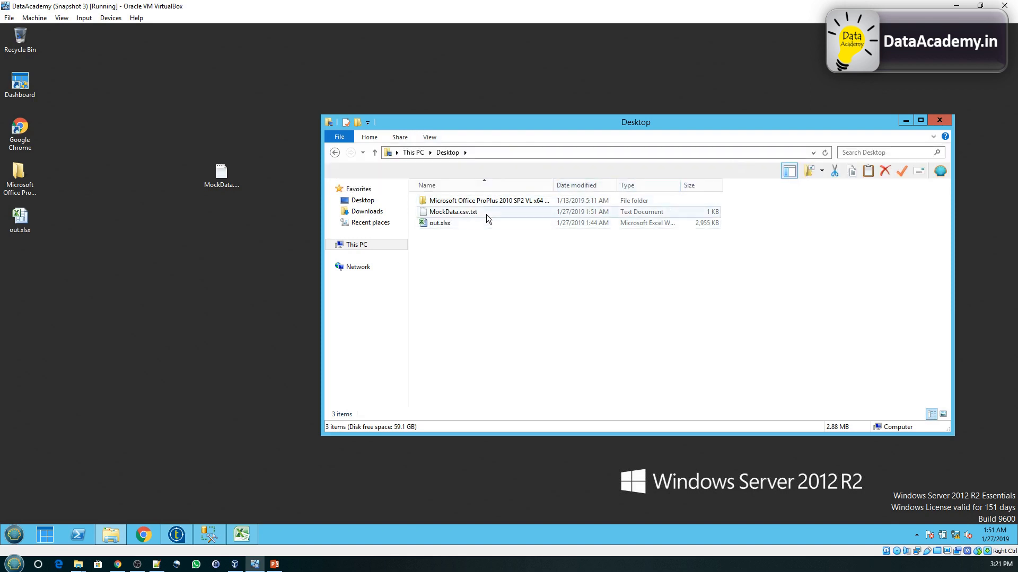
# Step: Rename MockData.csv.txt to MockData.csv and close the Desktop window
pyautogui.click(451, 212)
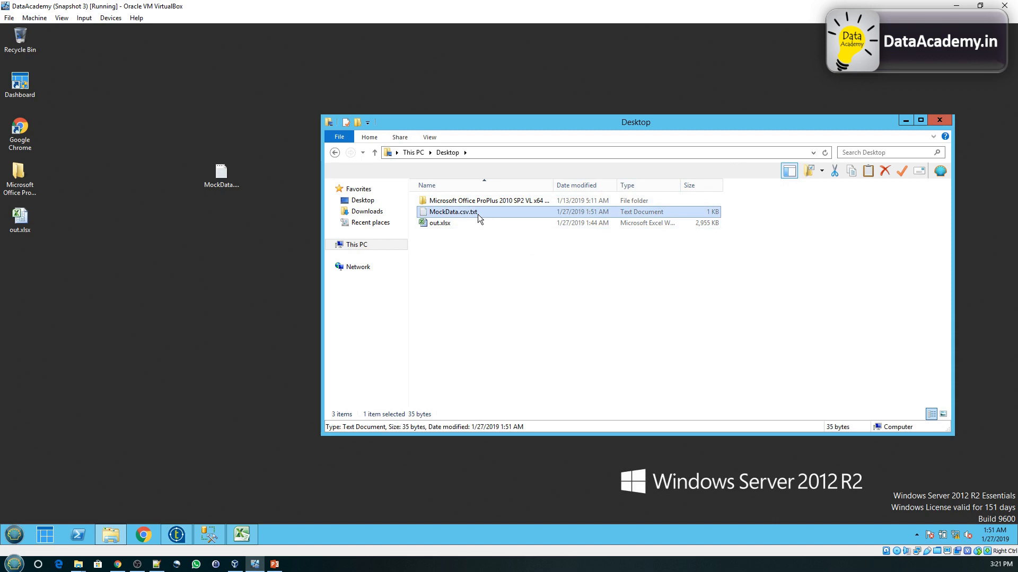
pyautogui.click(451, 211)
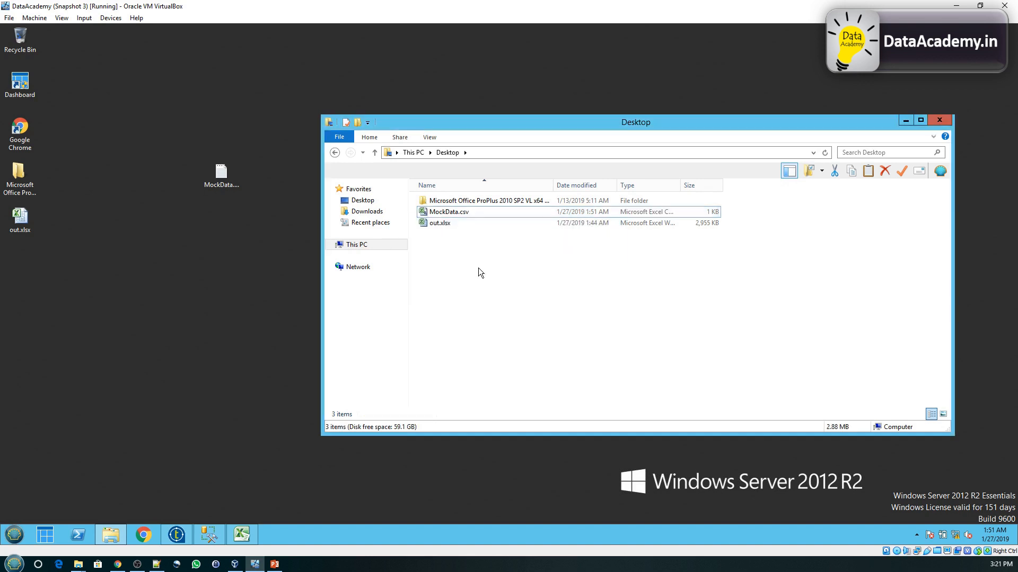
pyautogui.click(448, 212)
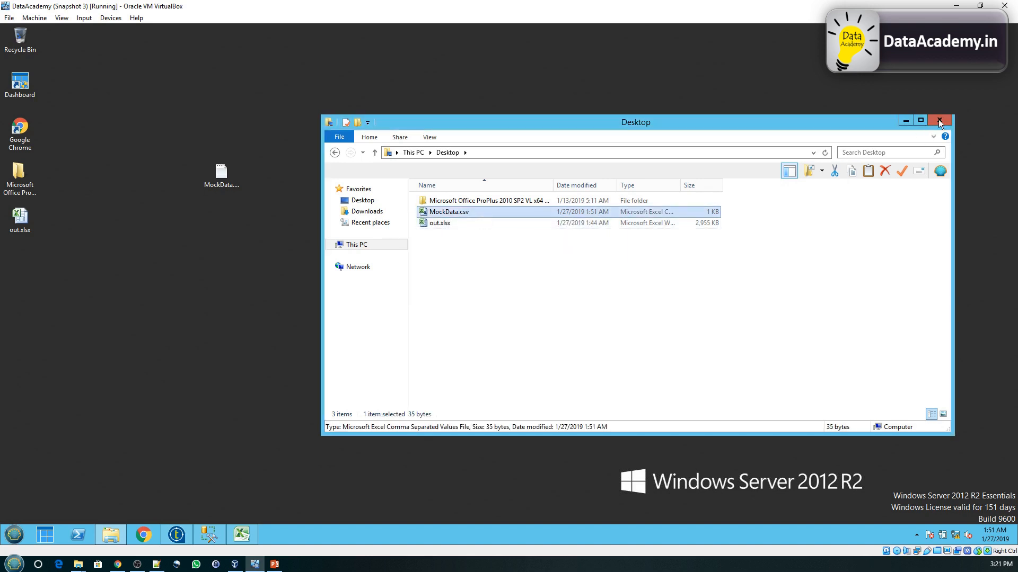
pyautogui.click(939, 120)
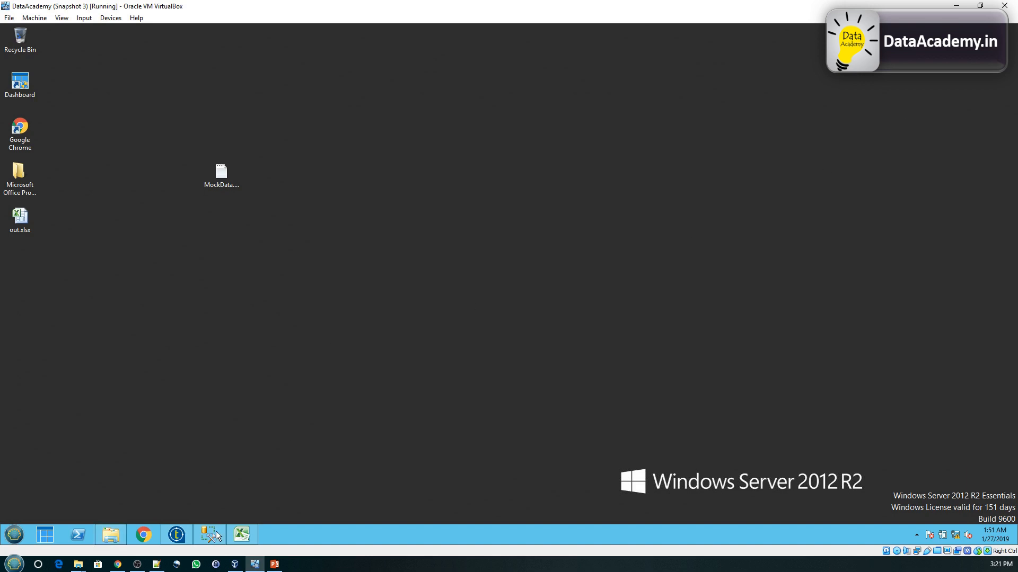
pyautogui.moveTo(209, 535)
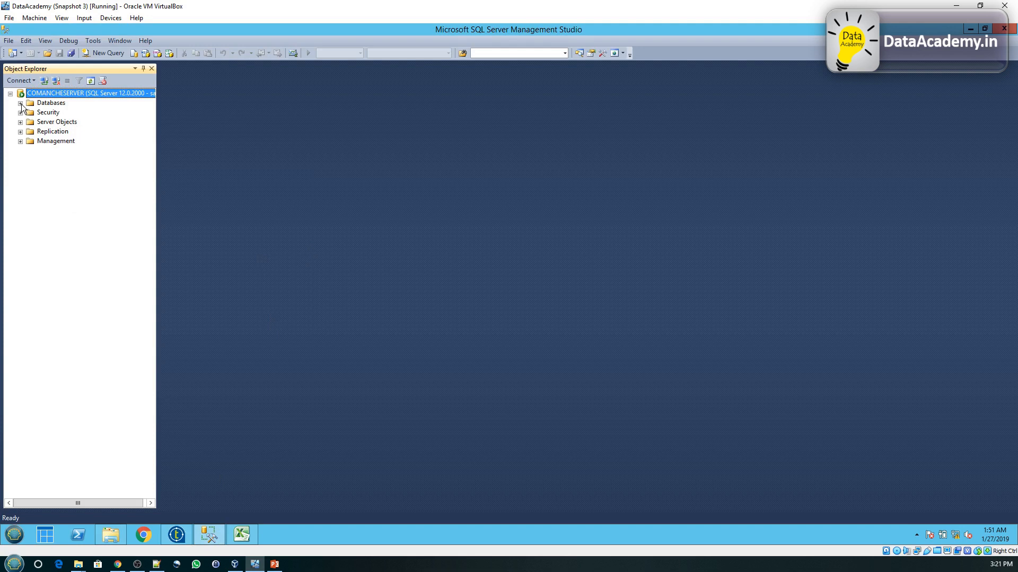
# Step: Expand Databases and TestDB in Object Explorer and open the Tables folder's context menu
pyautogui.click(21, 102)
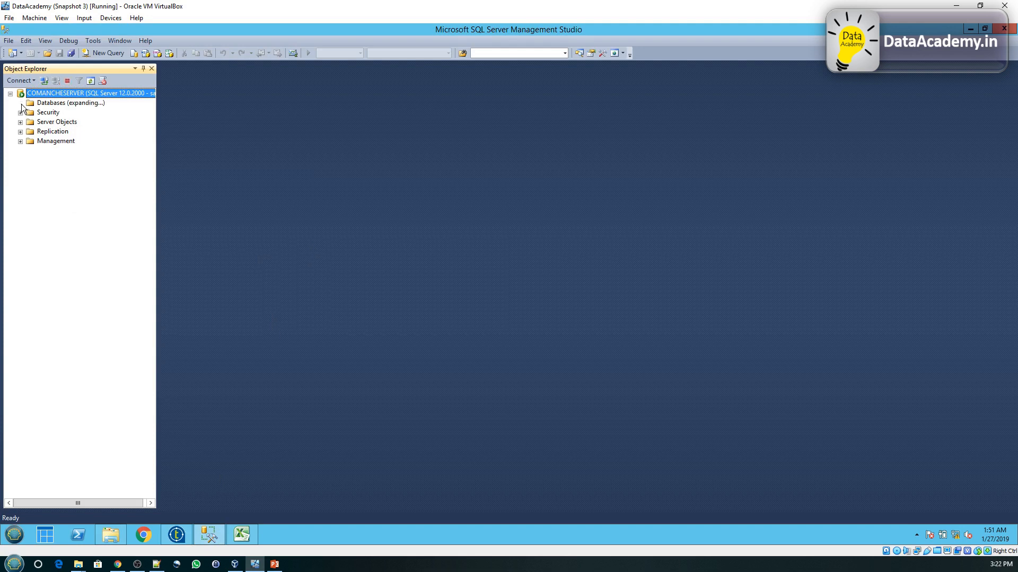
pyautogui.click(20, 102)
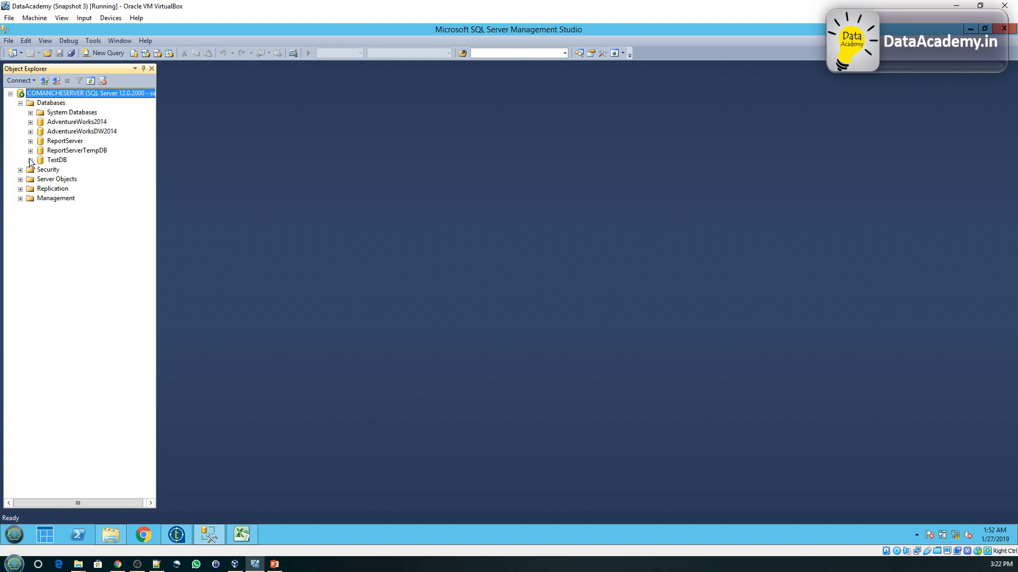
pyautogui.click(31, 160)
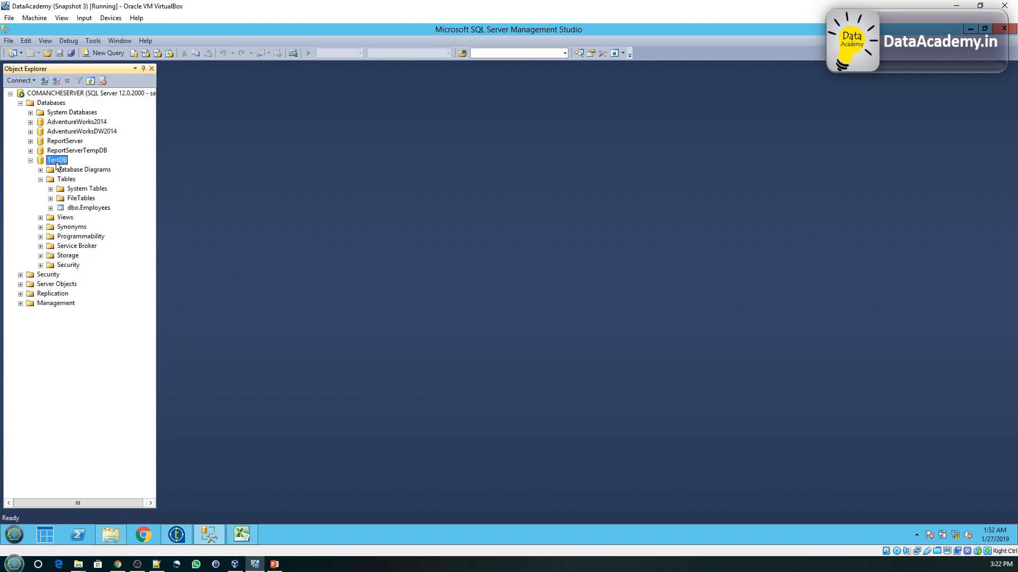
pyautogui.rightClick(57, 160)
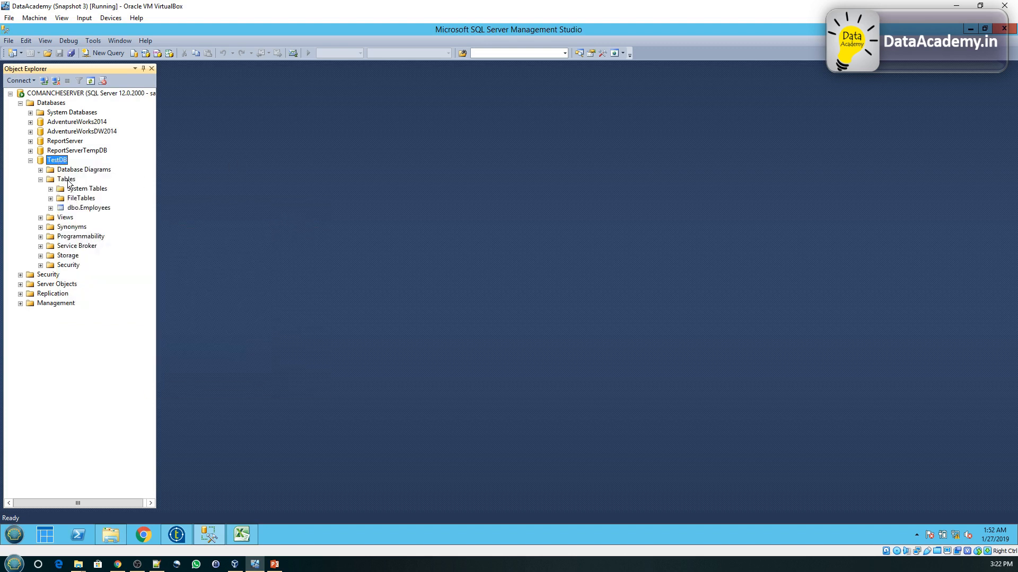
pyautogui.rightClick(66, 179)
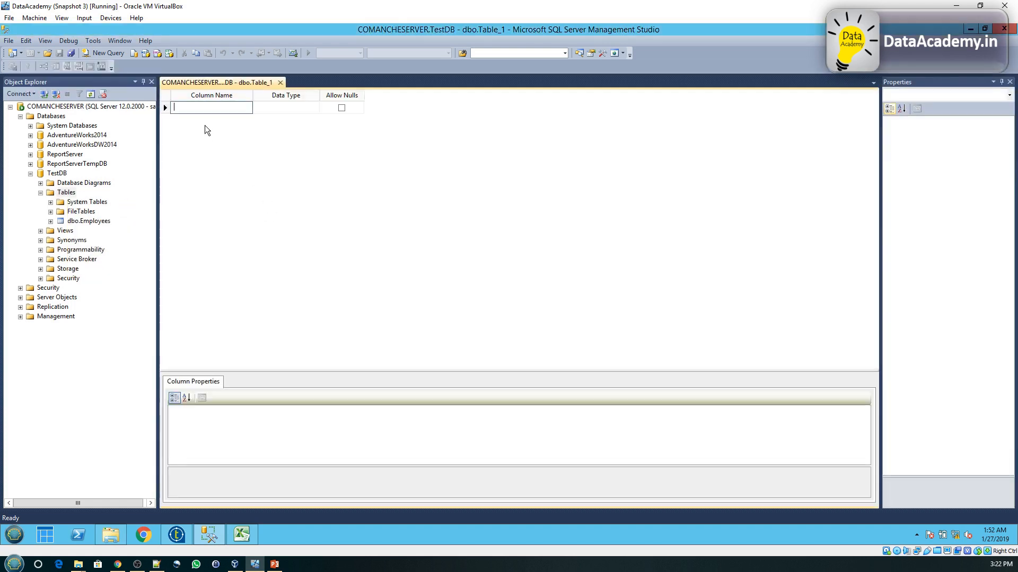
# Step: Add columns EmpID and EmpName, each with data type varchar(50)
pyautogui.write('E')
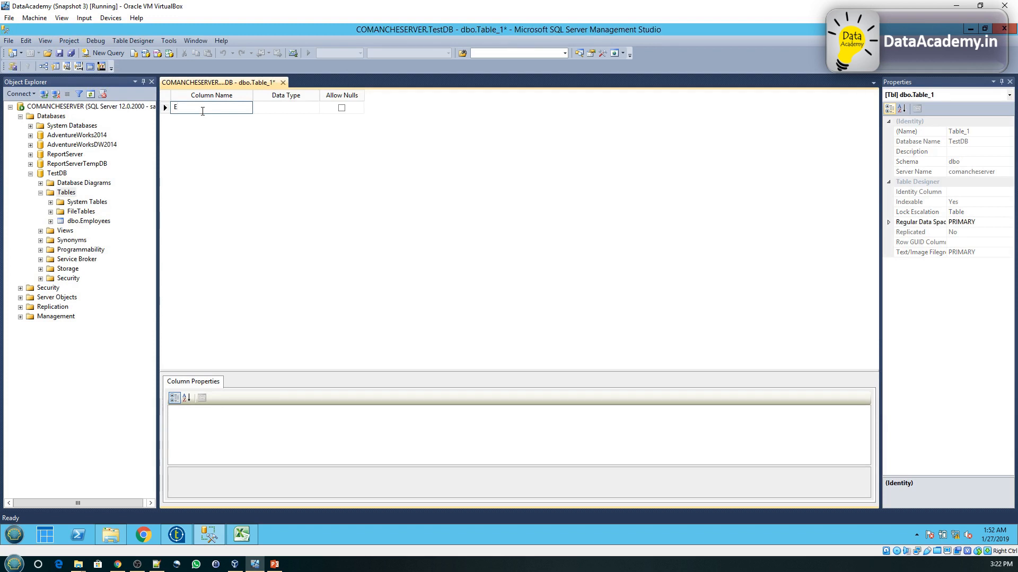
pyautogui.write('mpID')
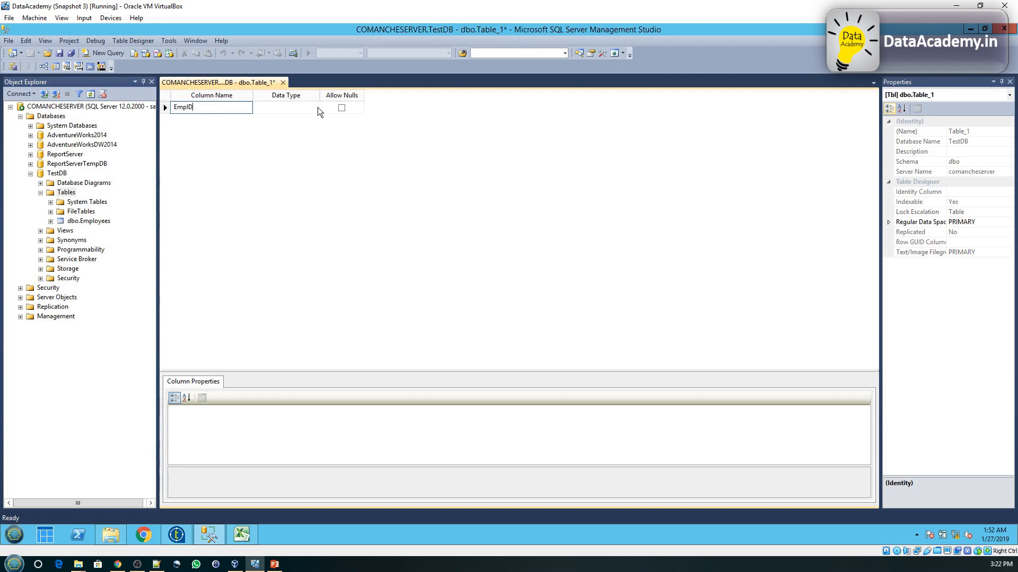
pyautogui.click(284, 107)
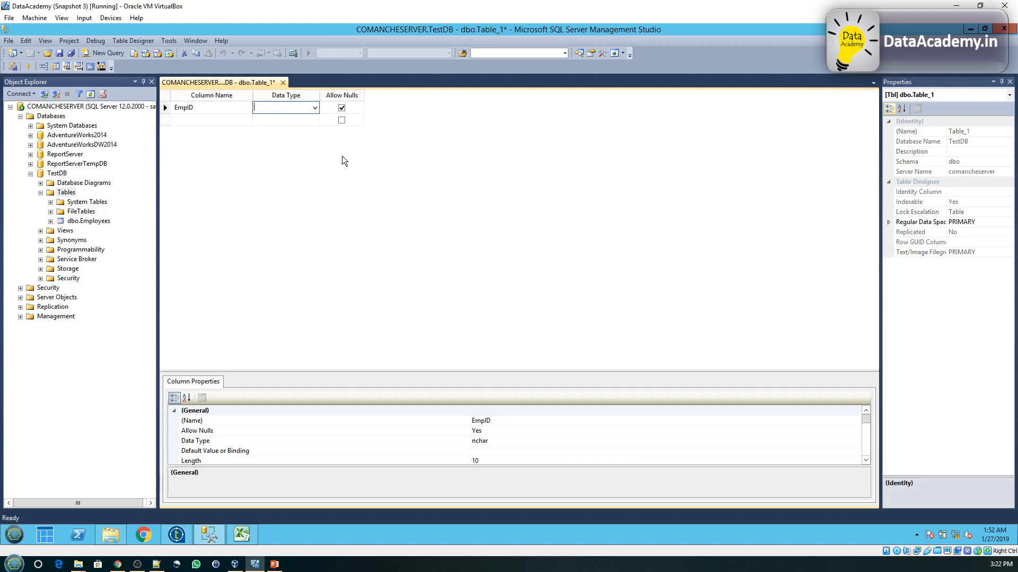
pyautogui.write('varchar(50)')
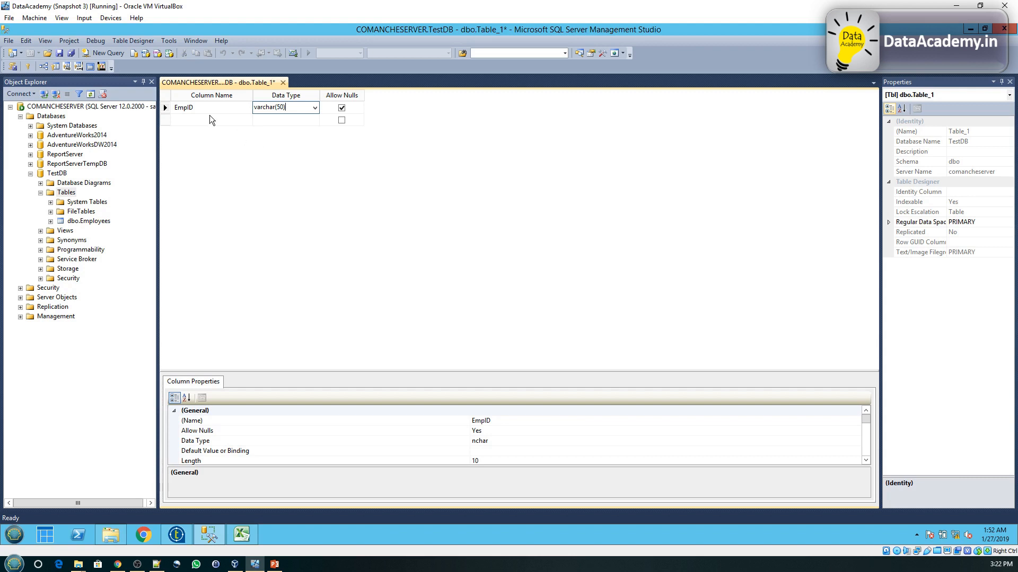
pyautogui.write('EmpNa')
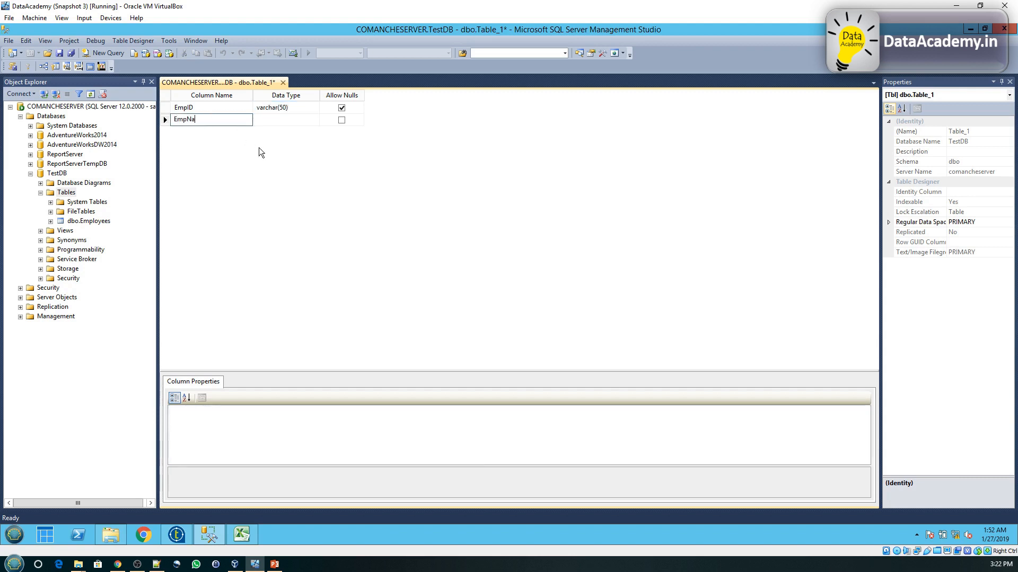
pyautogui.click(284, 119)
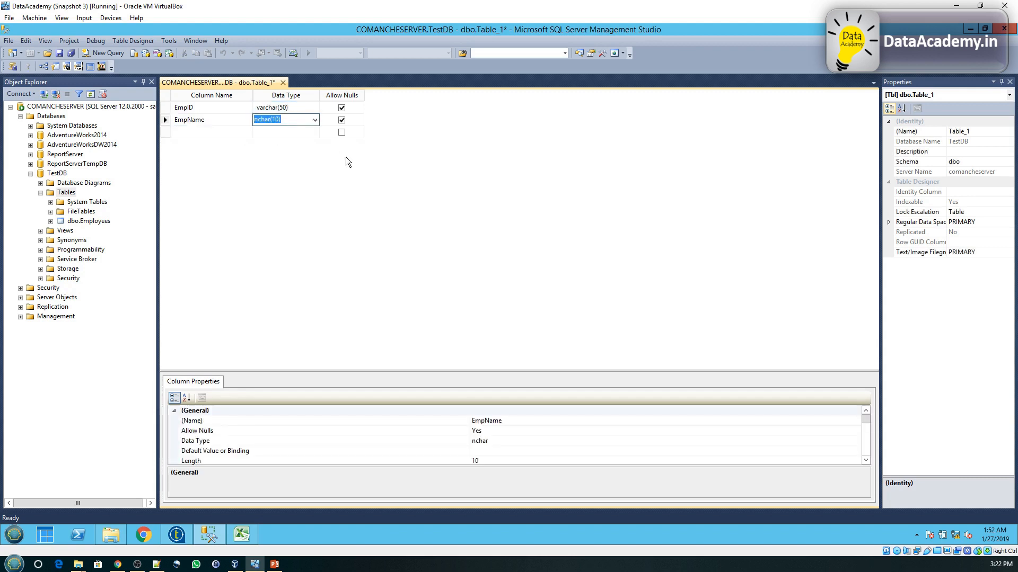
pyautogui.write('varchar(50)')
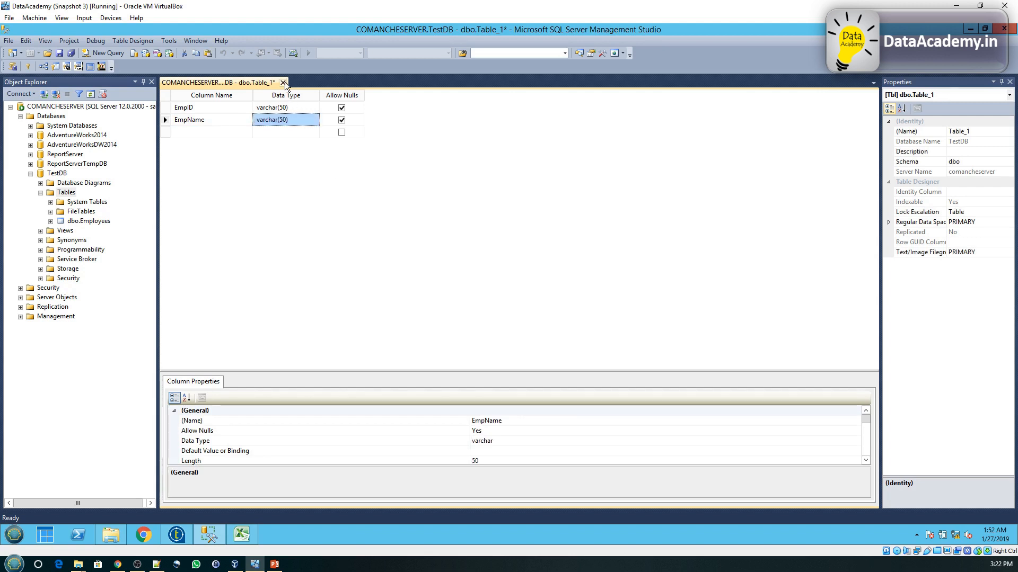
# Step: Close the dbo.Table_1 design, agree to save, and begin typing the name 'MO'
pyautogui.click(283, 83)
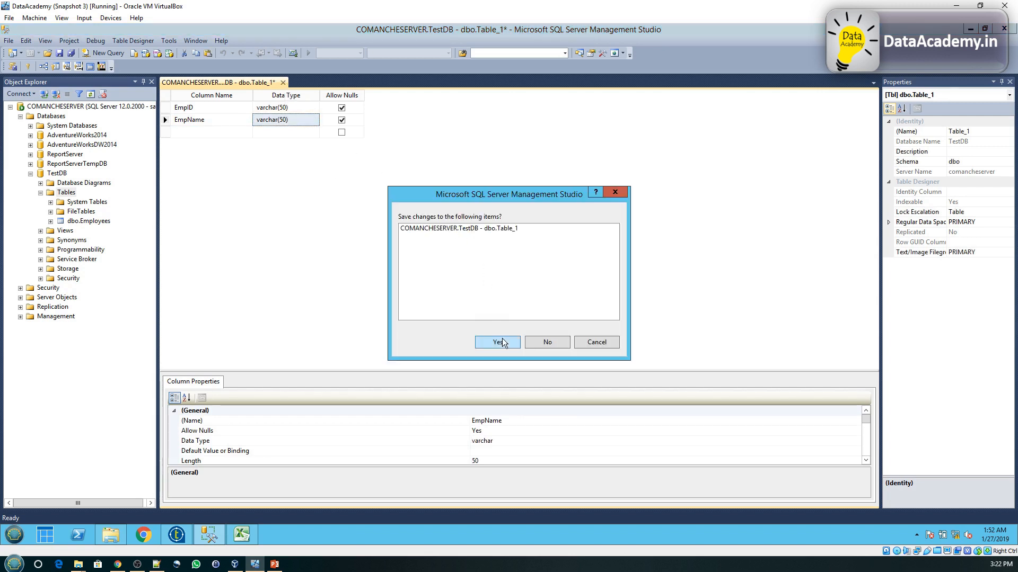
pyautogui.click(496, 342)
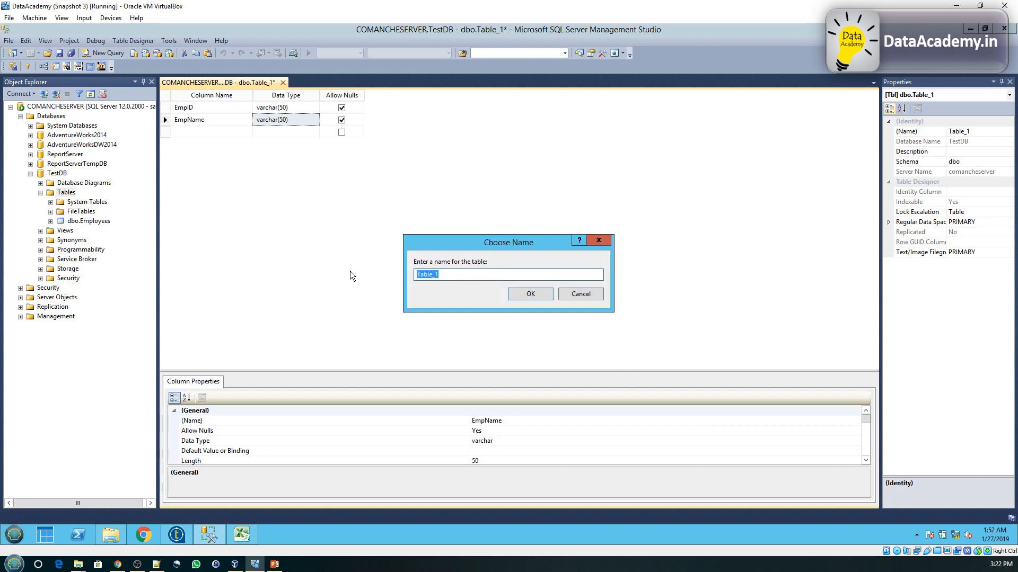
pyautogui.write('MOc')
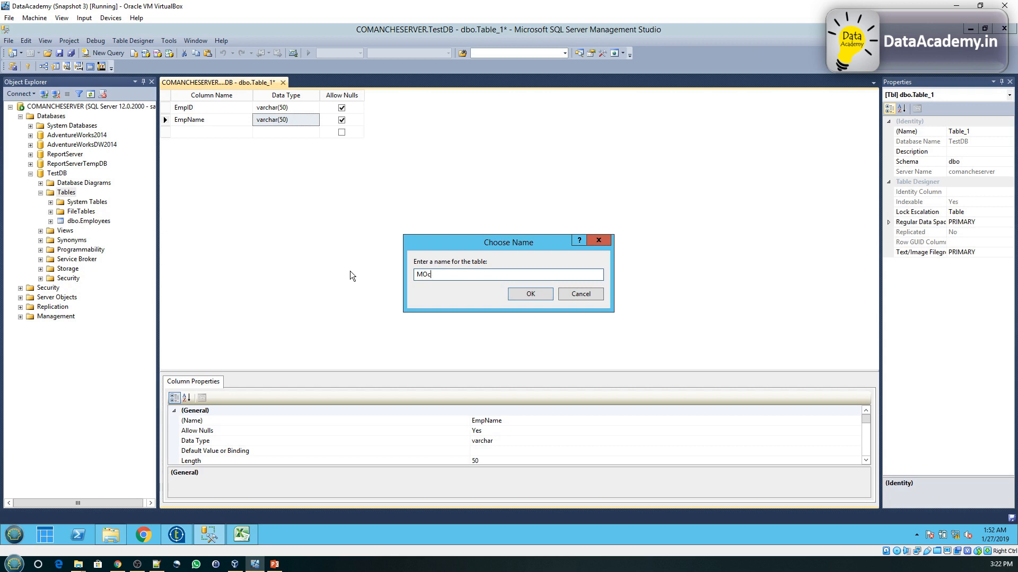
# Step: Correct the table name to 'MockDat', confirm the save, and select MockData.csv on the desktop
pyautogui.press('BackSpace')
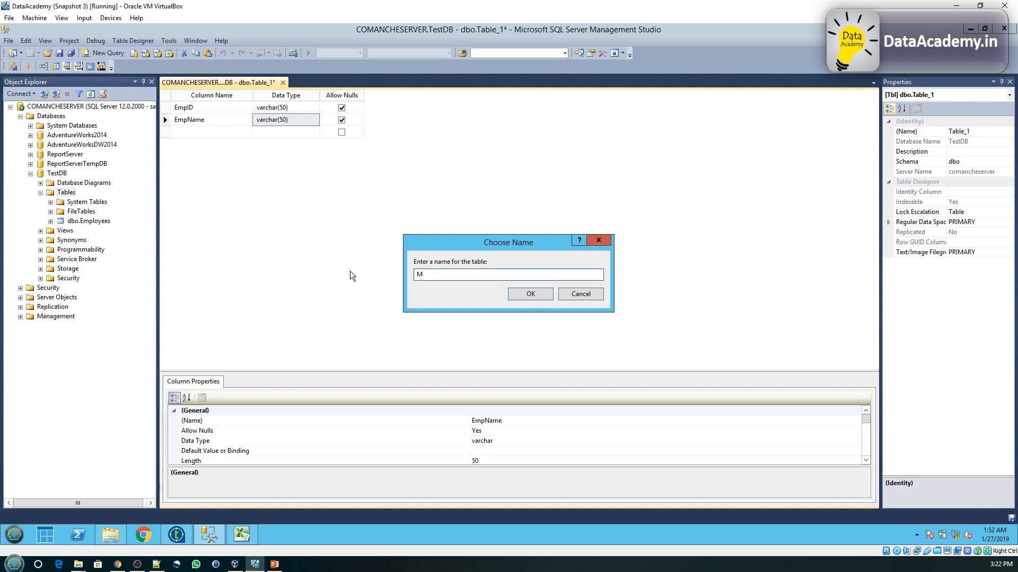
pyautogui.write('ockDat')
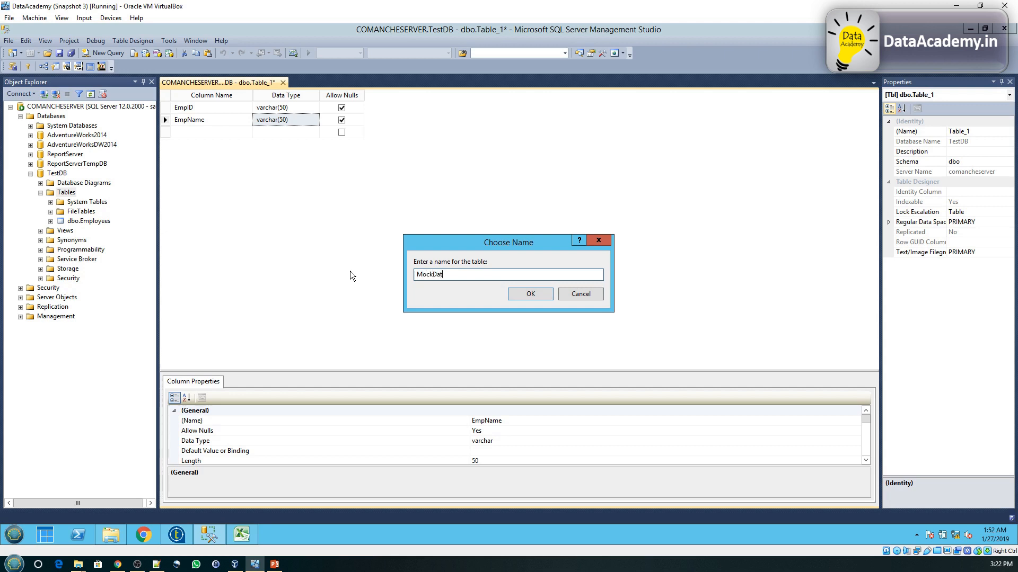
pyautogui.click(528, 294)
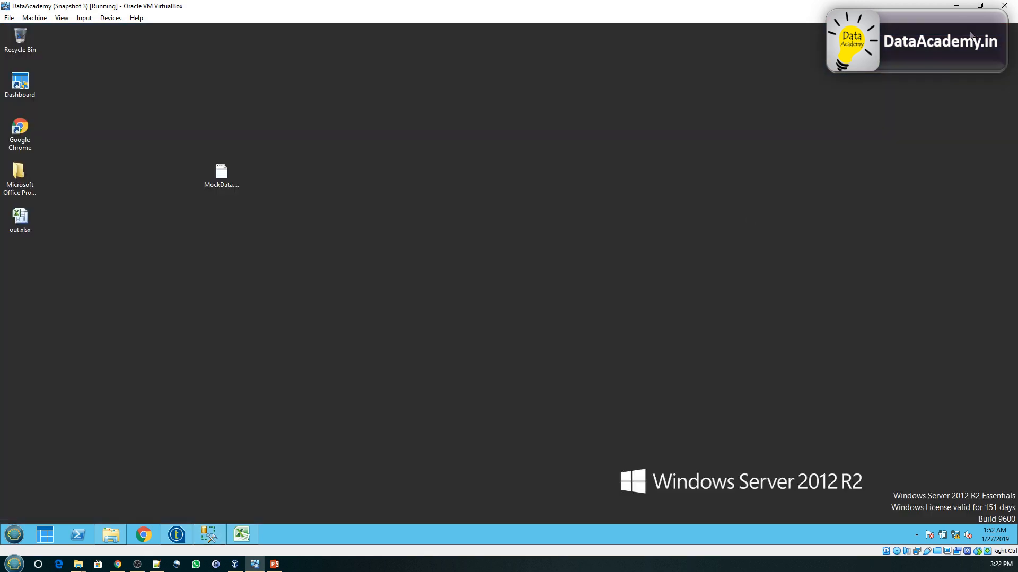
pyautogui.click(221, 176)
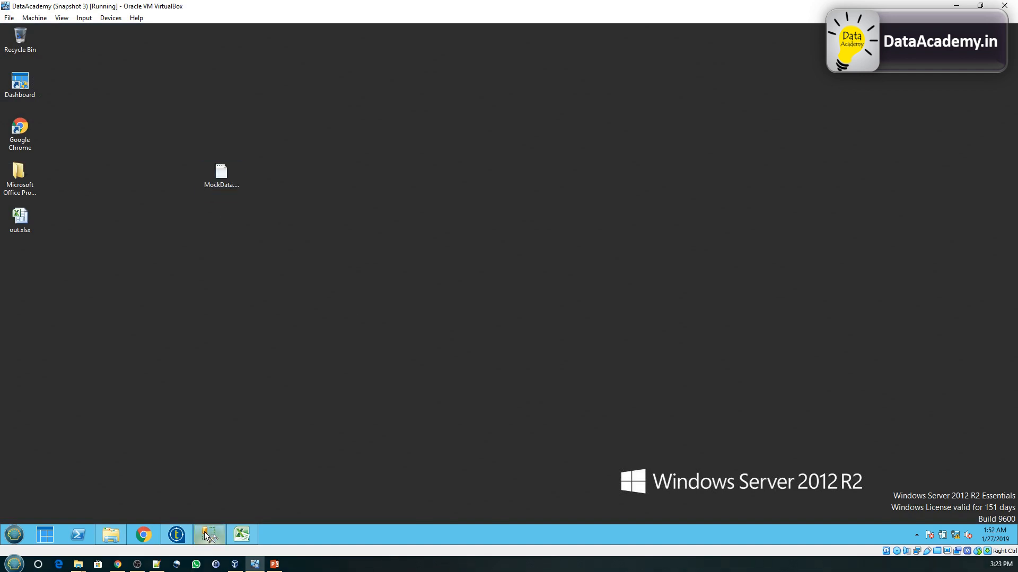
# Step: Bring Talend back to the front and expand the Palette's File > Input components
pyautogui.click(209, 535)
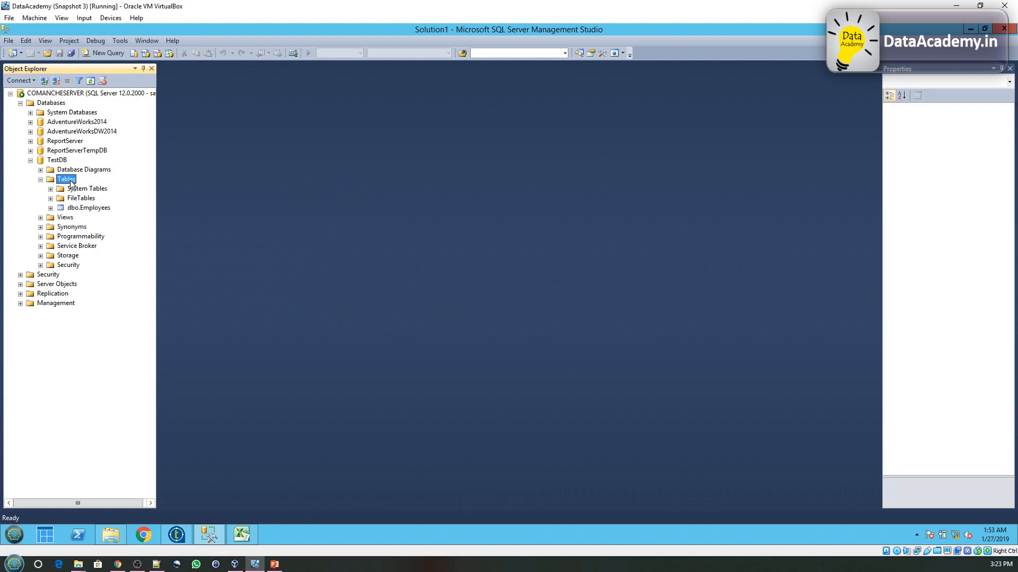
pyautogui.moveTo(155, 465)
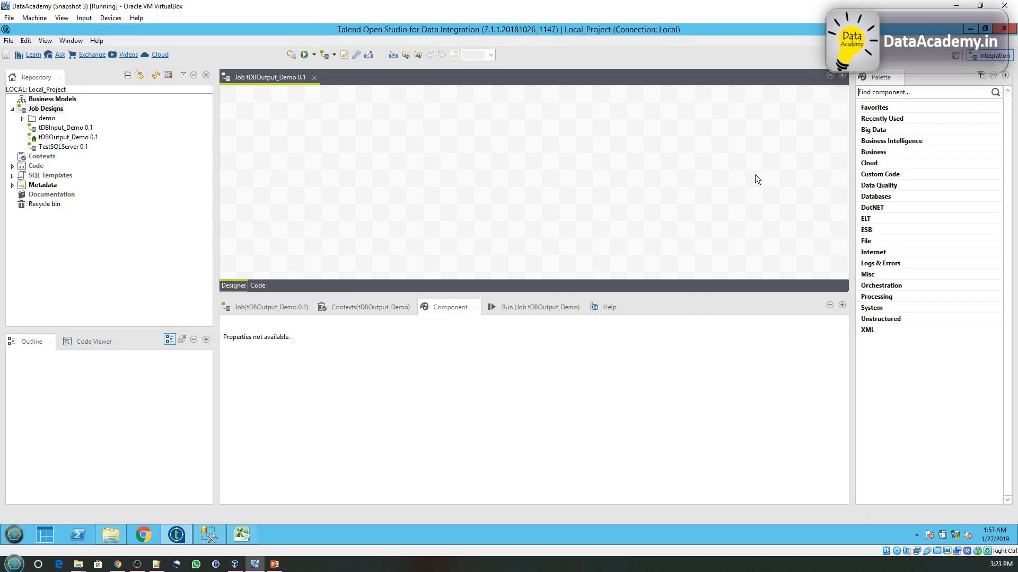
pyautogui.moveTo(884, 243)
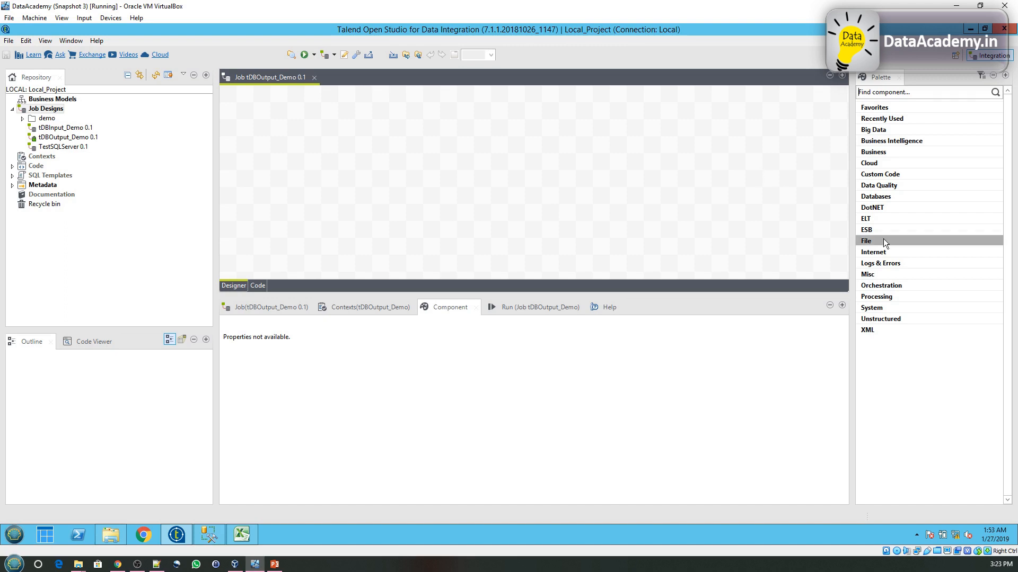
pyautogui.moveTo(901, 243)
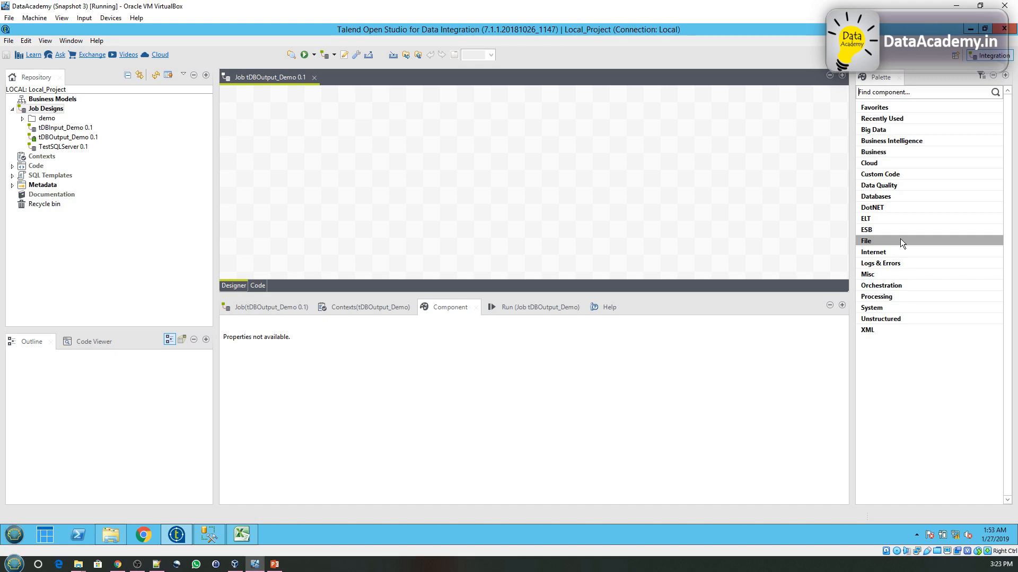
pyautogui.click(865, 241)
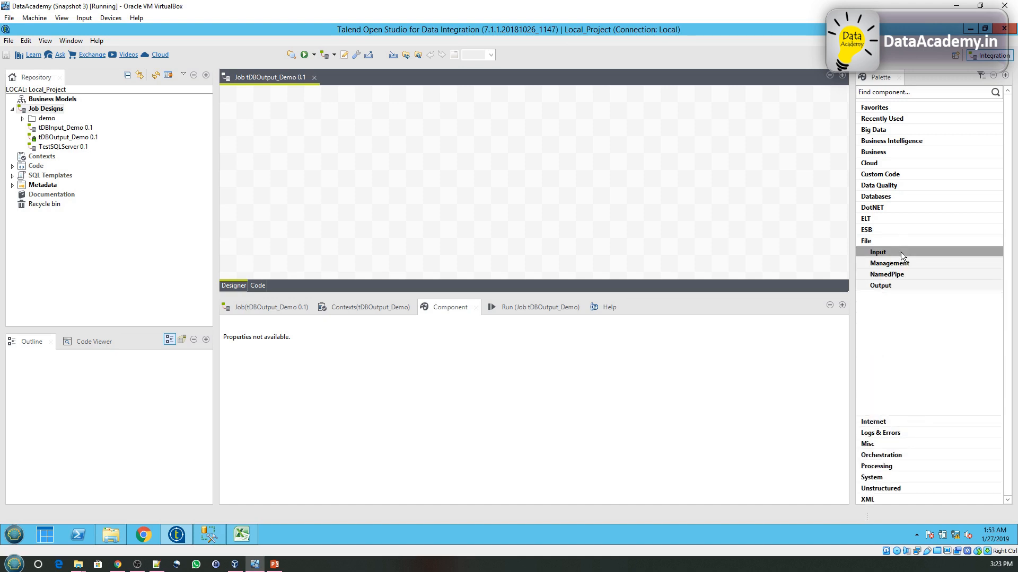
pyautogui.click(876, 251)
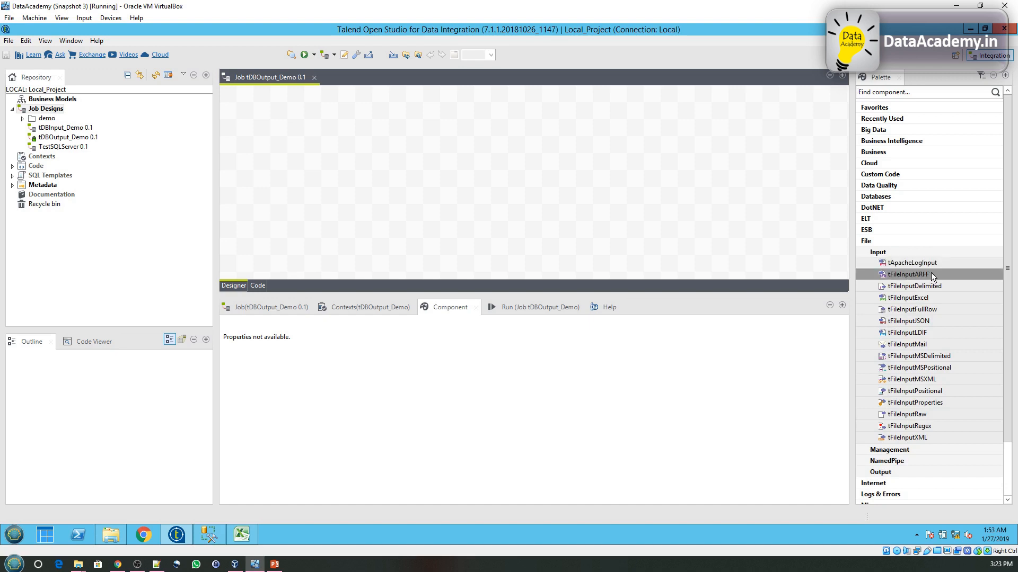
pyautogui.moveTo(911, 286)
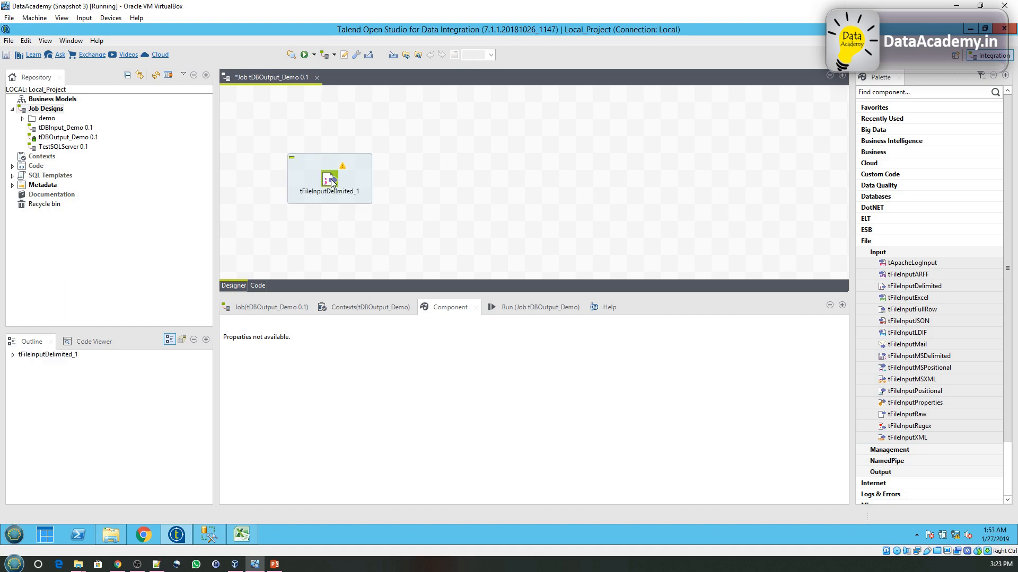
pyautogui.moveTo(381, 213)
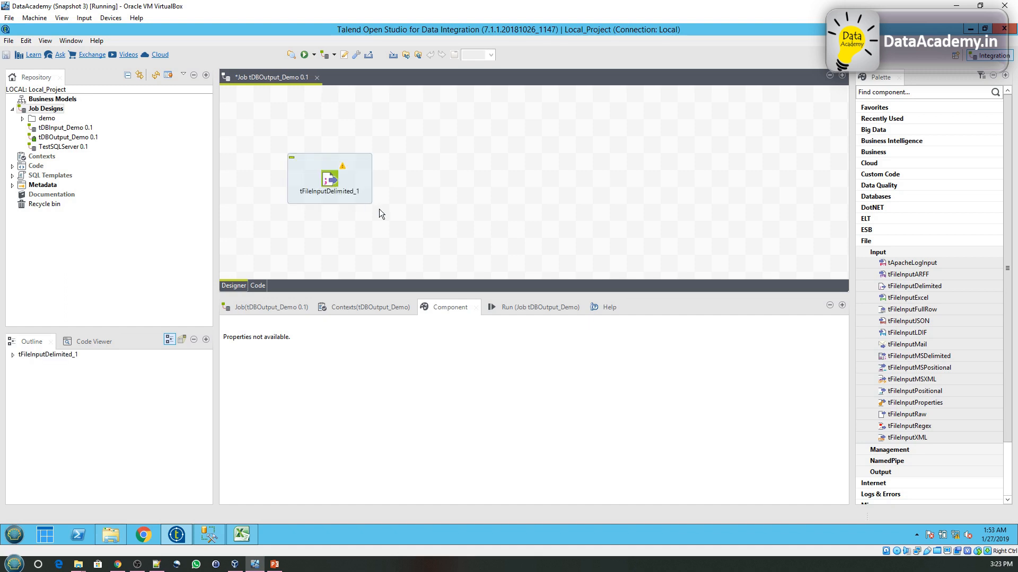
# Step: Select tFileInputDelimited_1 on the canvas to show its Basic settings
pyautogui.click(329, 179)
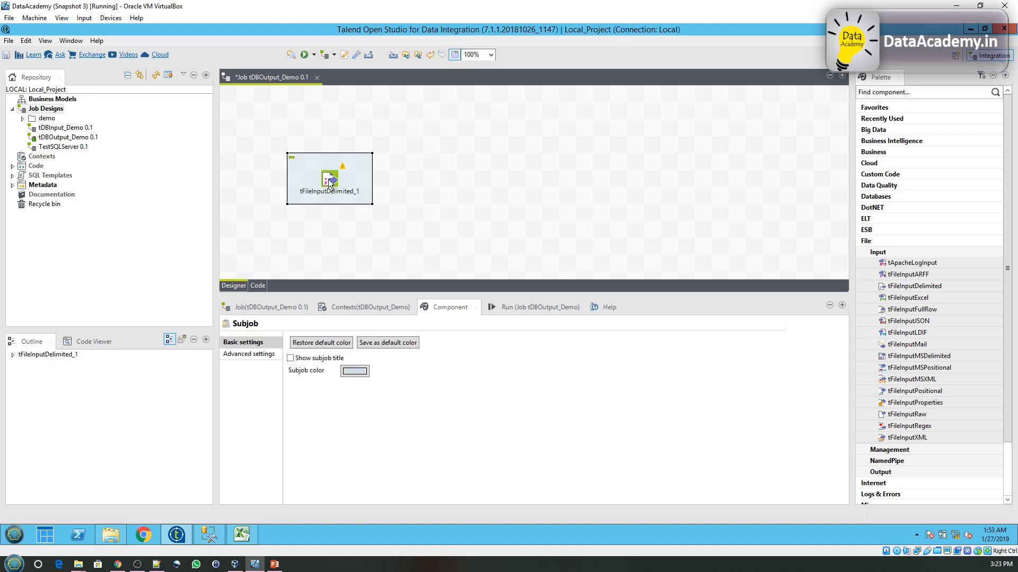
pyautogui.click(329, 178)
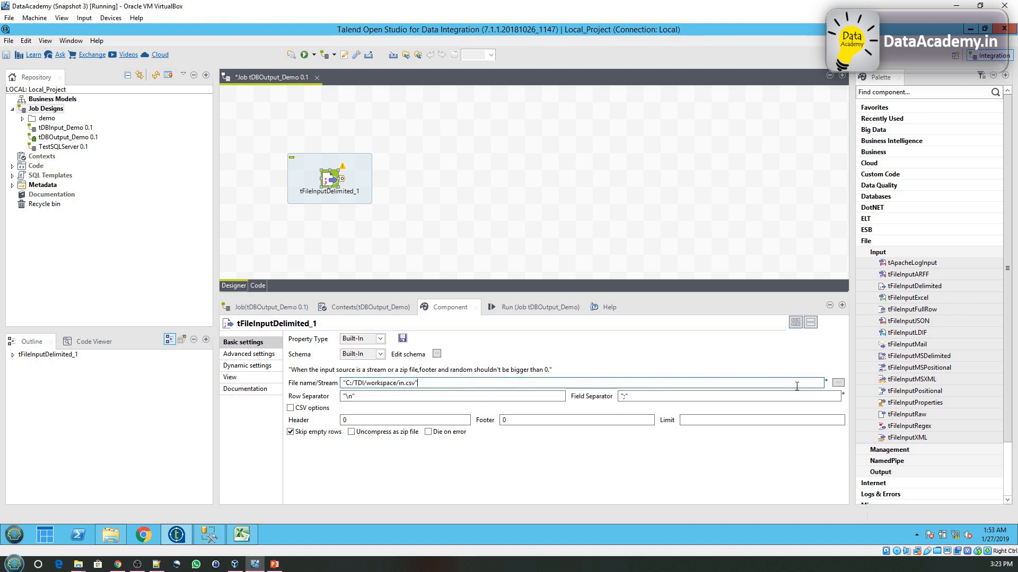
# Step: Set tFileInputDelimited_1's file name to MockData.csv on the Desktop
pyautogui.click(838, 382)
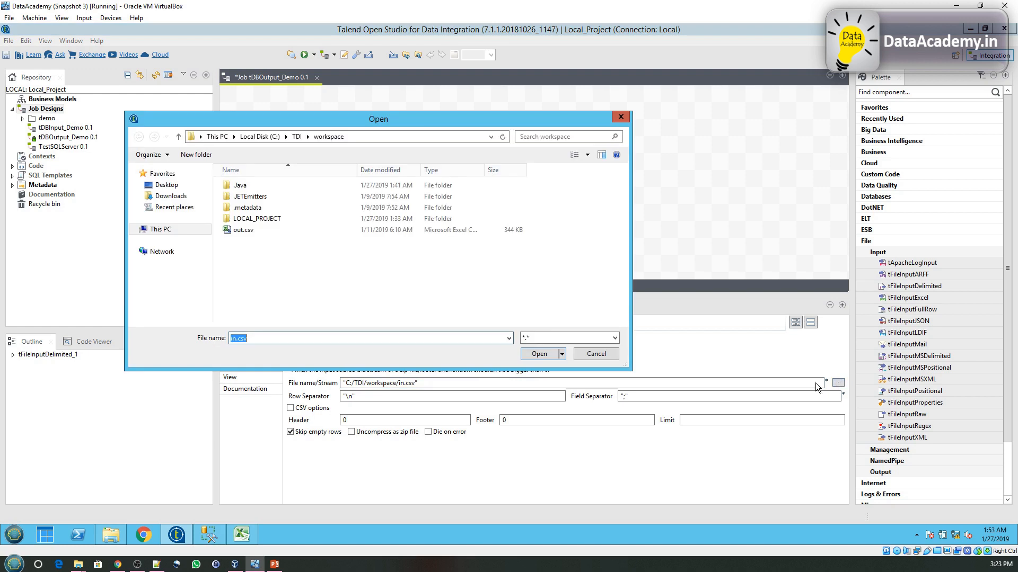
pyautogui.click(167, 185)
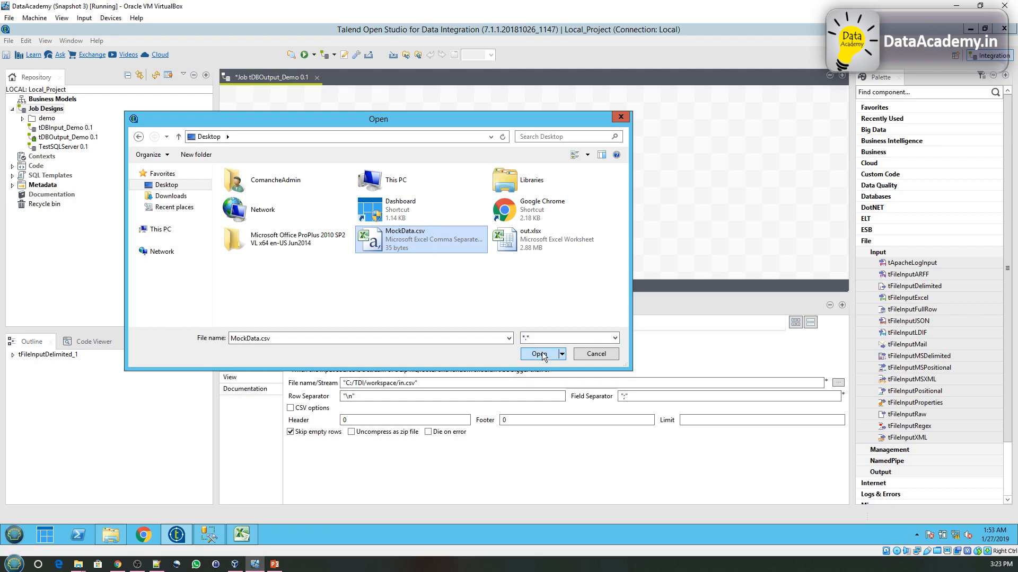
pyautogui.click(540, 354)
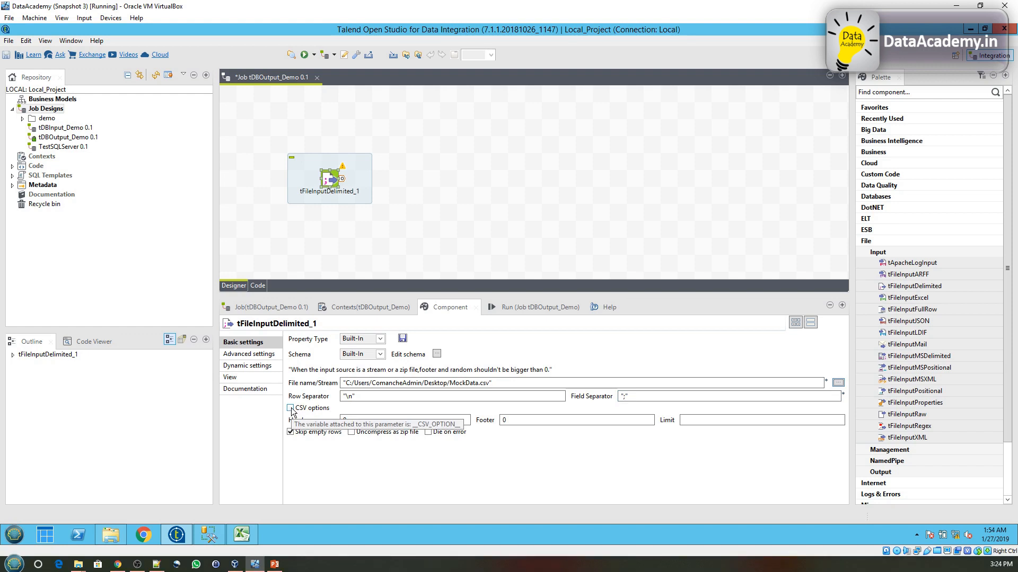
# Step: Enable CSV options with a comma field separator and a header count of 1
pyautogui.click(291, 407)
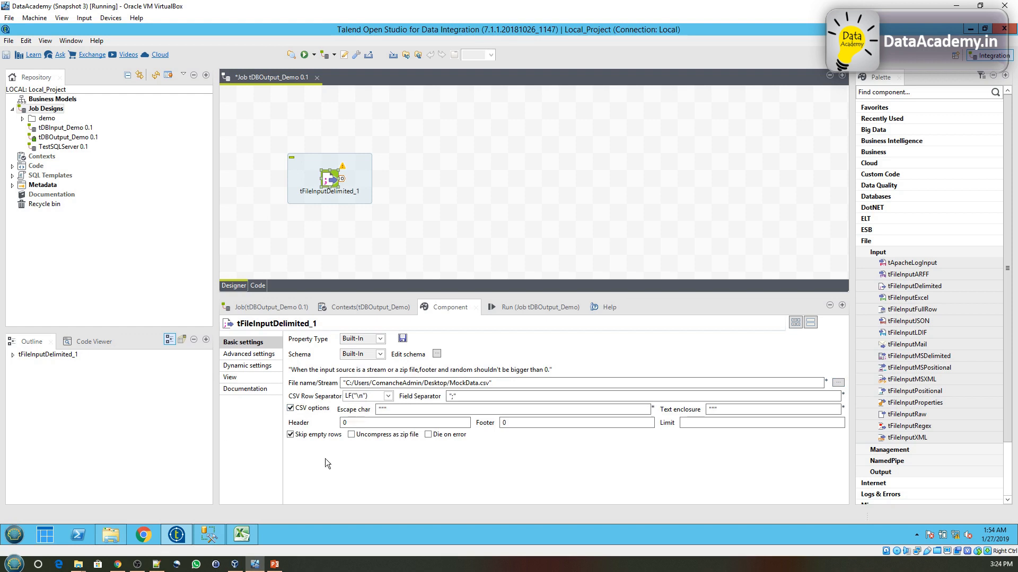
pyautogui.click(465, 397)
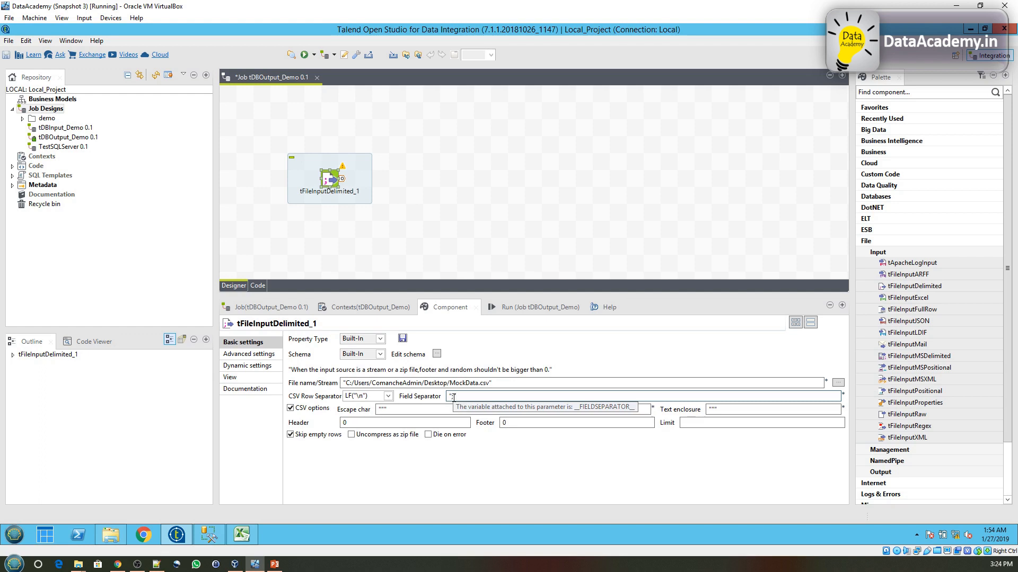
pyautogui.moveTo(506, 436)
pyautogui.write(',')
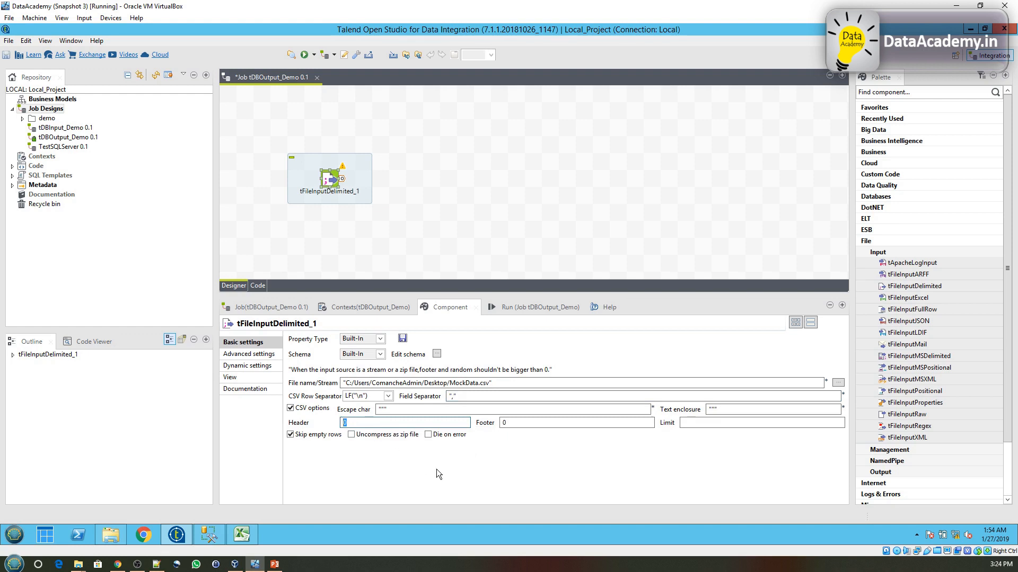
pyautogui.write('1')
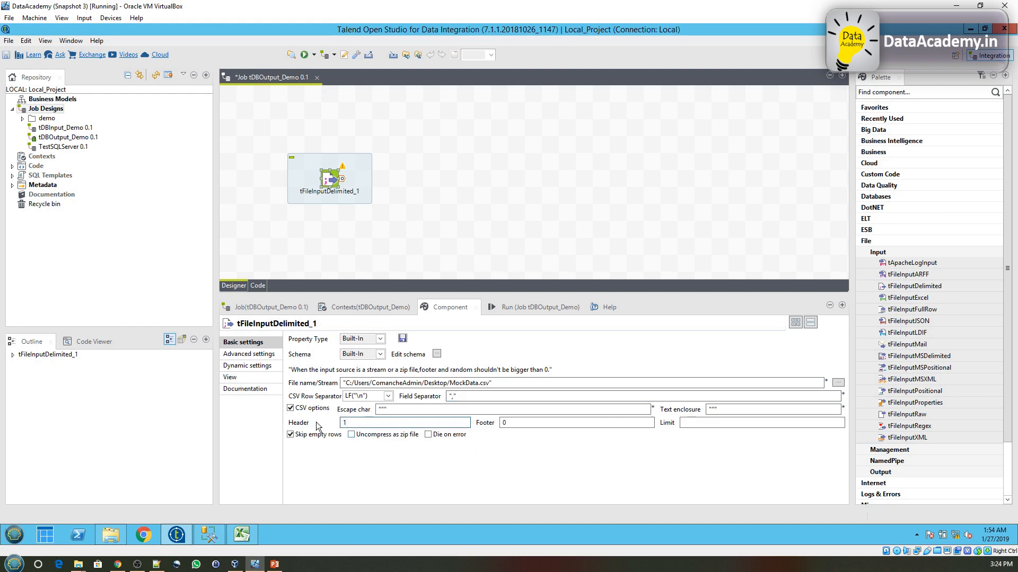
pyautogui.click(403, 423)
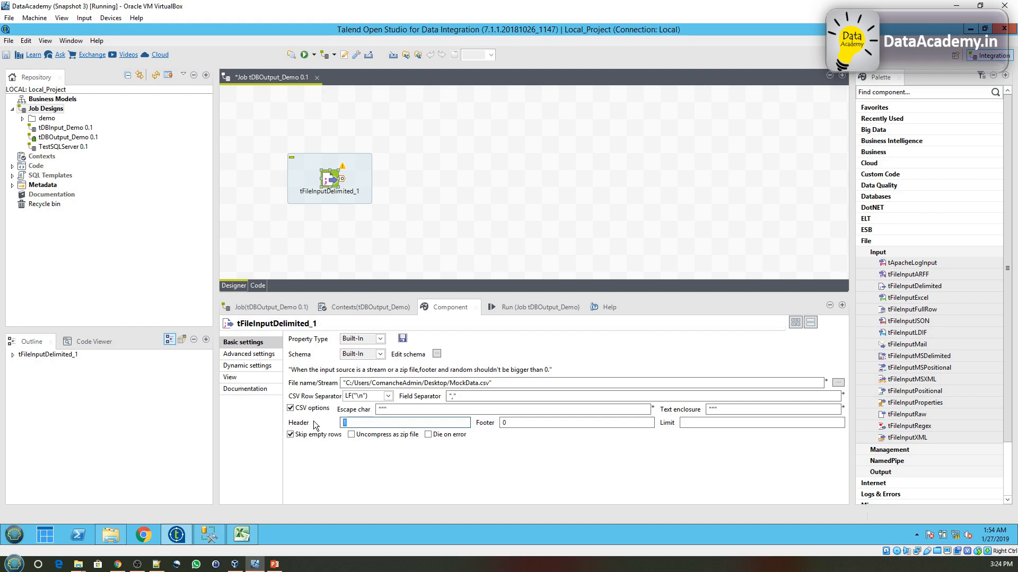
pyautogui.moveTo(564, 456)
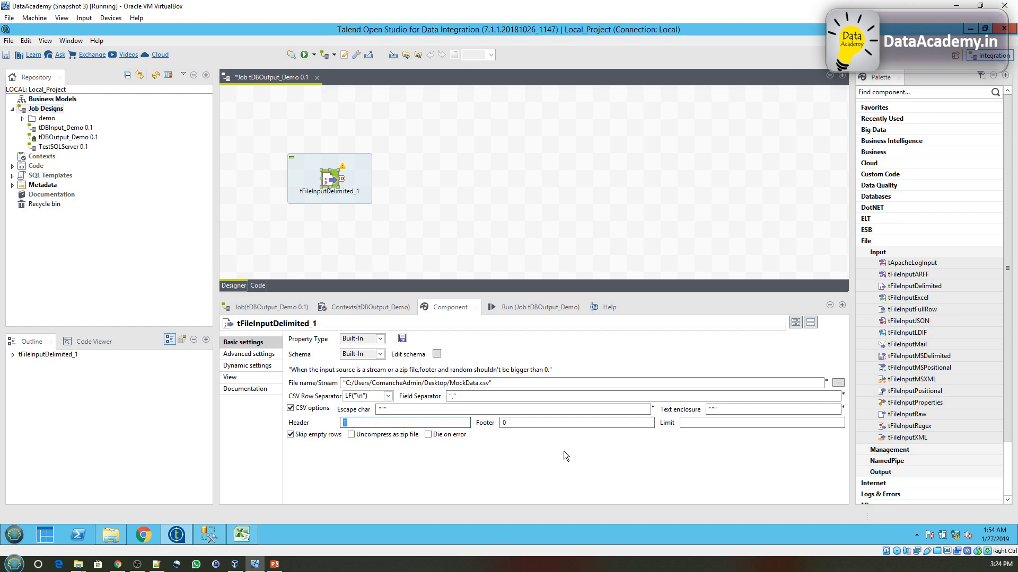
pyautogui.moveTo(503, 218)
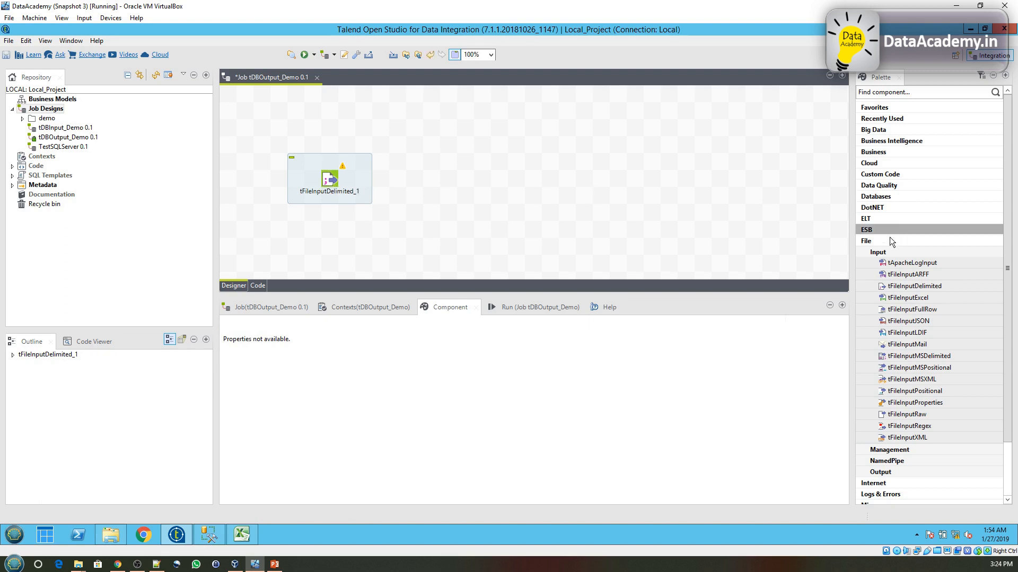
# Step: Place a tDBOutput from Databases > DB Common right of tFileInputDelimited_1 and select it
pyautogui.click(865, 240)
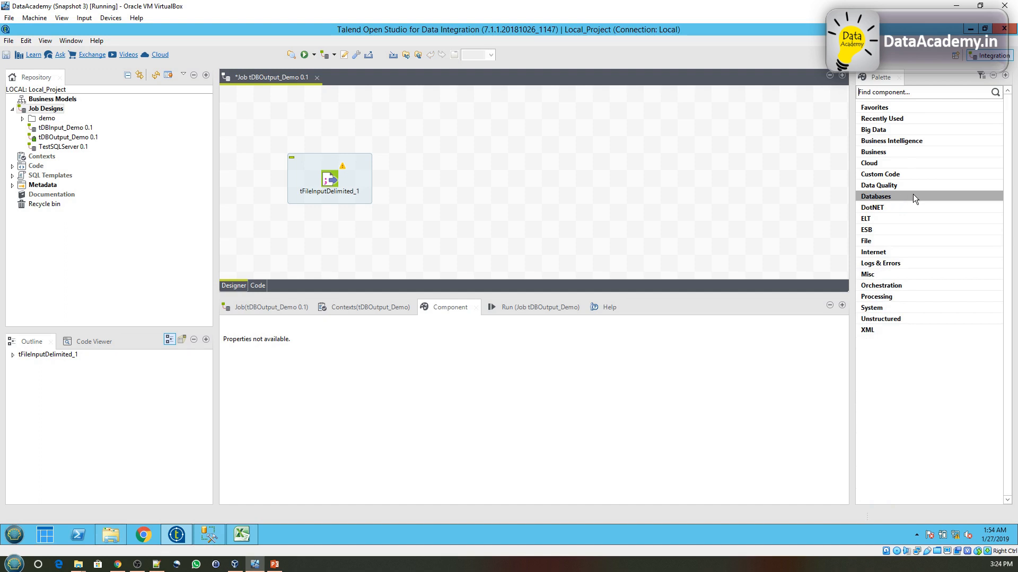
pyautogui.moveTo(925, 200)
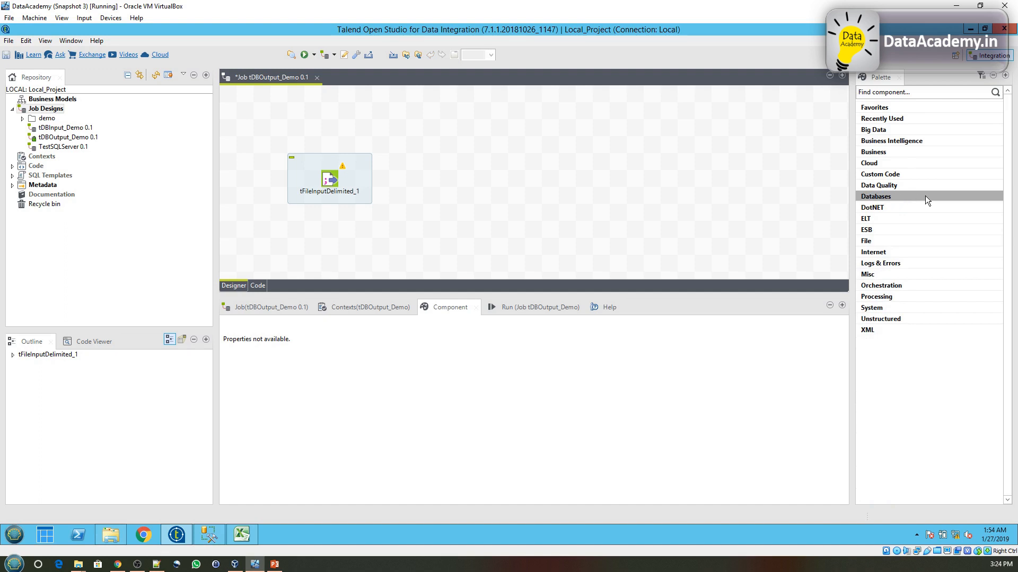
pyautogui.click(876, 196)
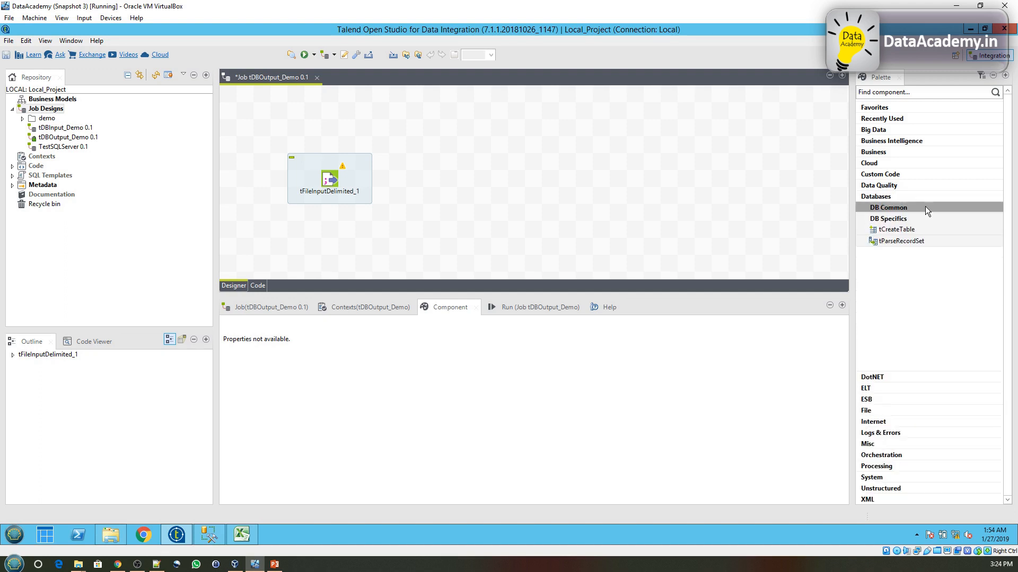
pyautogui.click(887, 207)
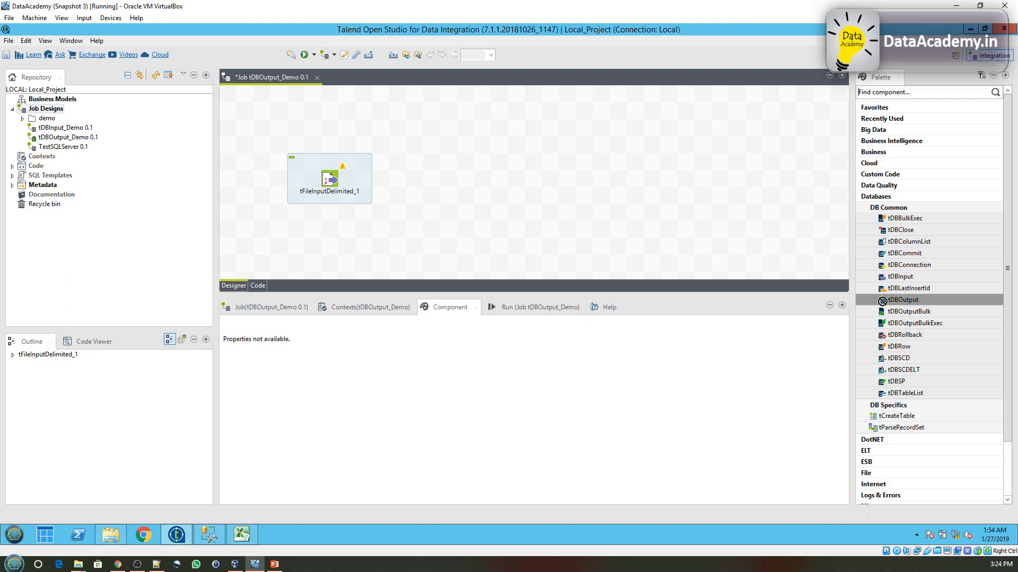
pyautogui.moveTo(901, 299); pyautogui.dragTo(583, 179)
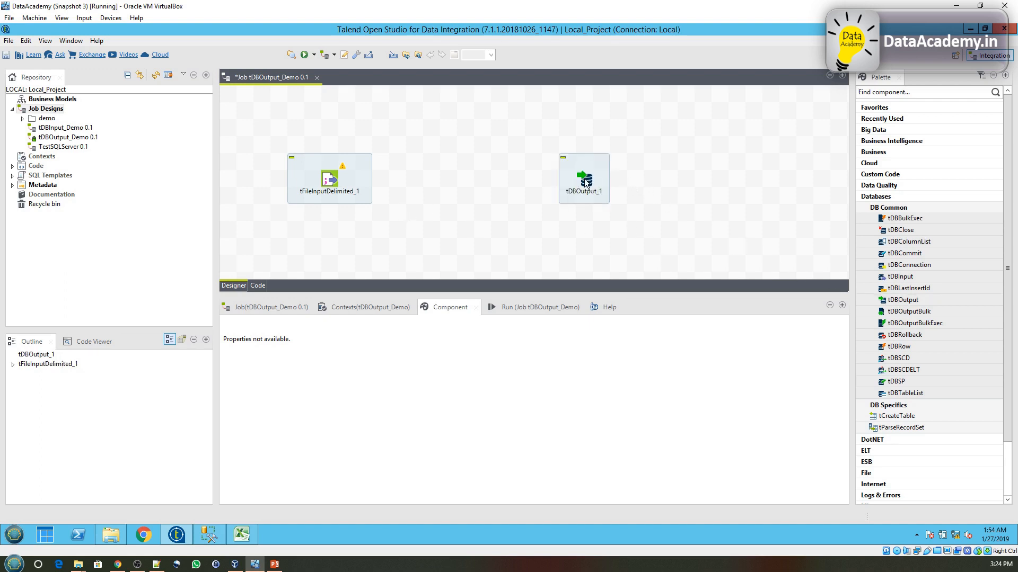
pyautogui.click(583, 178)
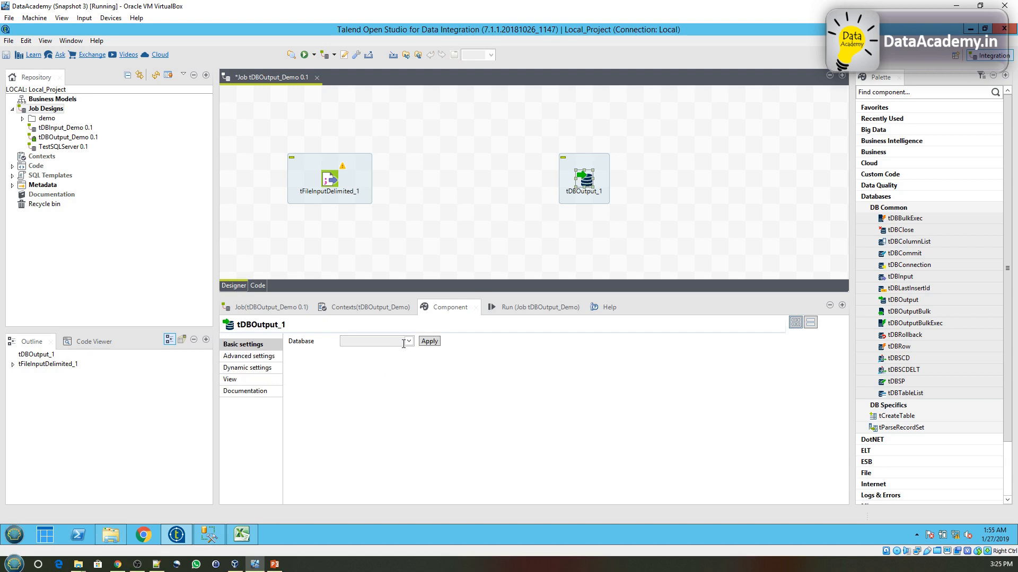
# Step: Choose Microsoft SQL Server as tDBOutput_1's database type
pyautogui.click(408, 341)
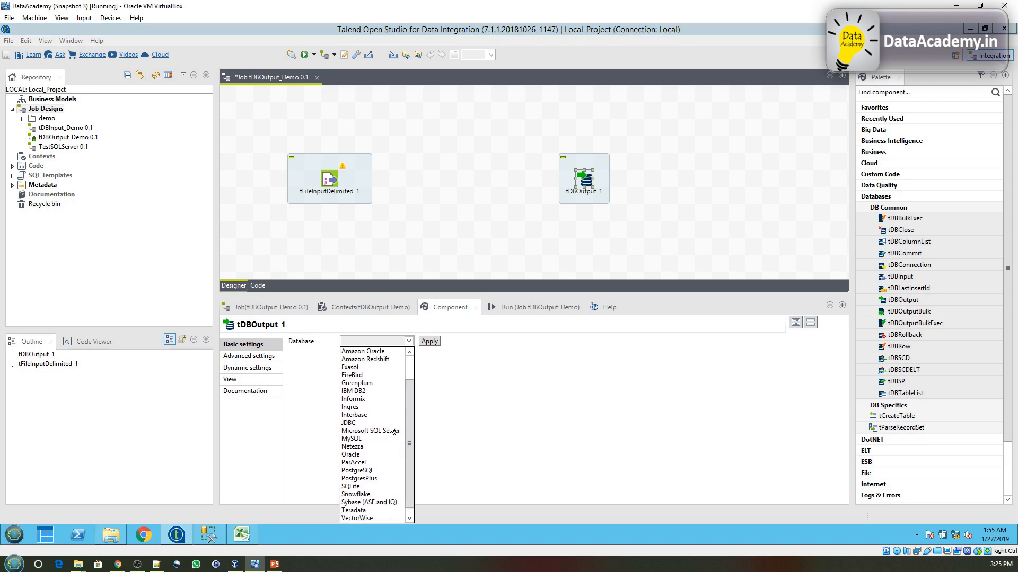
pyautogui.click(370, 430)
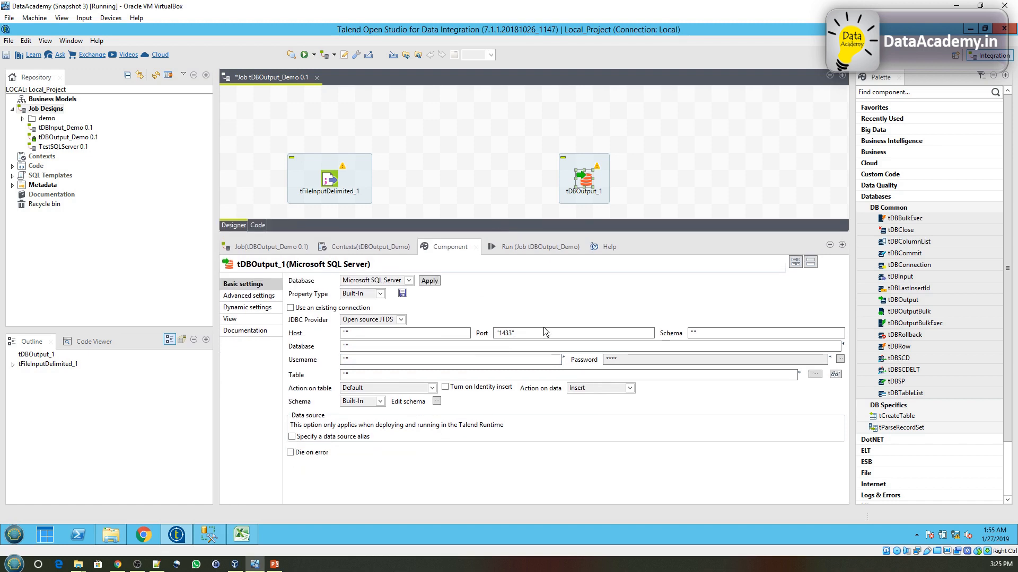
pyautogui.moveTo(523, 303)
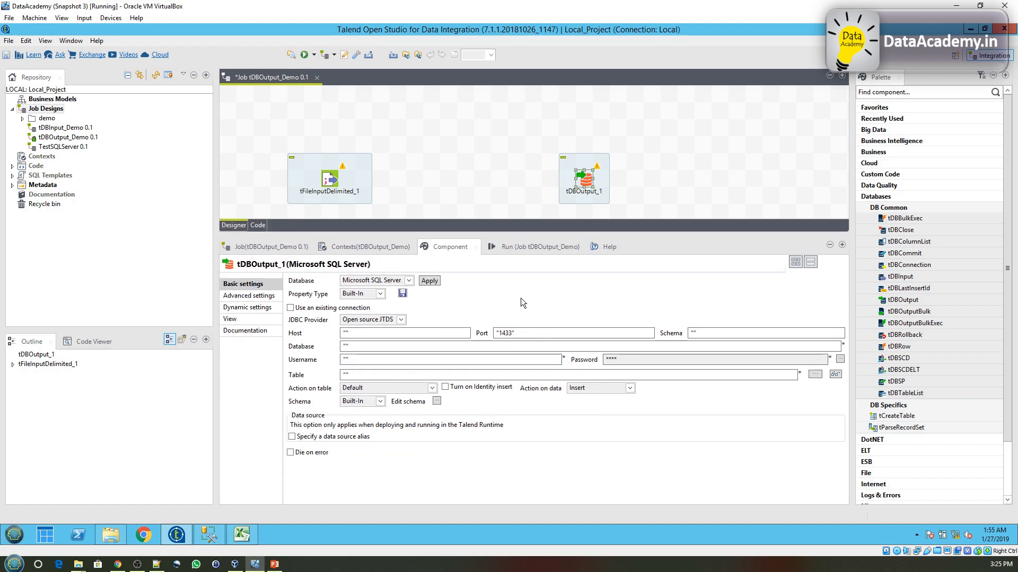
pyautogui.moveTo(433, 316)
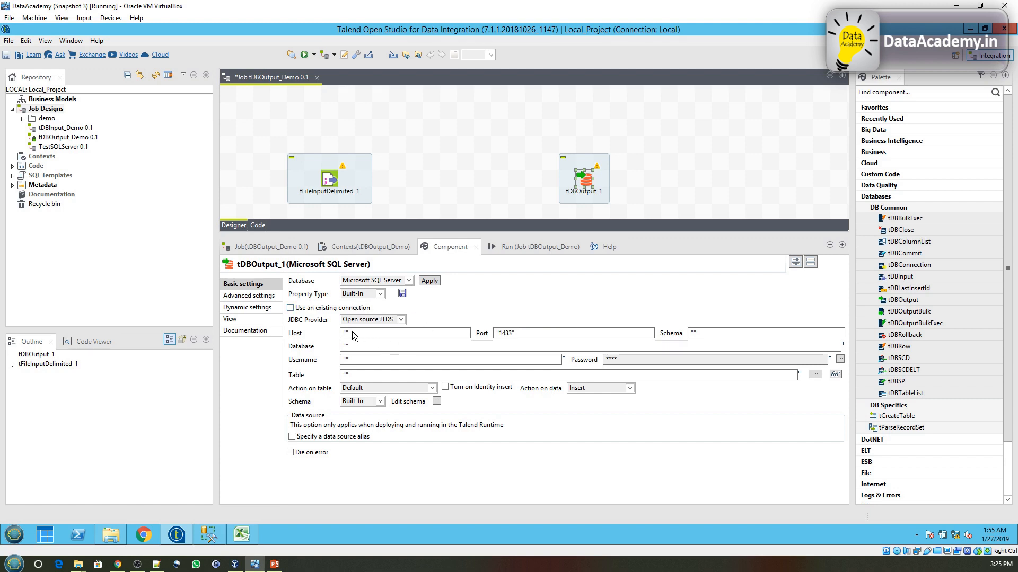
pyautogui.moveTo(511, 375)
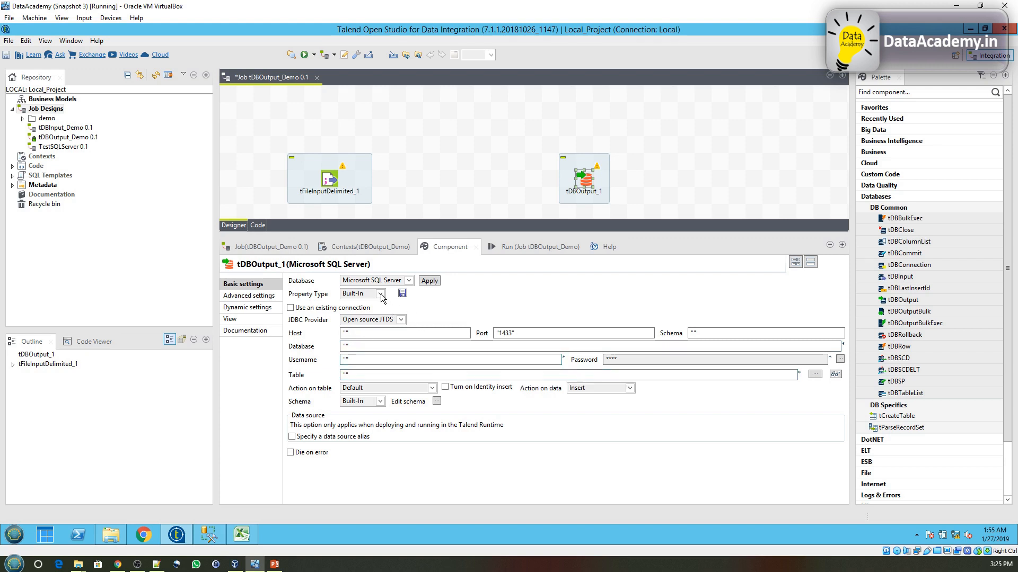
# Step: Set Property Type to Repository and pick the localSQLServer connection under Db Connections
pyautogui.click(359, 293)
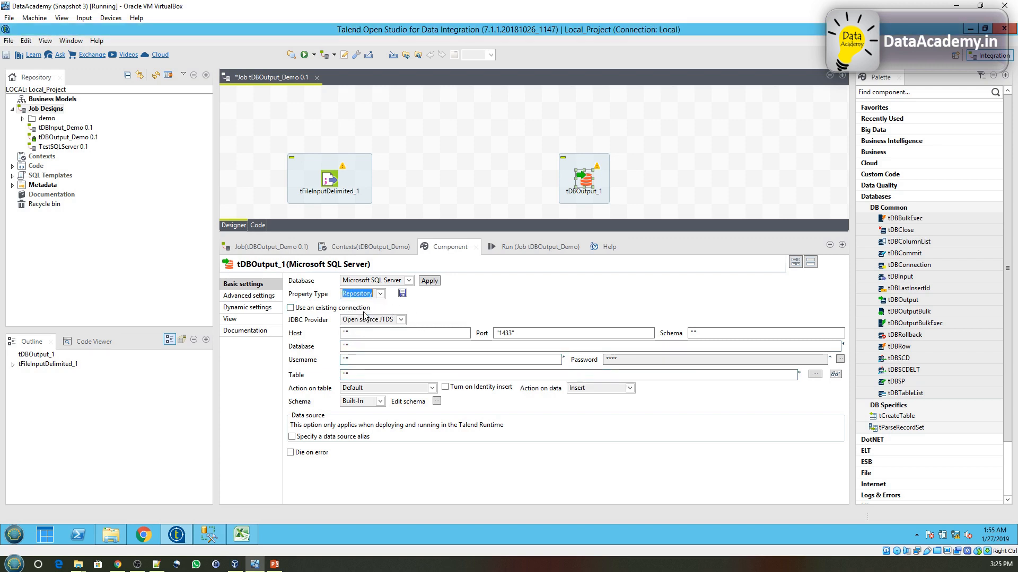
pyautogui.click(356, 293)
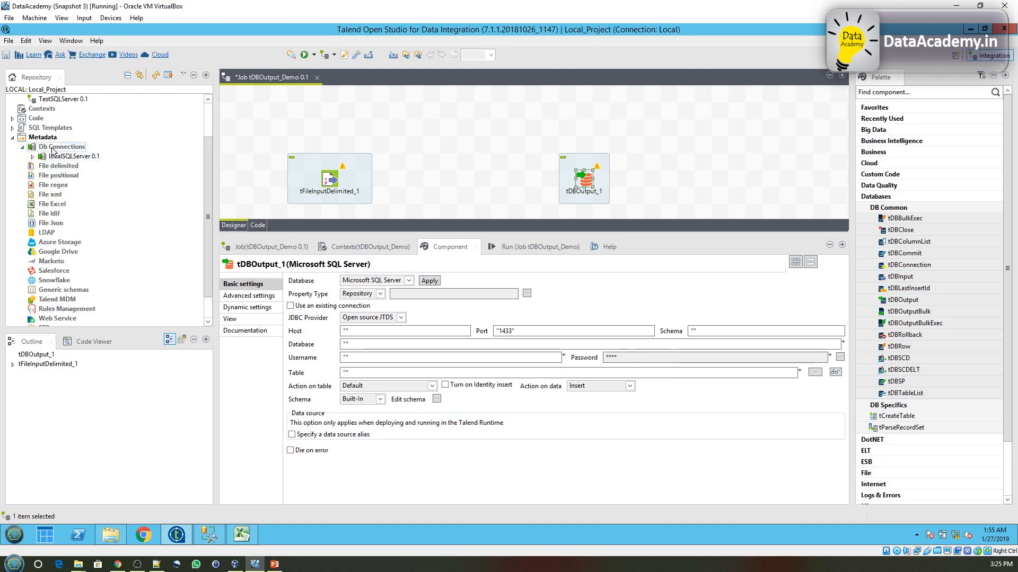
pyautogui.click(74, 156)
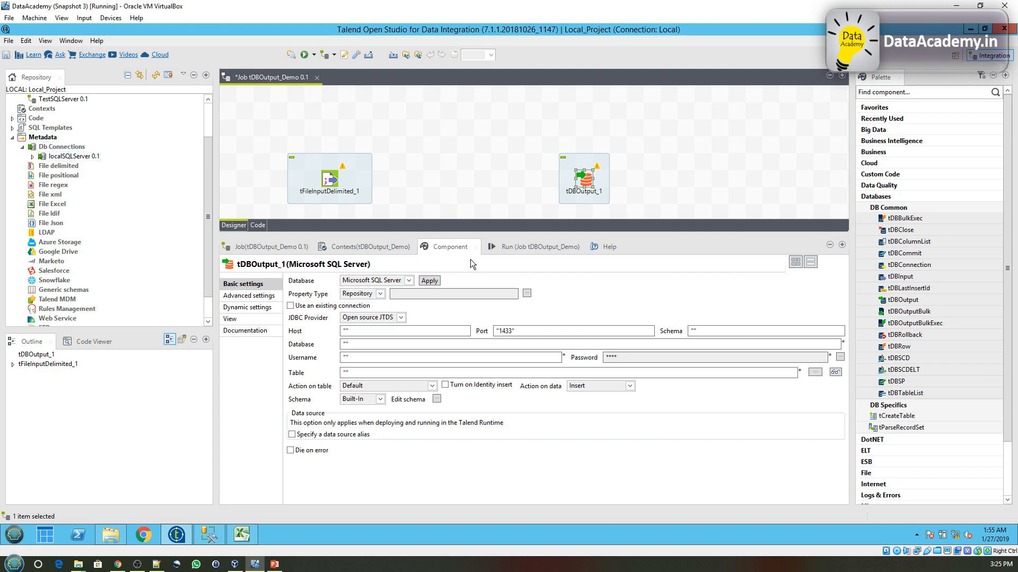
pyautogui.moveTo(592, 299)
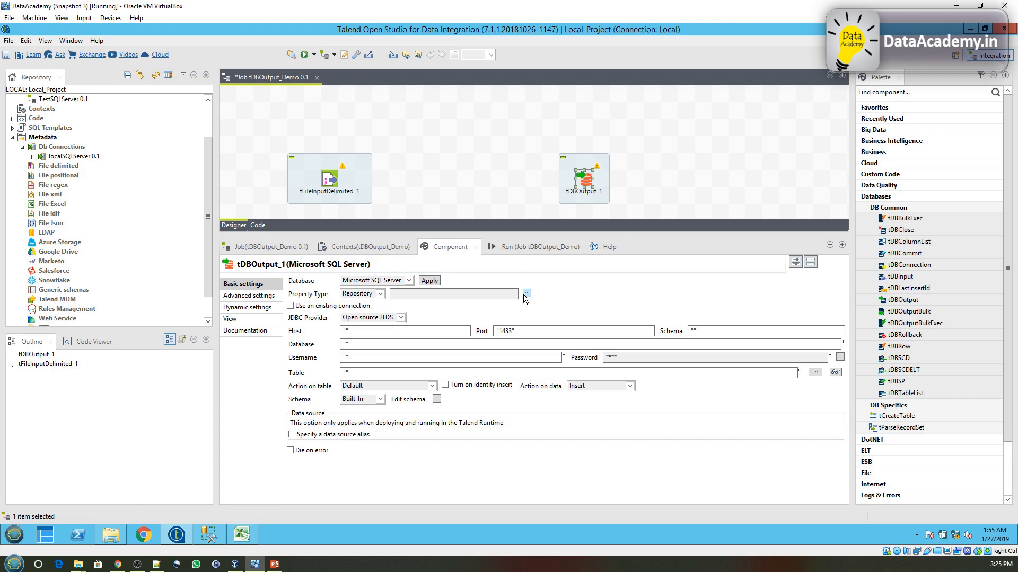
pyautogui.click(453, 294)
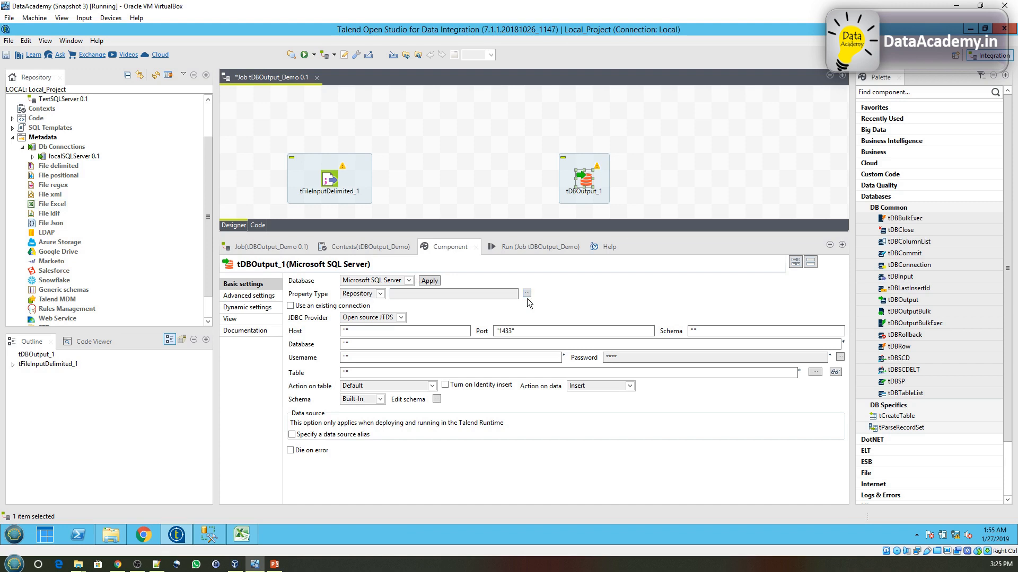
pyautogui.click(527, 293)
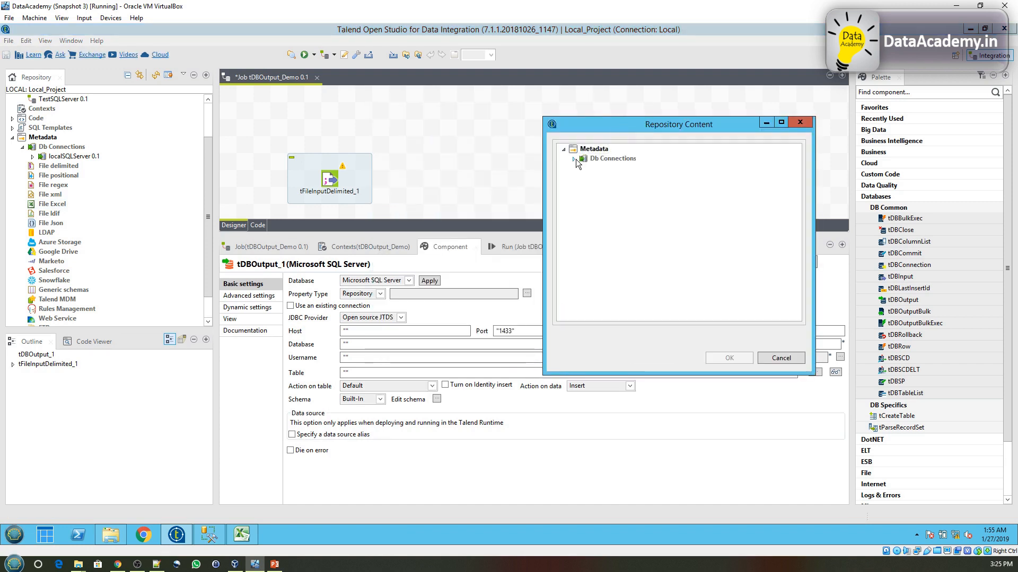
pyautogui.click(576, 160)
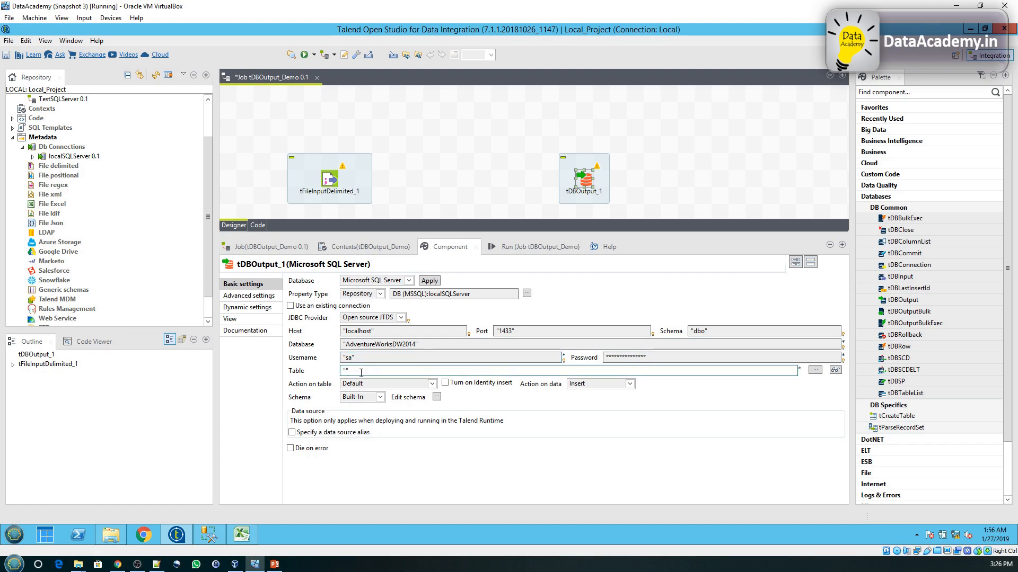
pyautogui.moveTo(815, 370)
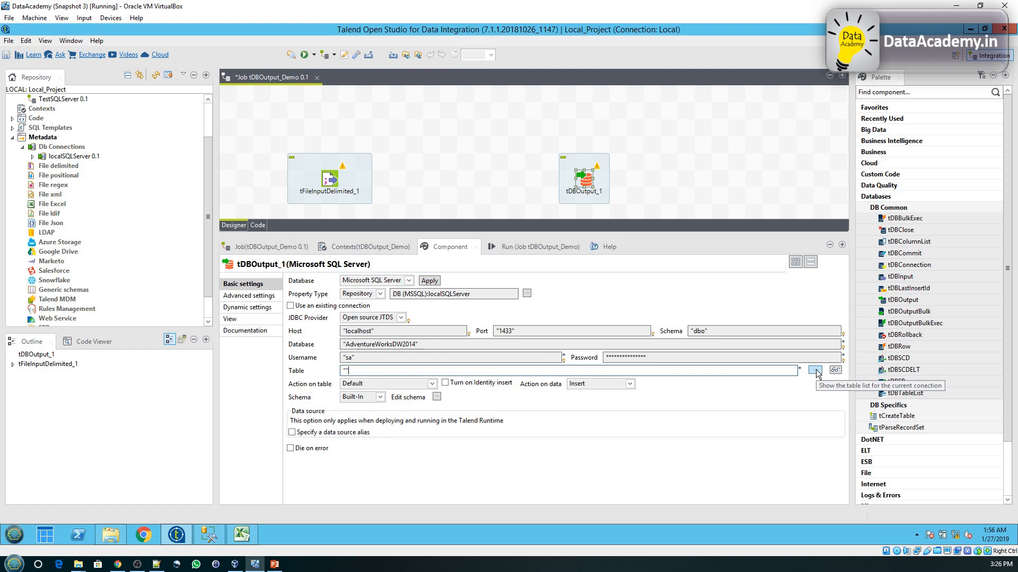
pyautogui.click(815, 370)
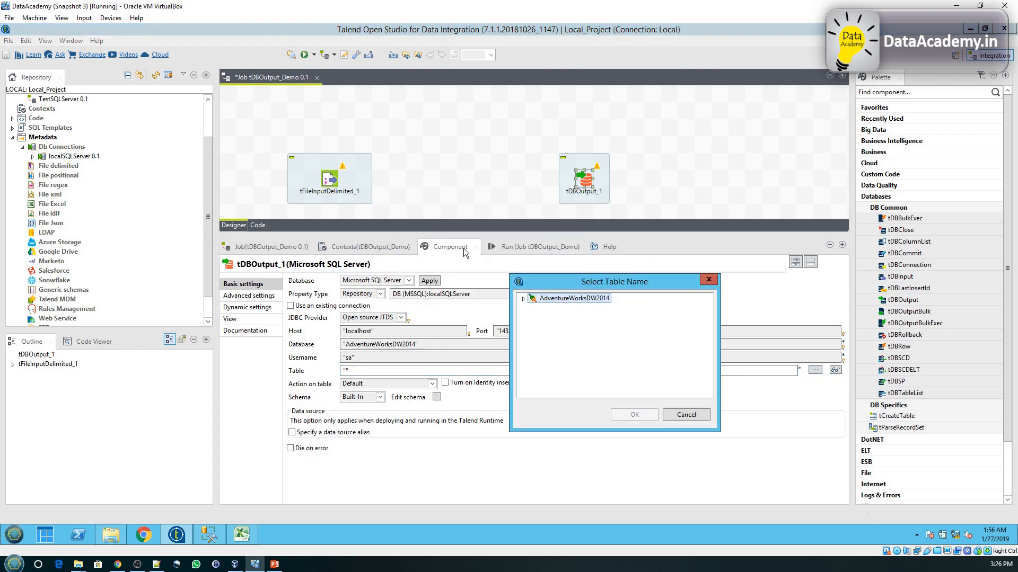
pyautogui.click(523, 298)
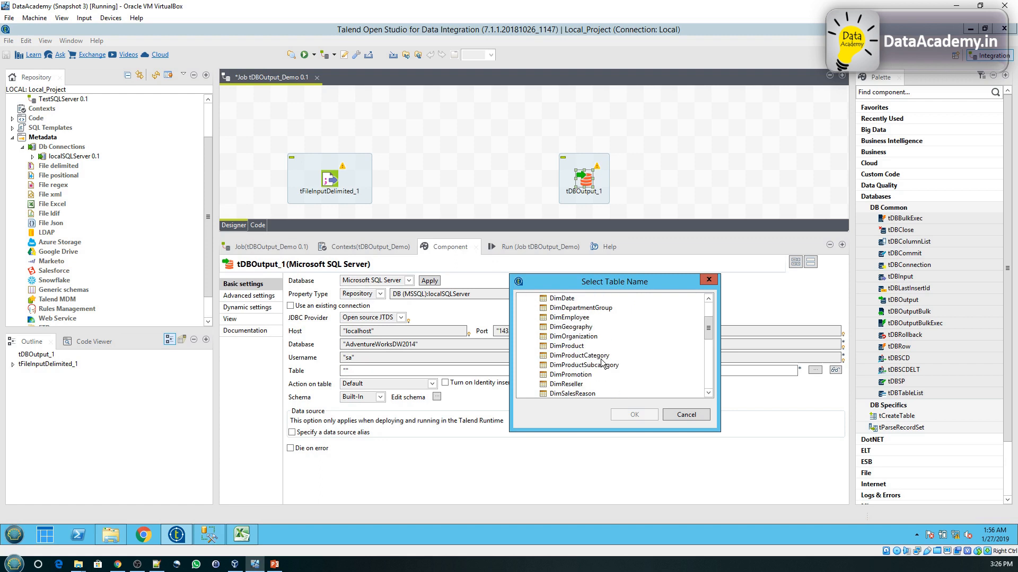
pyautogui.scroll(-3)
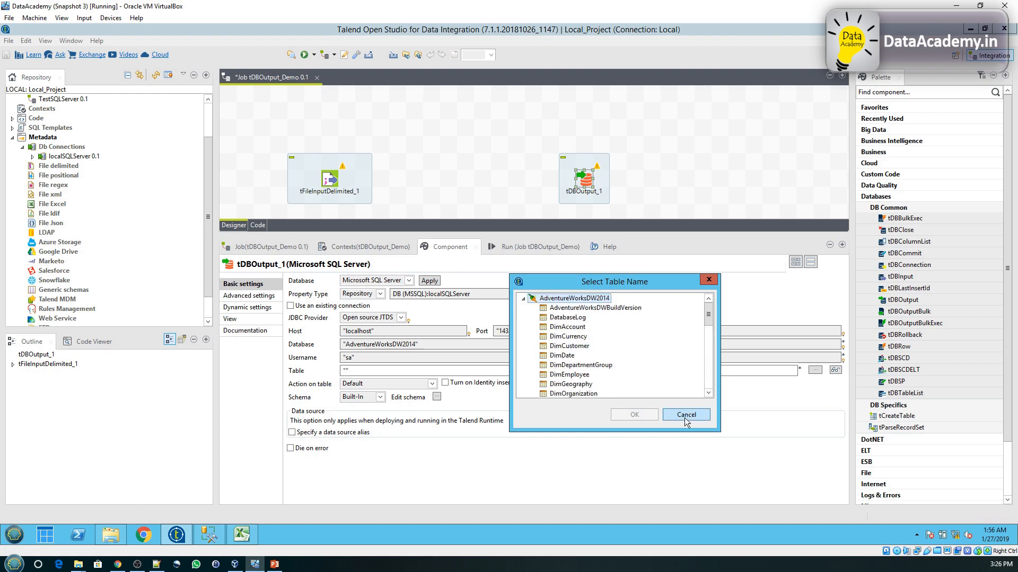
pyautogui.click(685, 414)
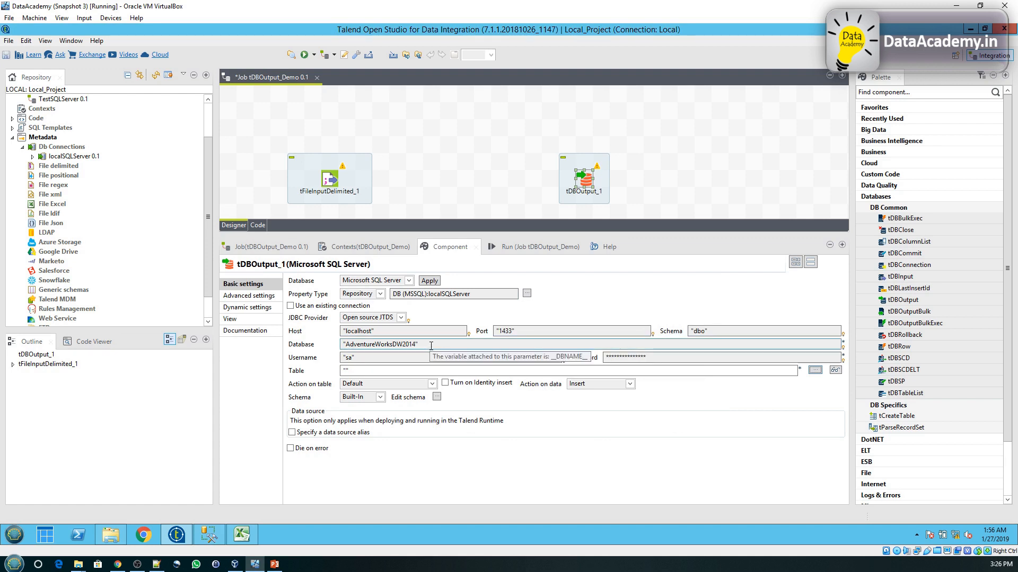
# Step: Edit the Database field and choose 'Change to built-in property' at the repository prompt
pyautogui.click(428, 281)
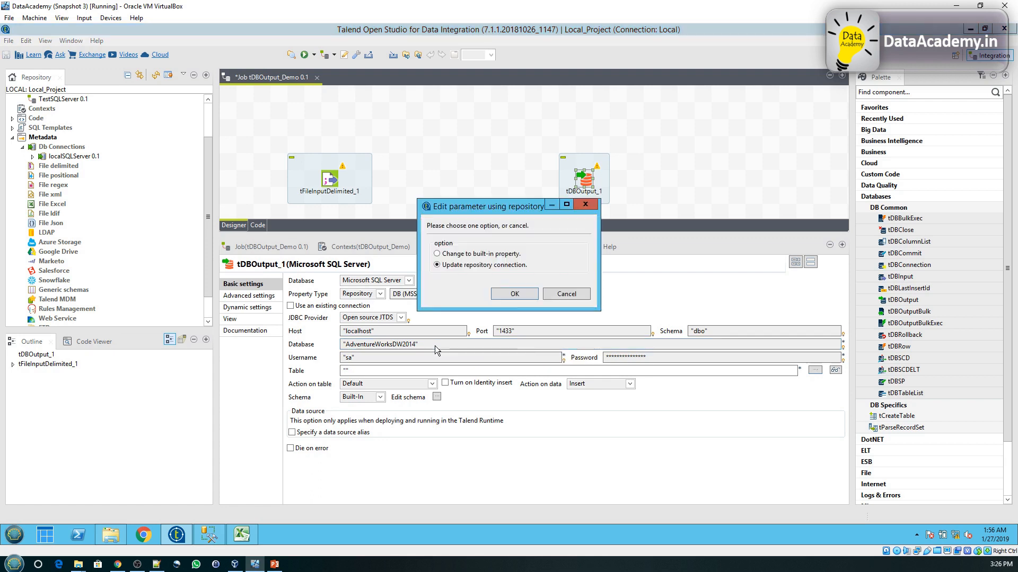
pyautogui.click(514, 293)
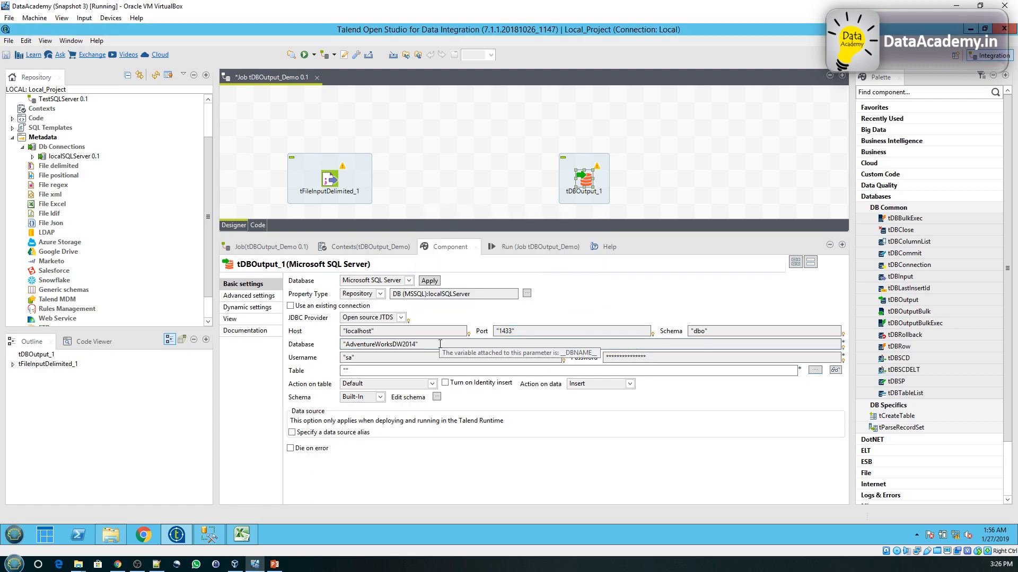
pyautogui.click(428, 280)
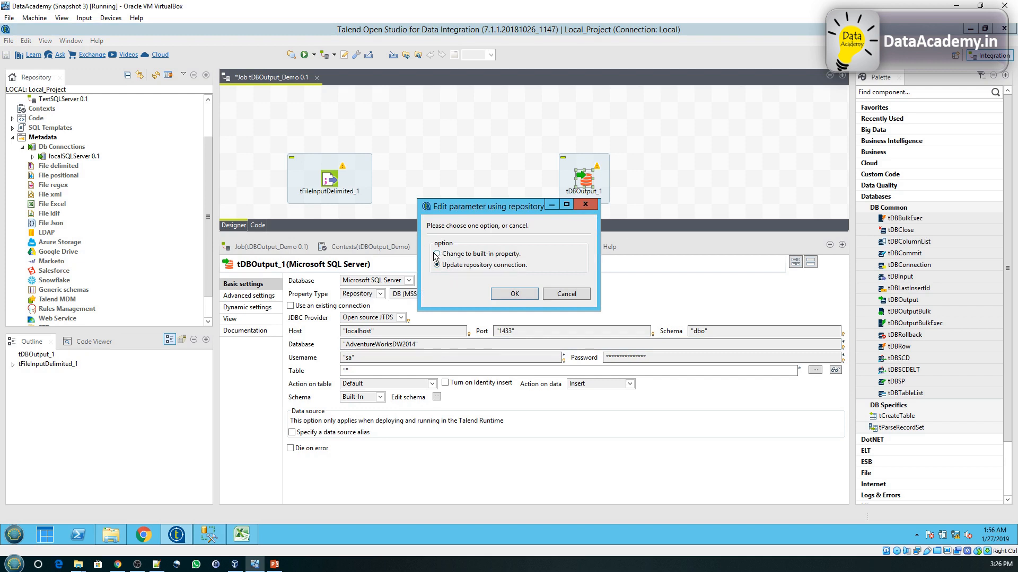
pyautogui.click(436, 254)
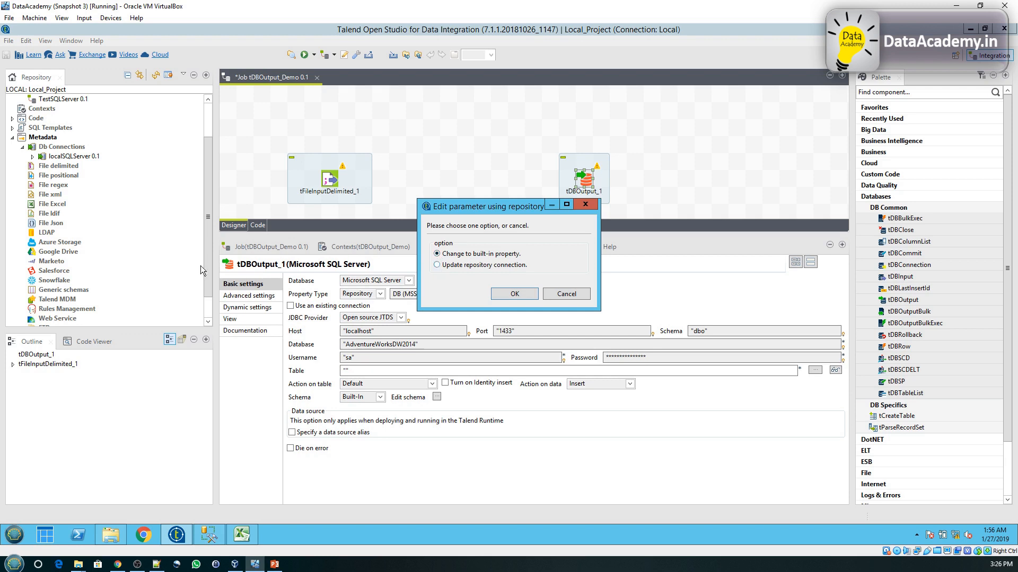
pyautogui.moveTo(115, 181)
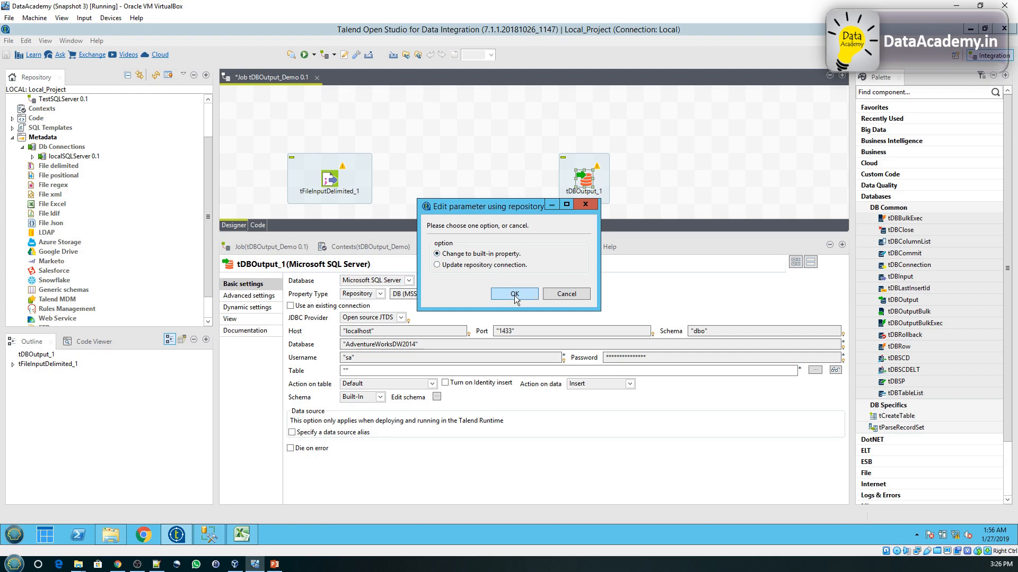
# Step: Confirm built-in properties, set the database to TestDB and choose table MockData
pyautogui.click(513, 293)
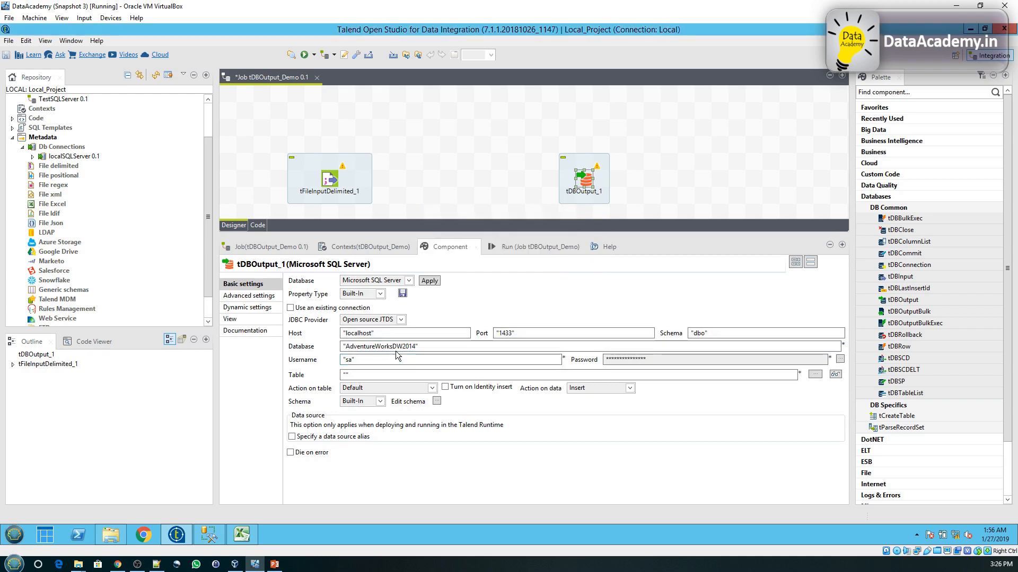
pyautogui.tripleClick(379, 346)
pyautogui.write('"TestDB')
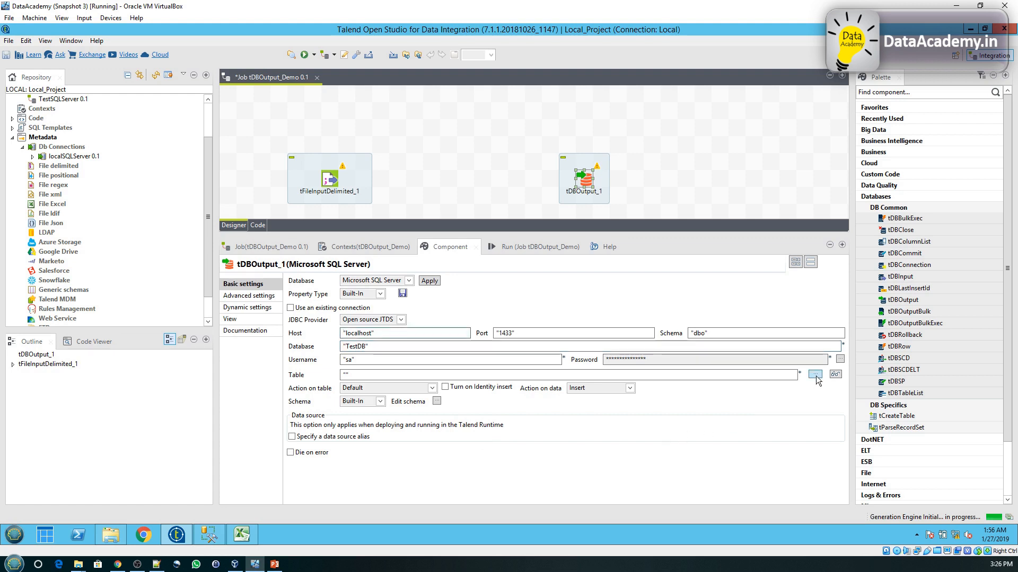
pyautogui.click(814, 374)
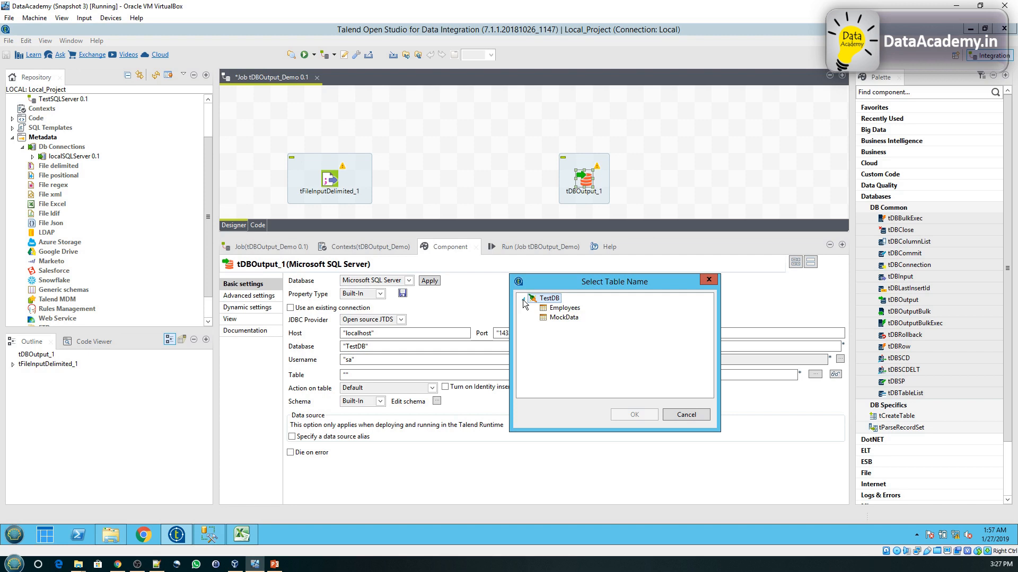
pyautogui.click(633, 415)
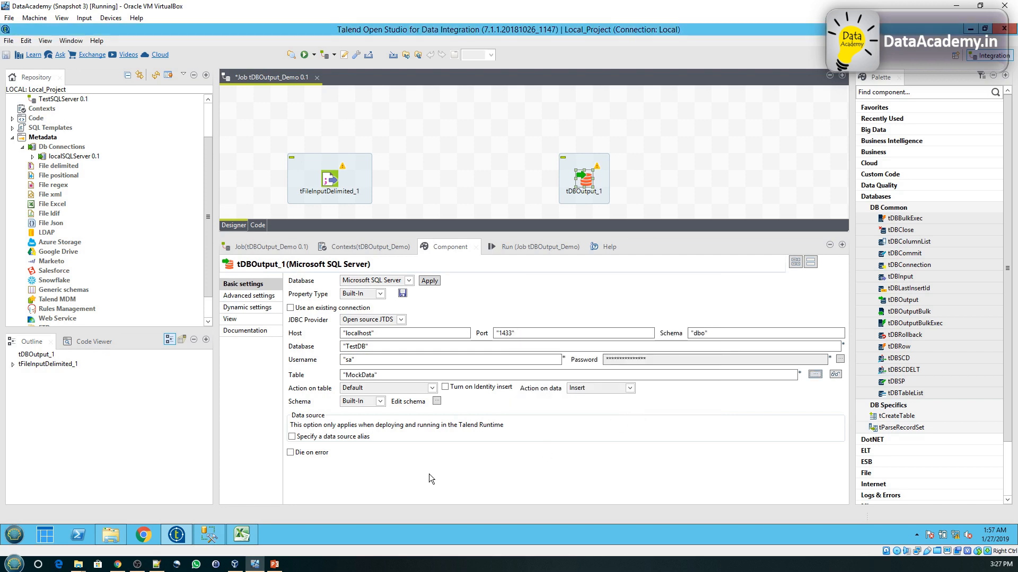
pyautogui.moveTo(436, 171)
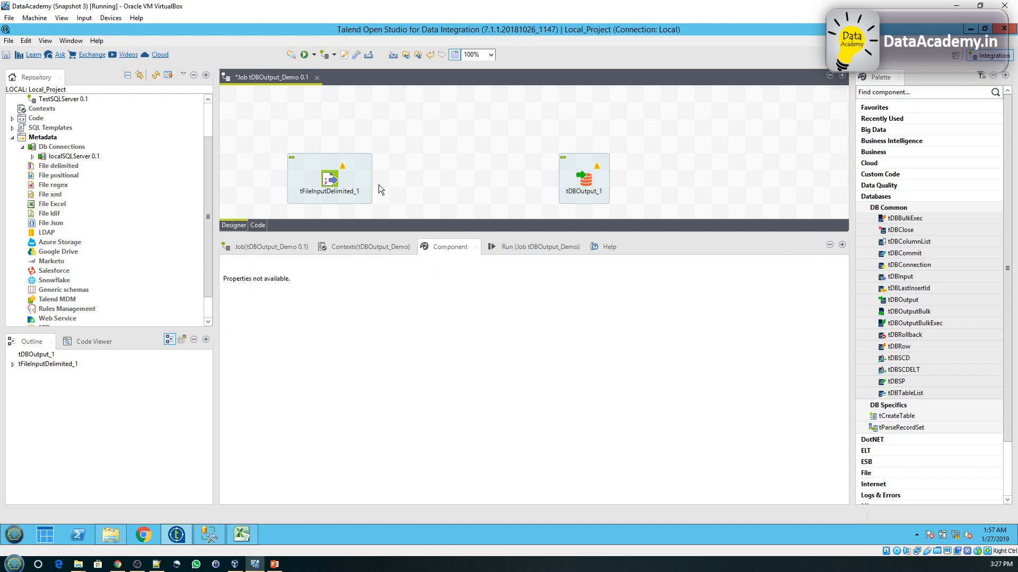
# Step: Link tFileInputDelimited_1 to tDBOutput_1 with a row1 Main flow and inspect its schema
pyautogui.click(329, 179)
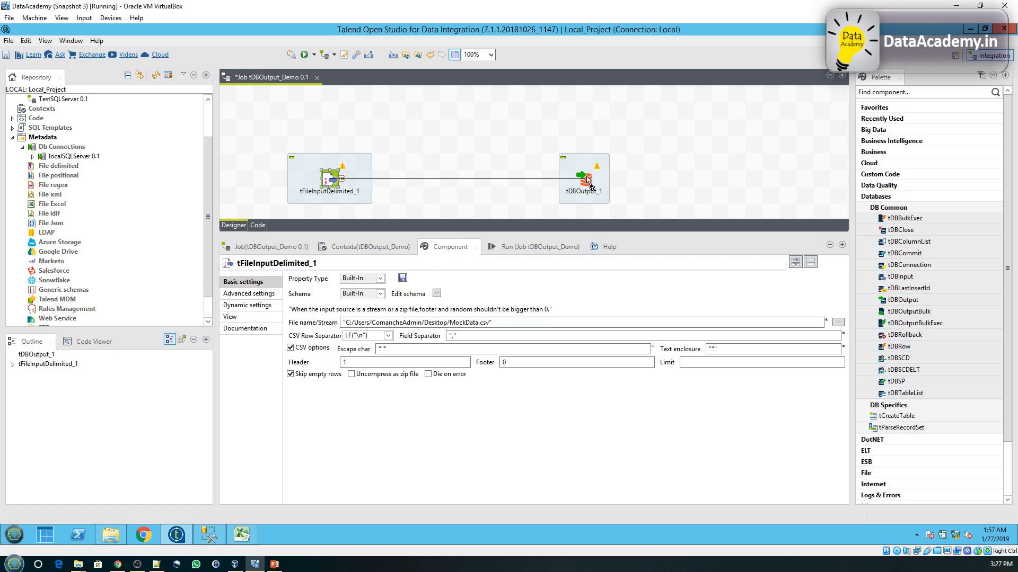
pyautogui.click(457, 181)
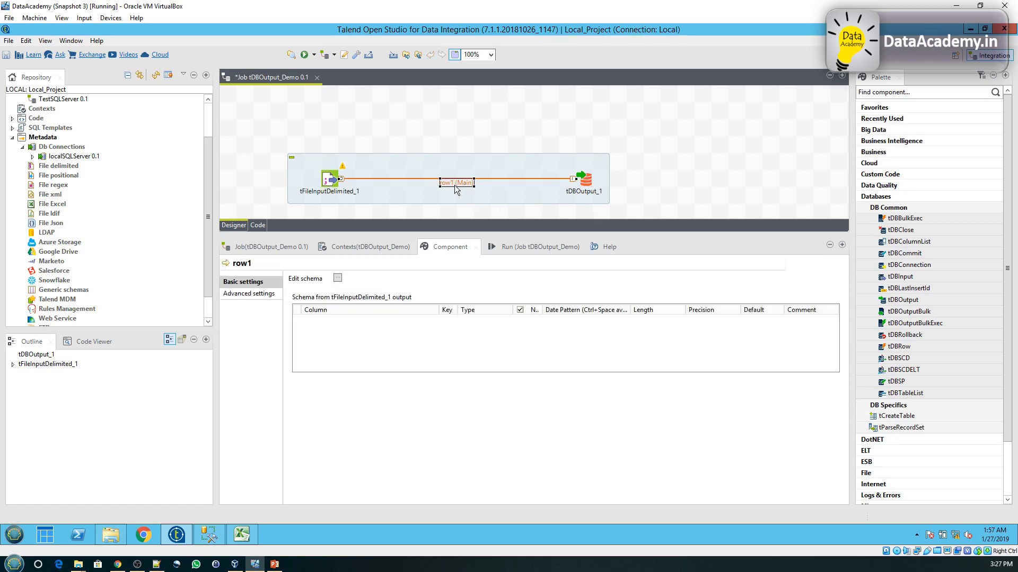
pyautogui.click(330, 180)
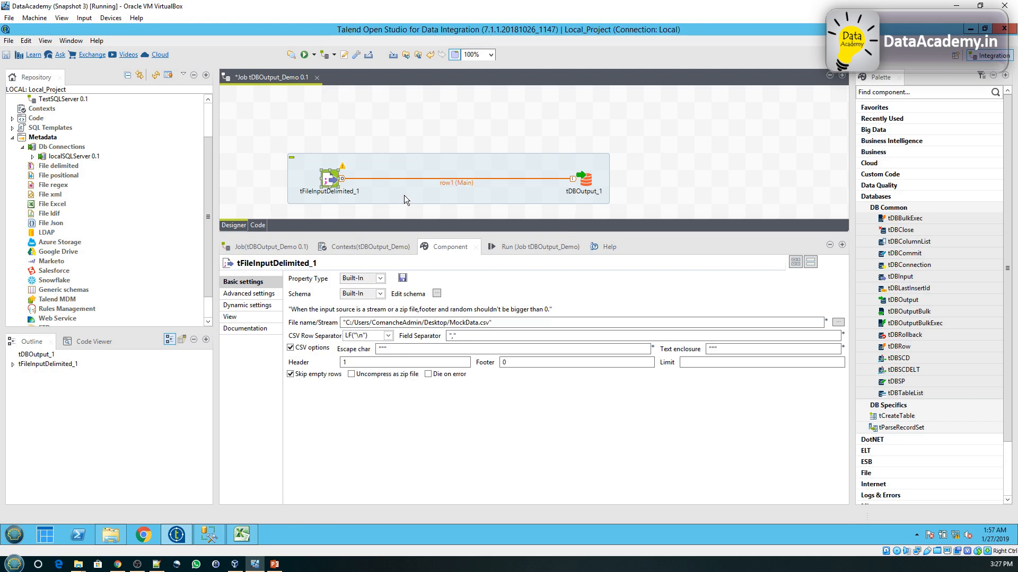
pyautogui.click(456, 182)
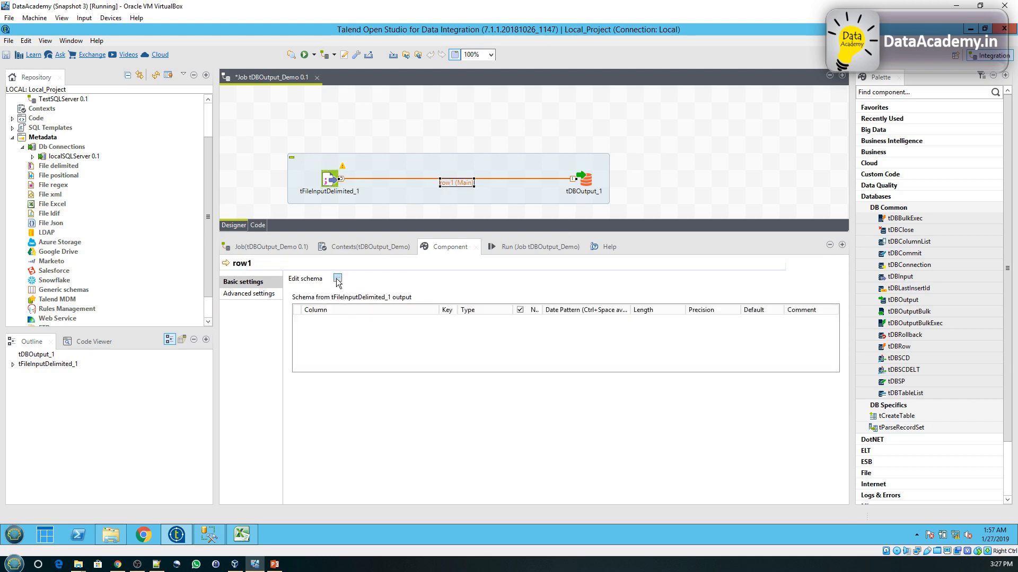
pyautogui.click(337, 278)
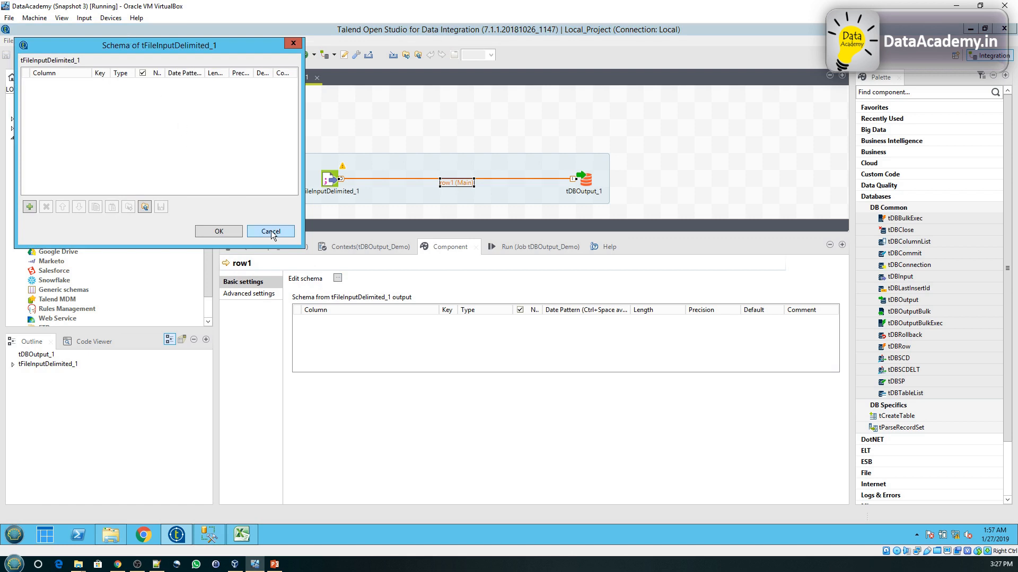
pyautogui.click(268, 232)
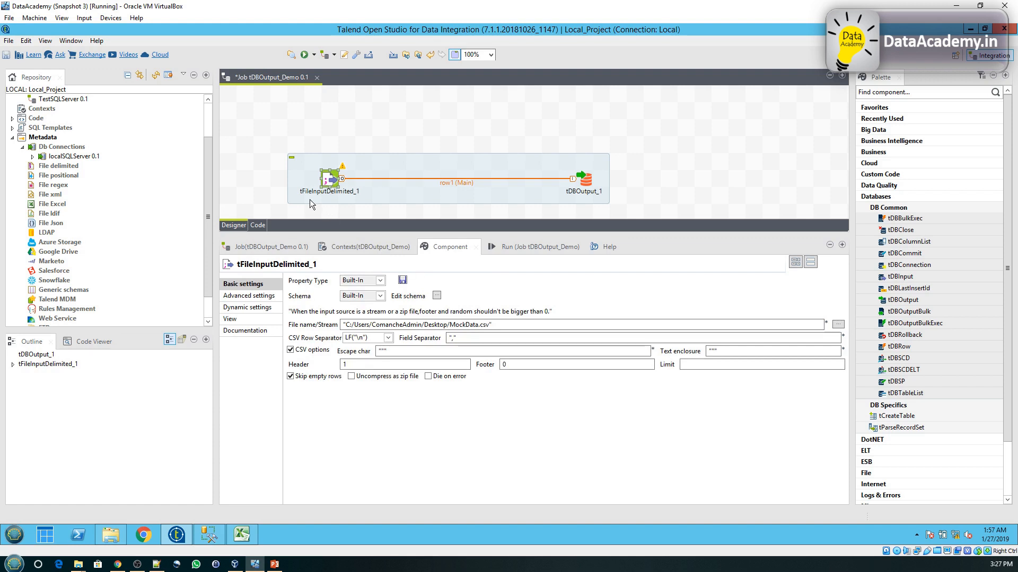
pyautogui.moveTo(319, 211)
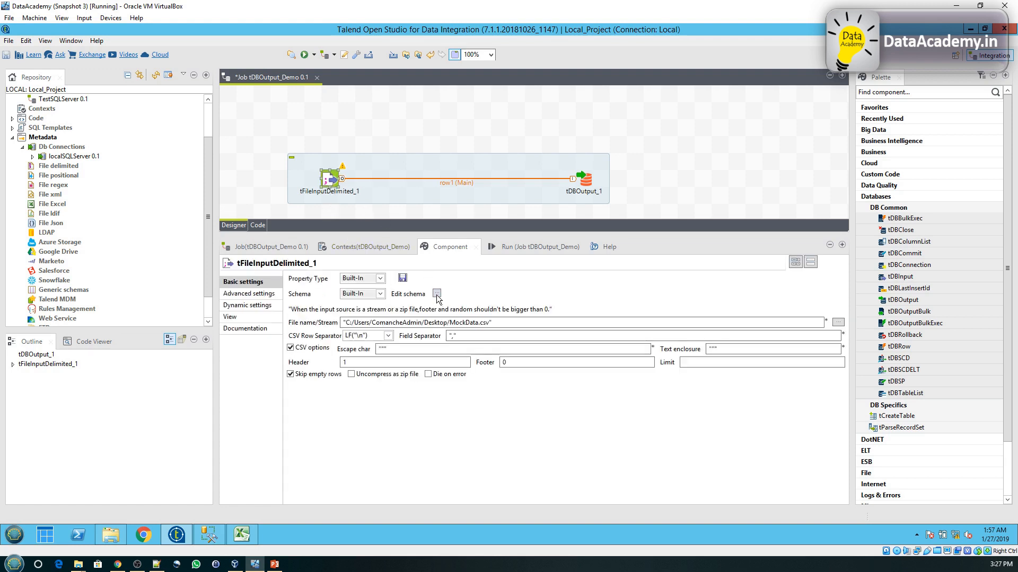
# Step: Define EmpID and EmpName columns in the file input schema and propagate them to the output
pyautogui.click(437, 293)
pyautogui.write('E')
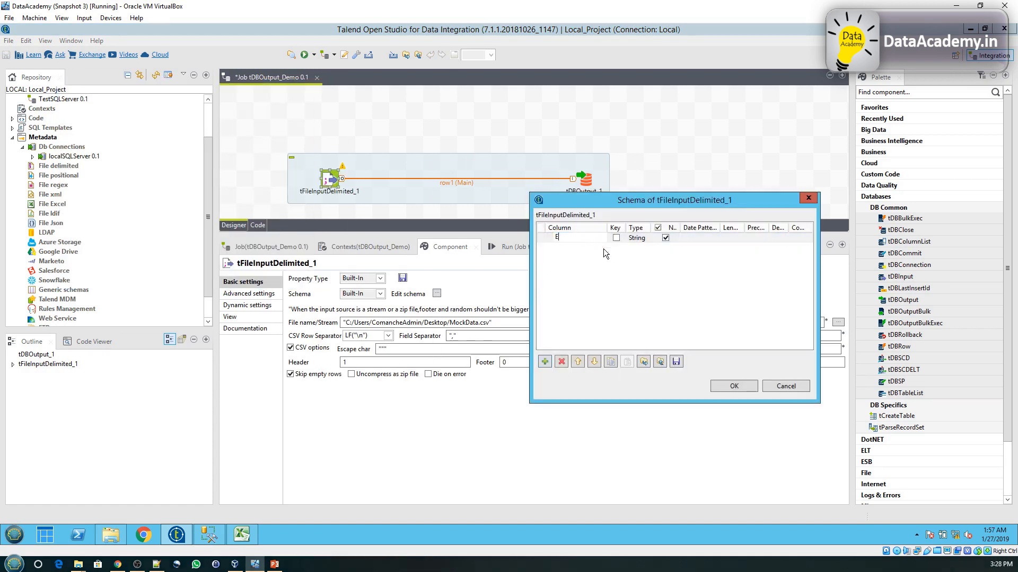
pyautogui.write('mpID')
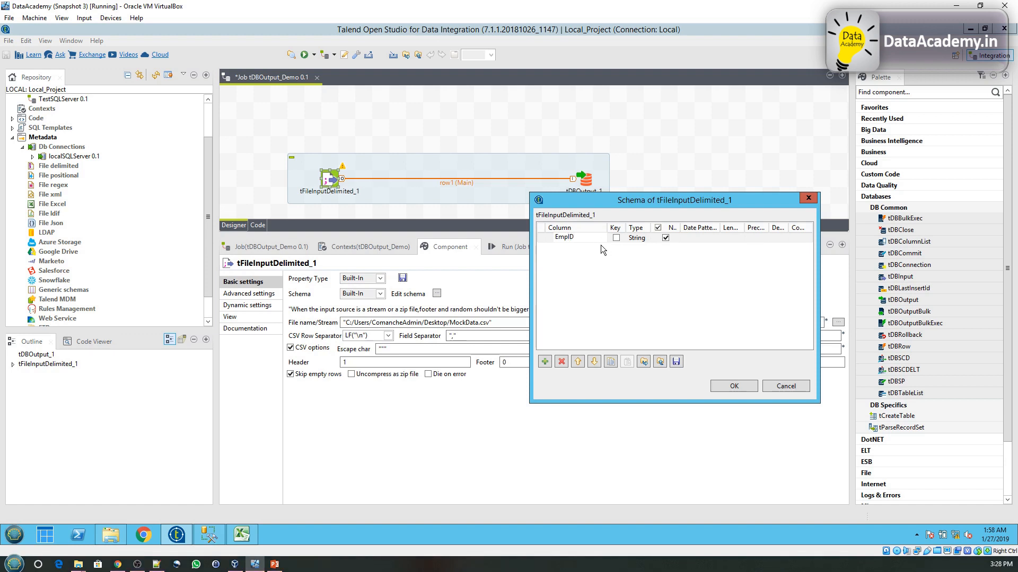
pyautogui.click(544, 361)
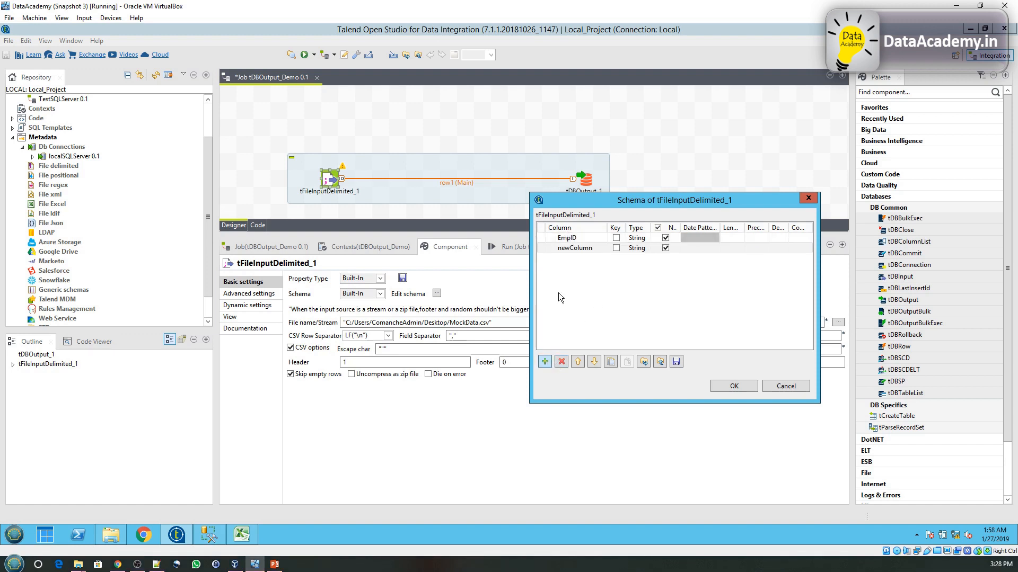
pyautogui.write('e')
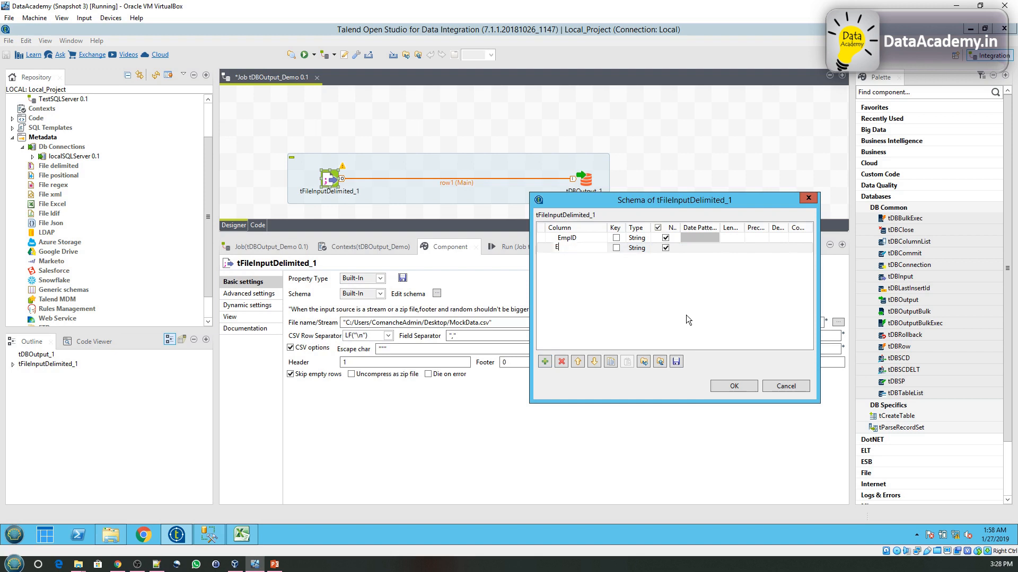
pyautogui.write('EmpName')
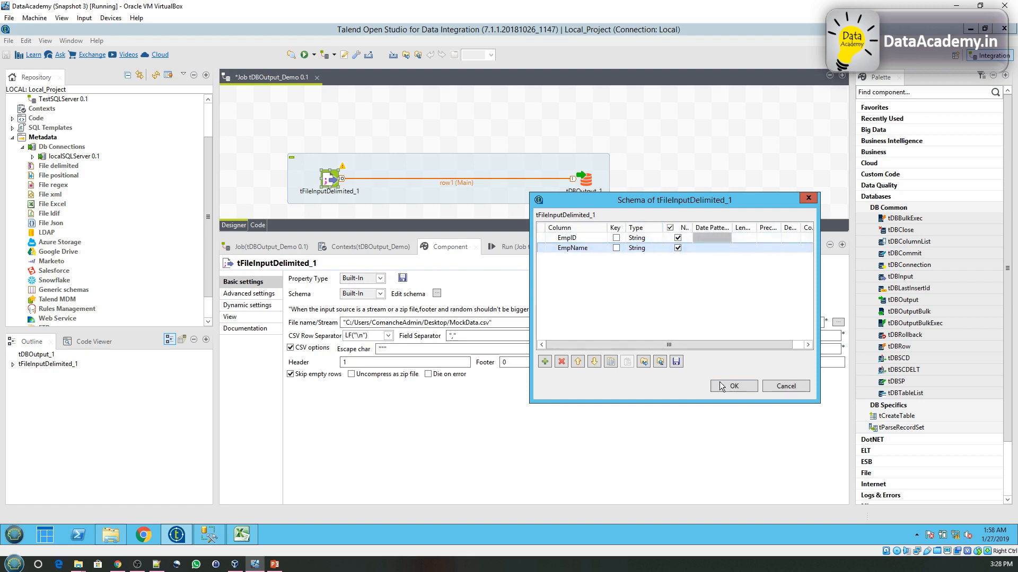
pyautogui.click(733, 386)
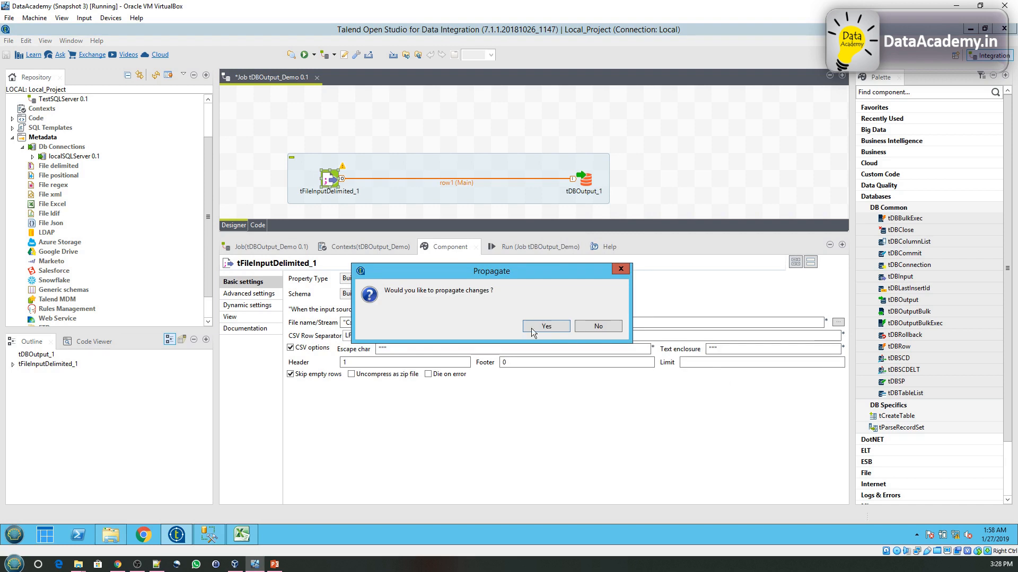
pyautogui.click(546, 327)
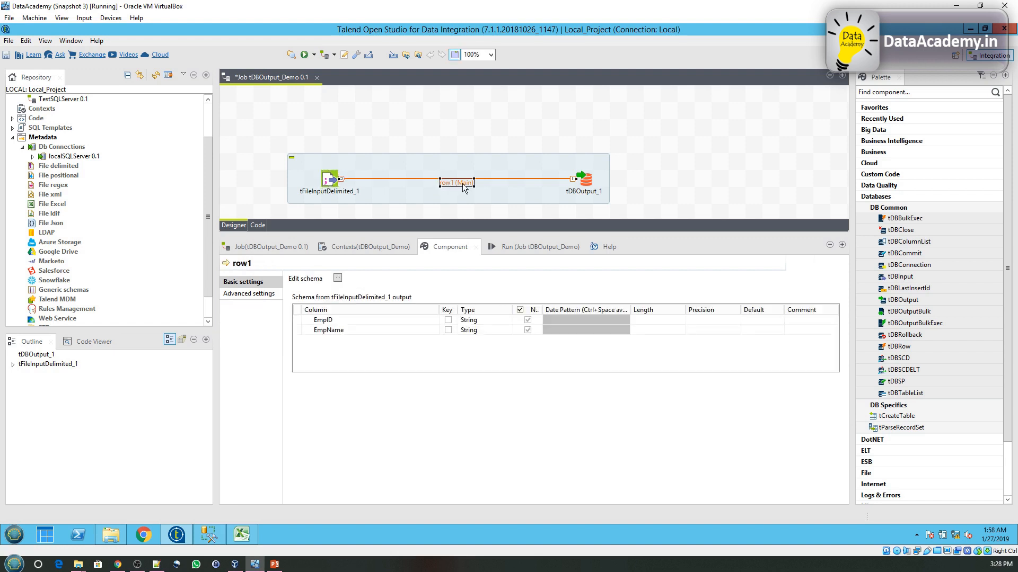
pyautogui.moveTo(534, 190)
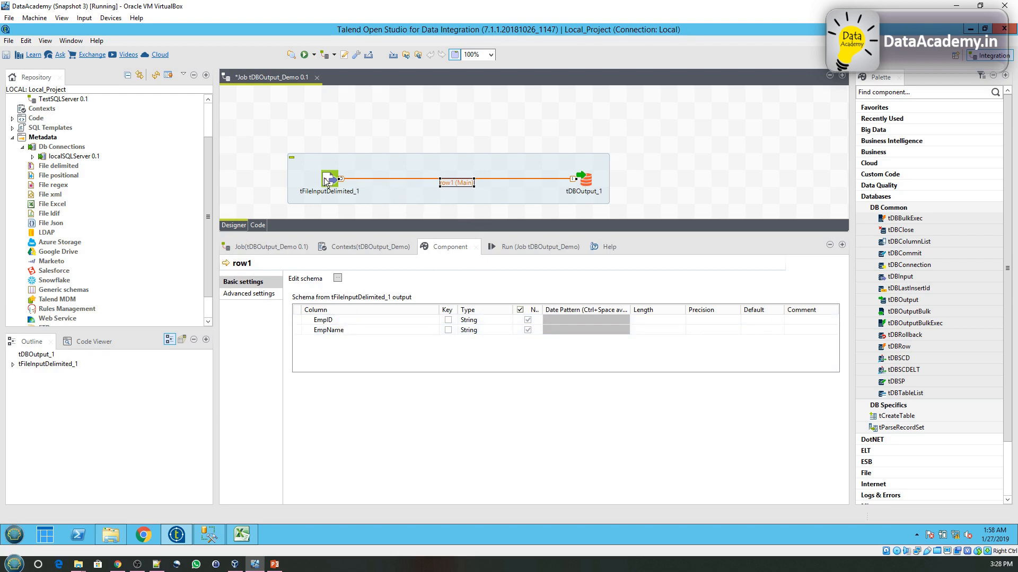
pyautogui.moveTo(675, 188)
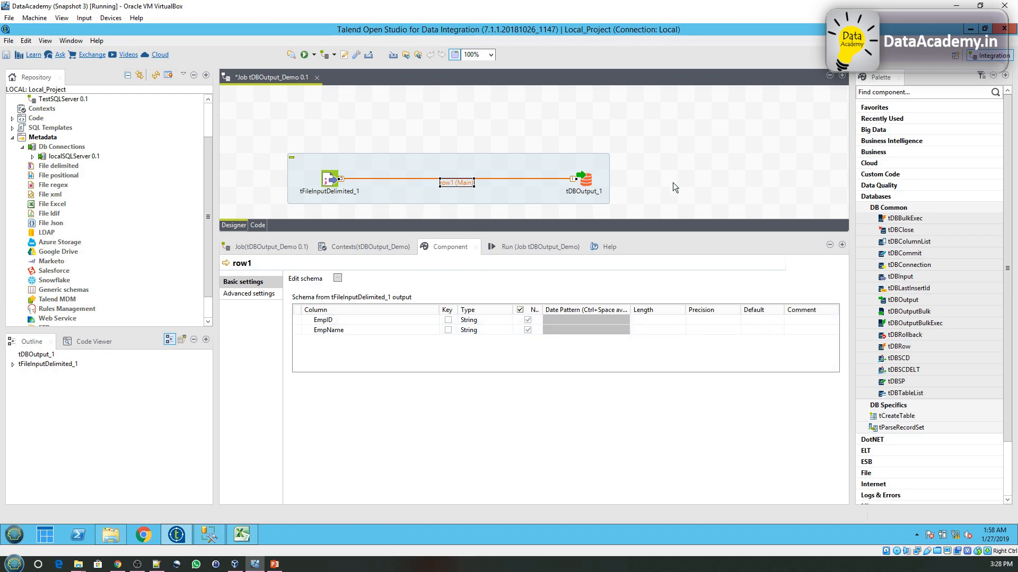
# Step: Review tDBOutput_1's Basic settings: database TestDB, table MockData, insert action
pyautogui.click(582, 178)
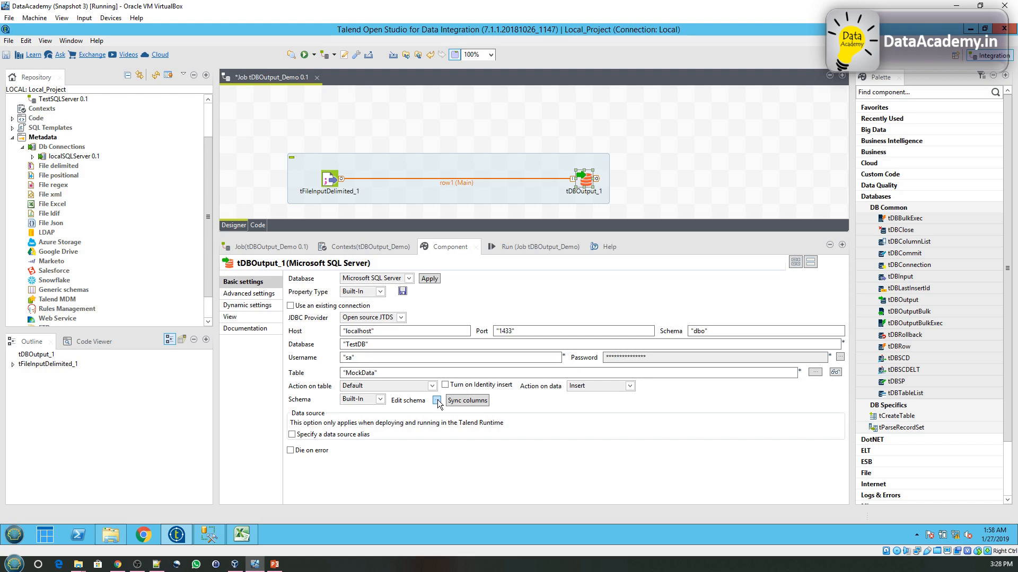
pyautogui.click(437, 400)
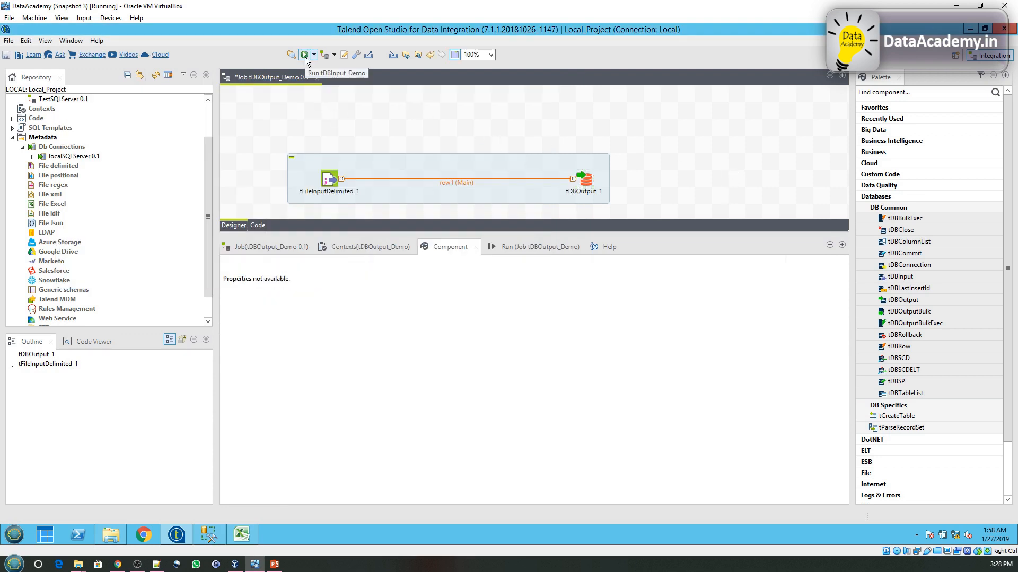
# Step: Run the tDBOutput_Demo job until it finishes with exit code 0 after loading 2 rows
pyautogui.click(303, 54)
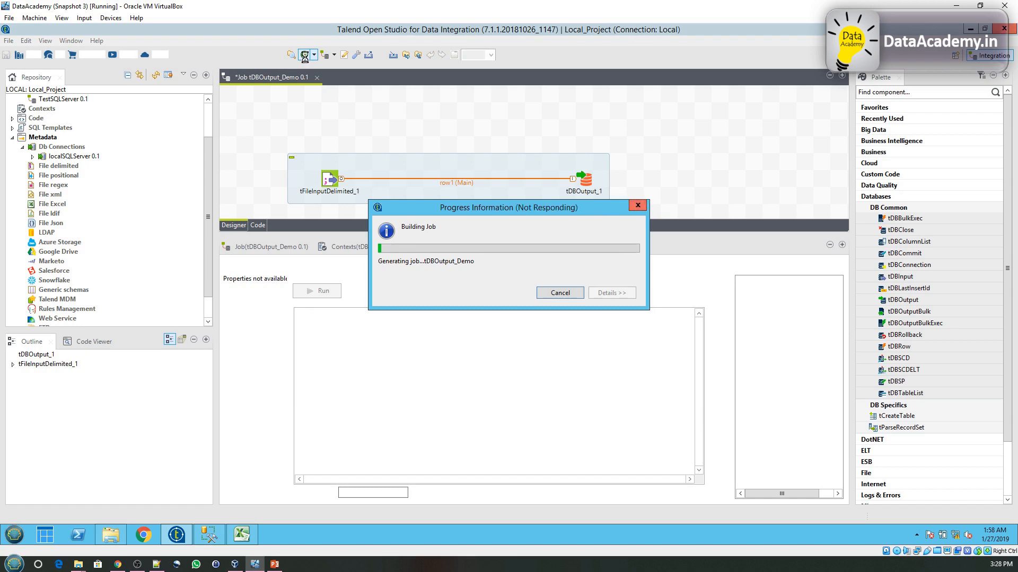
pyautogui.click(304, 53)
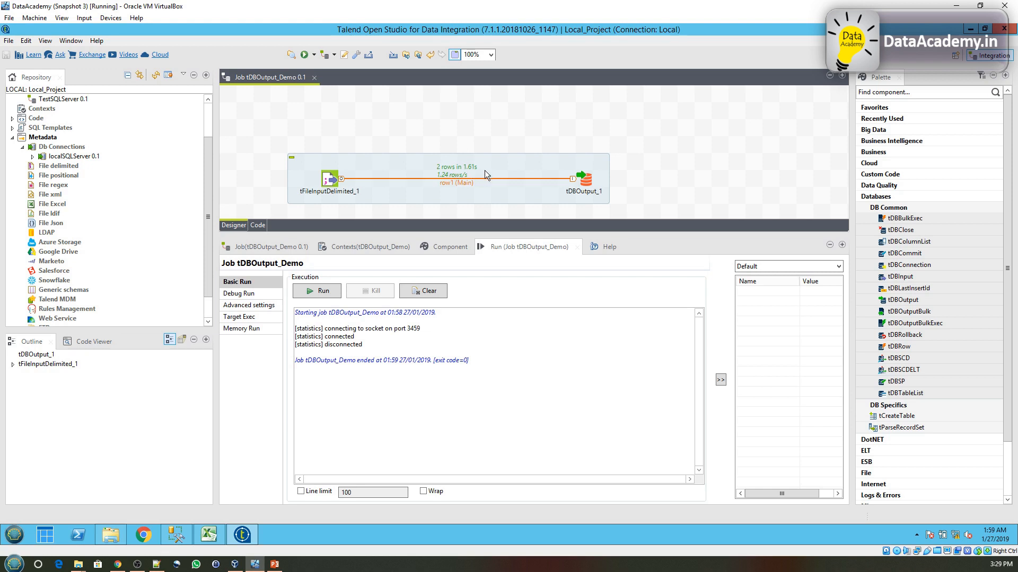
pyautogui.moveTo(185, 531)
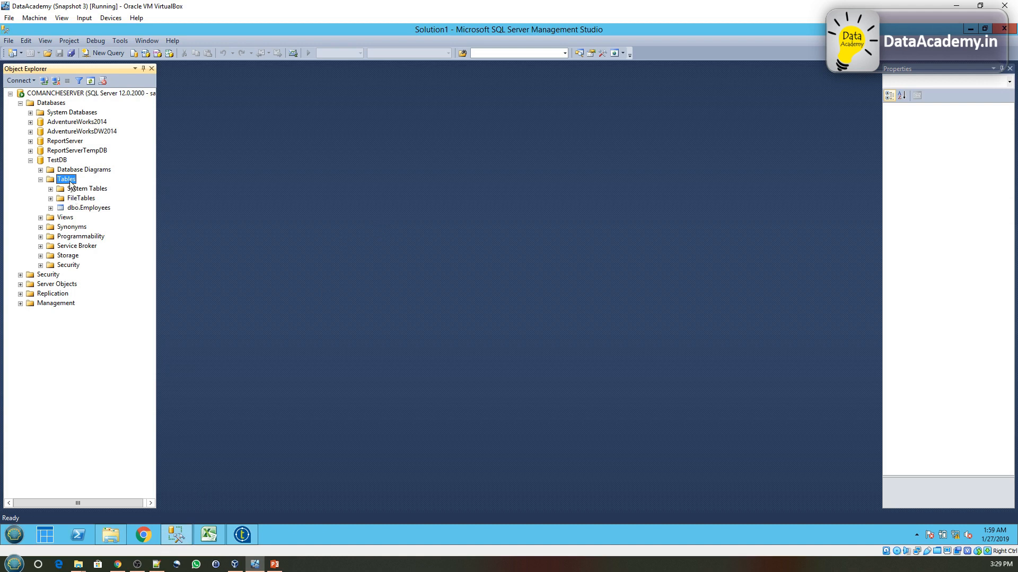
# Step: Refresh TestDB tables and select top rows of dbo.MockData, showing EmpIDs 101 Bindu and 102 Kumar
pyautogui.rightClick(66, 179)
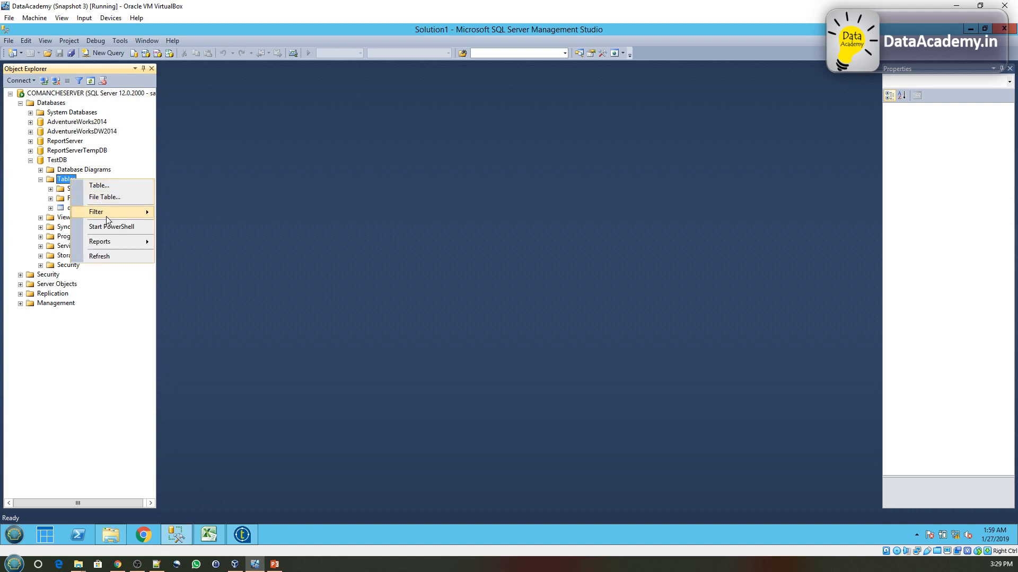
pyautogui.click(87, 216)
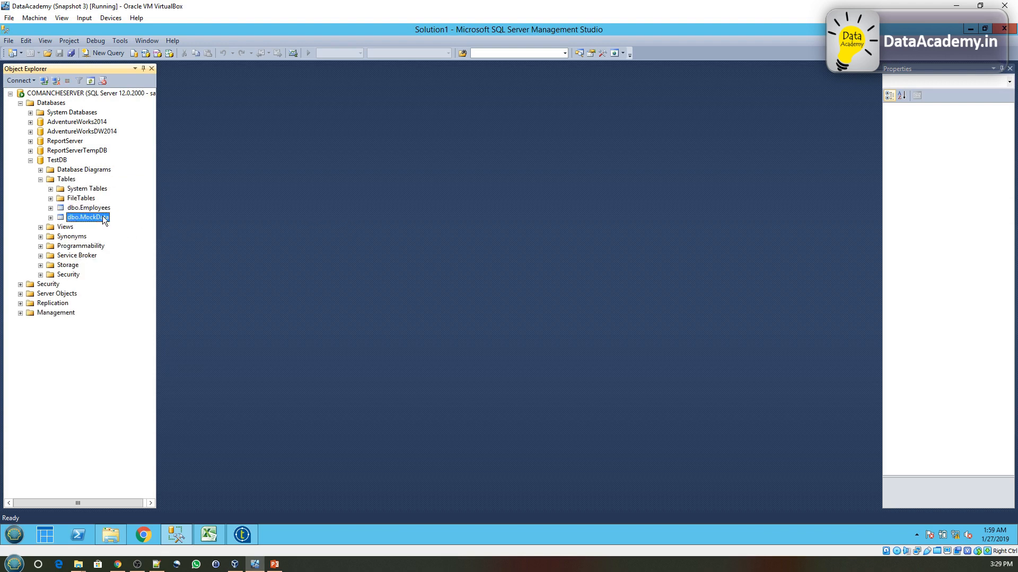
pyautogui.rightClick(87, 217)
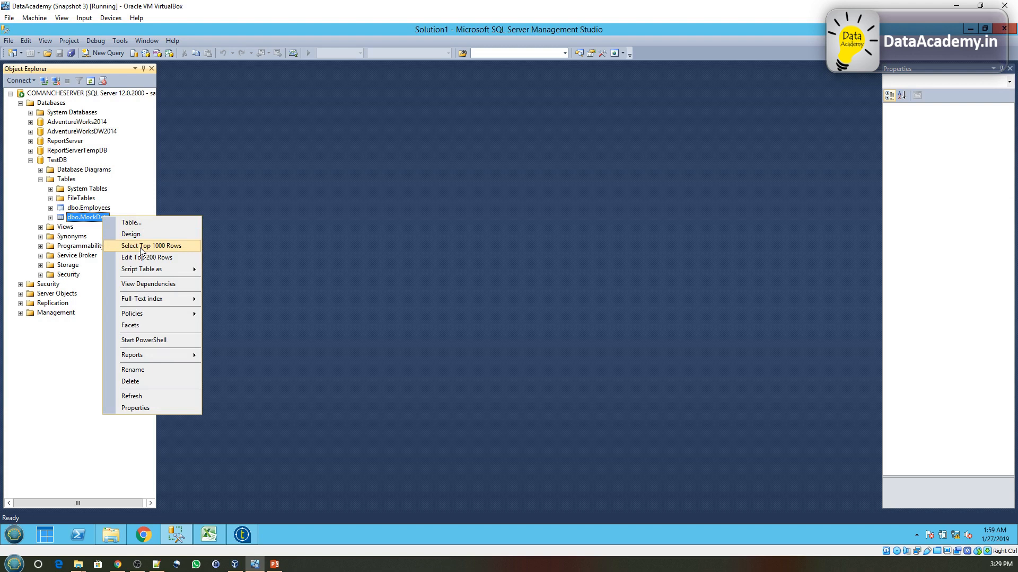
pyautogui.click(150, 245)
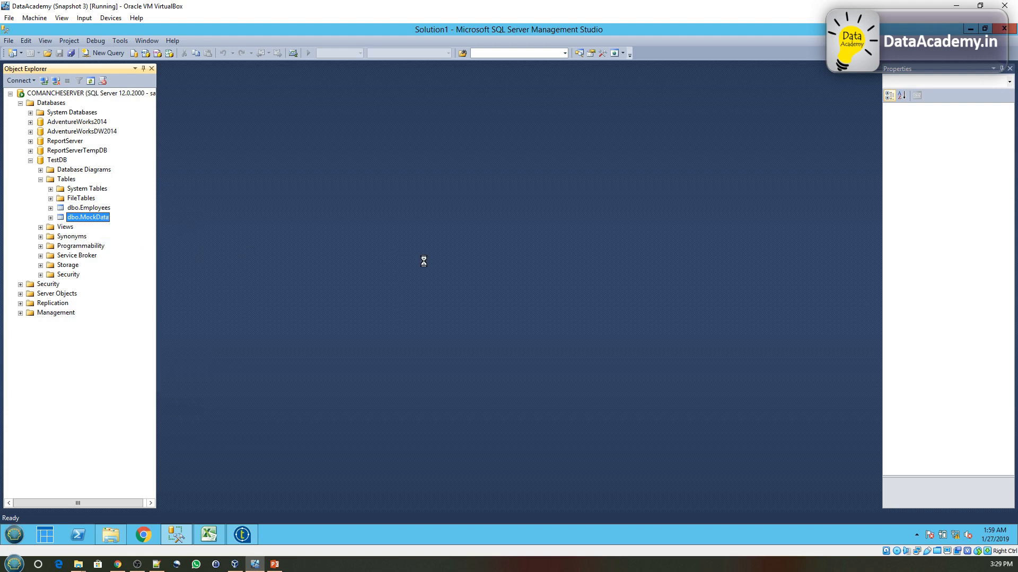
pyautogui.click(88, 217)
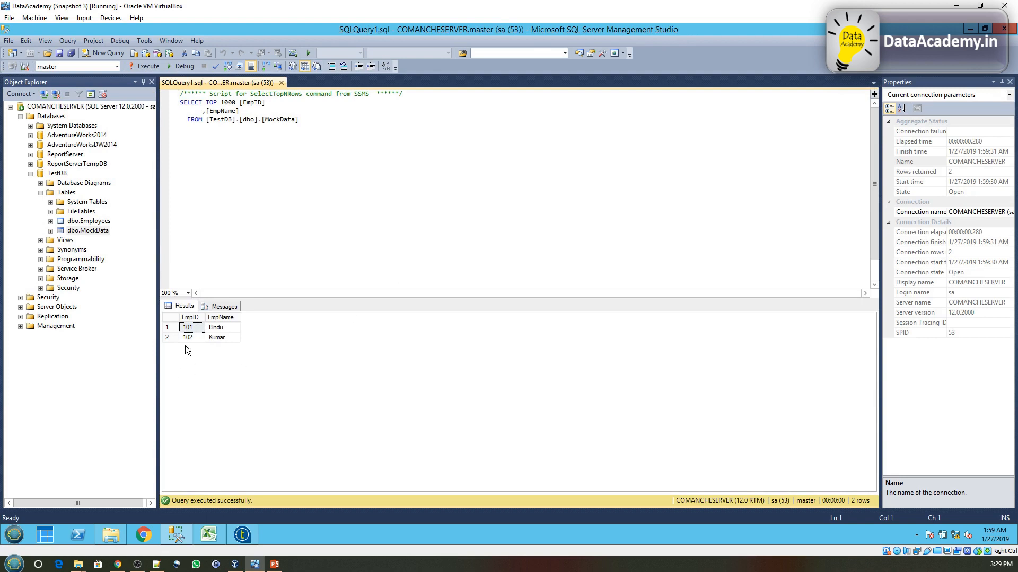
pyautogui.moveTo(198, 344)
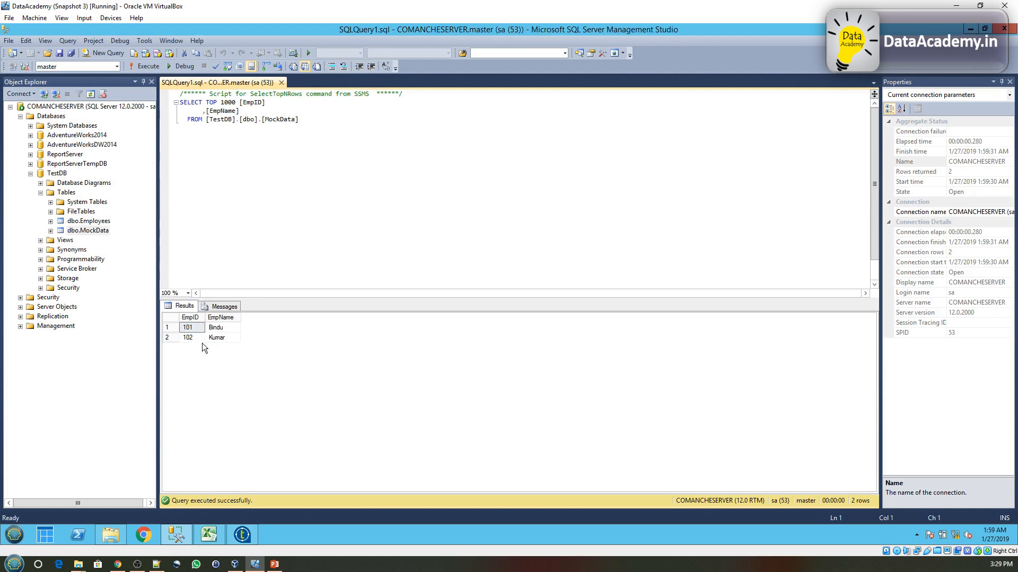
pyautogui.moveTo(231, 377)
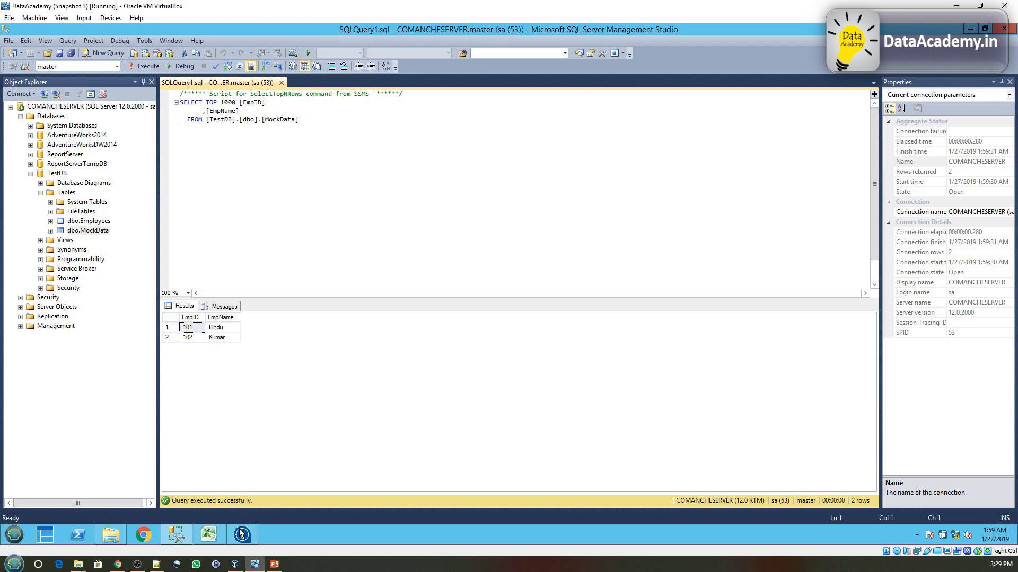
pyautogui.click(240, 535)
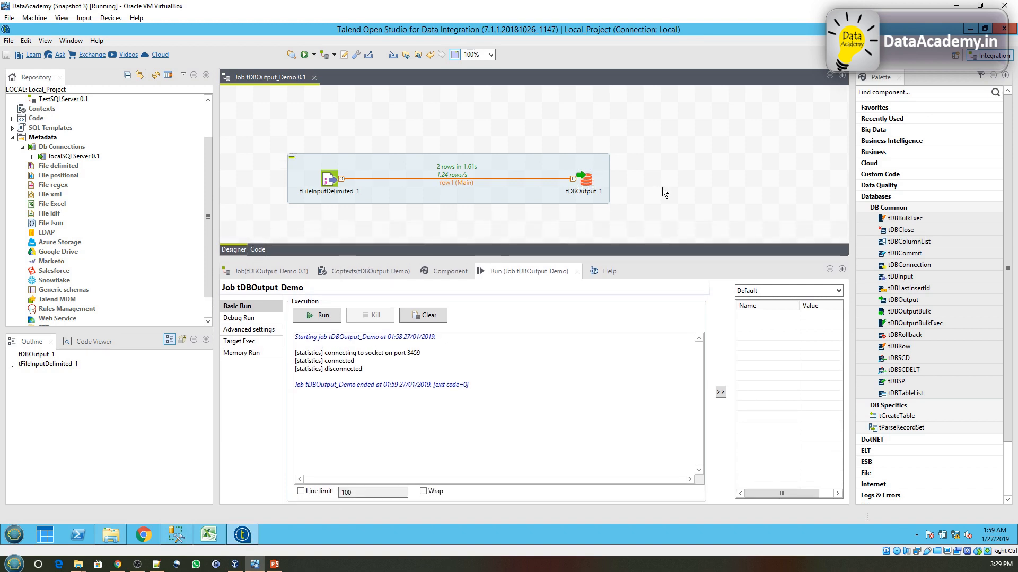
pyautogui.moveTo(600, 204)
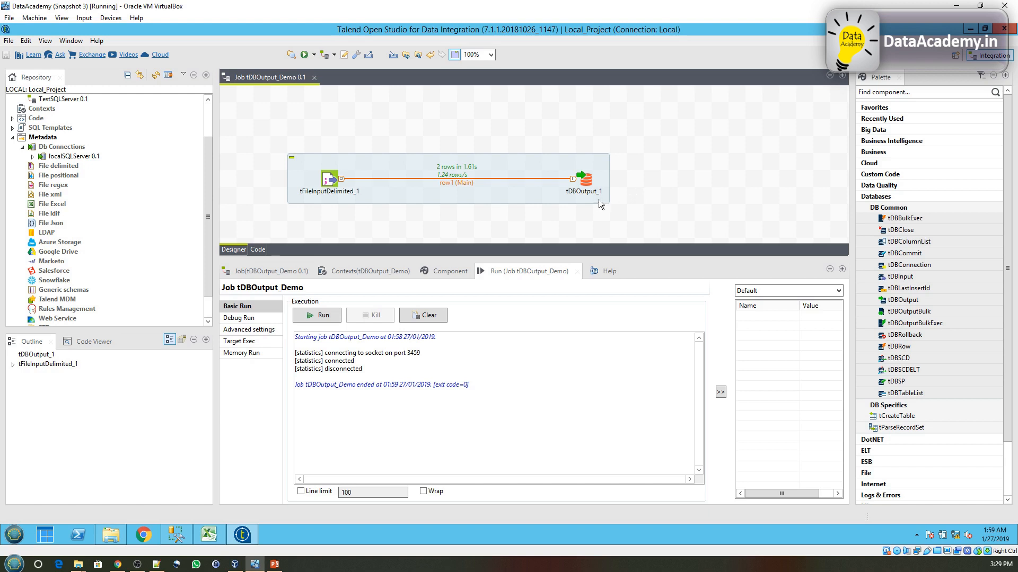
pyautogui.moveTo(594, 205)
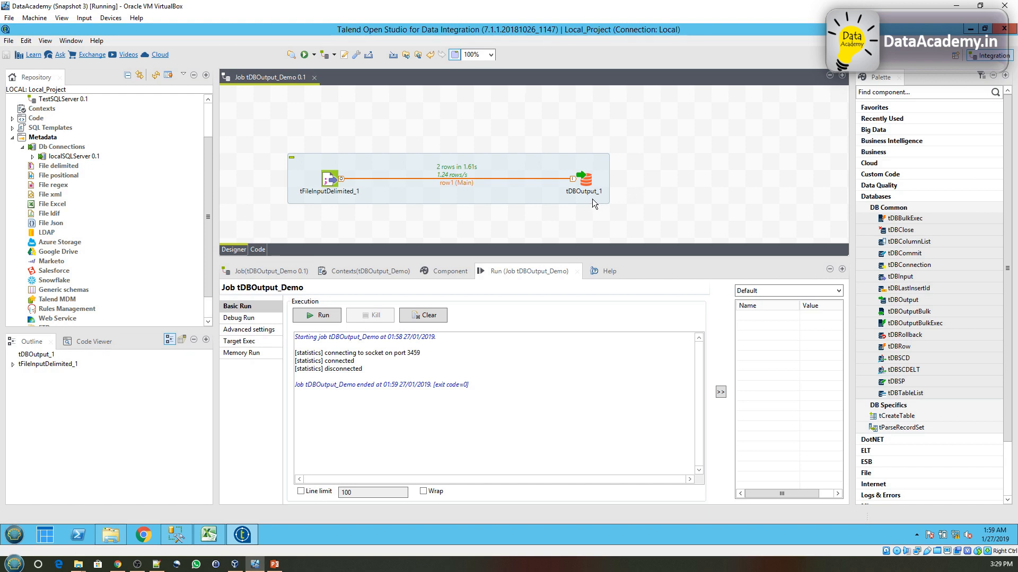
pyautogui.moveTo(590, 197)
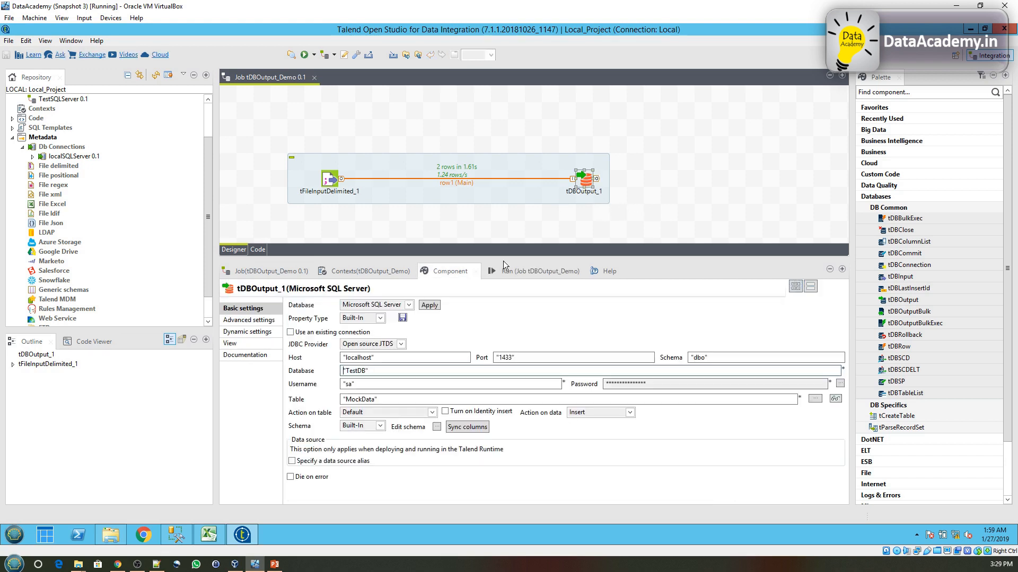
pyautogui.moveTo(410, 312)
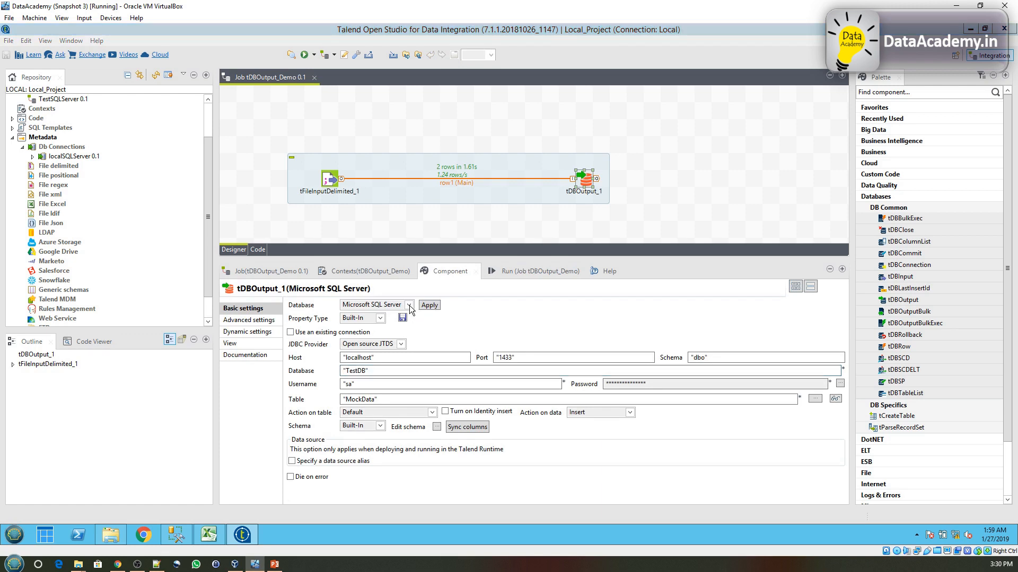
# Step: Browse tDBOutput_1's Database type list twice, keeping Microsoft SQL Server selected
pyautogui.click(408, 304)
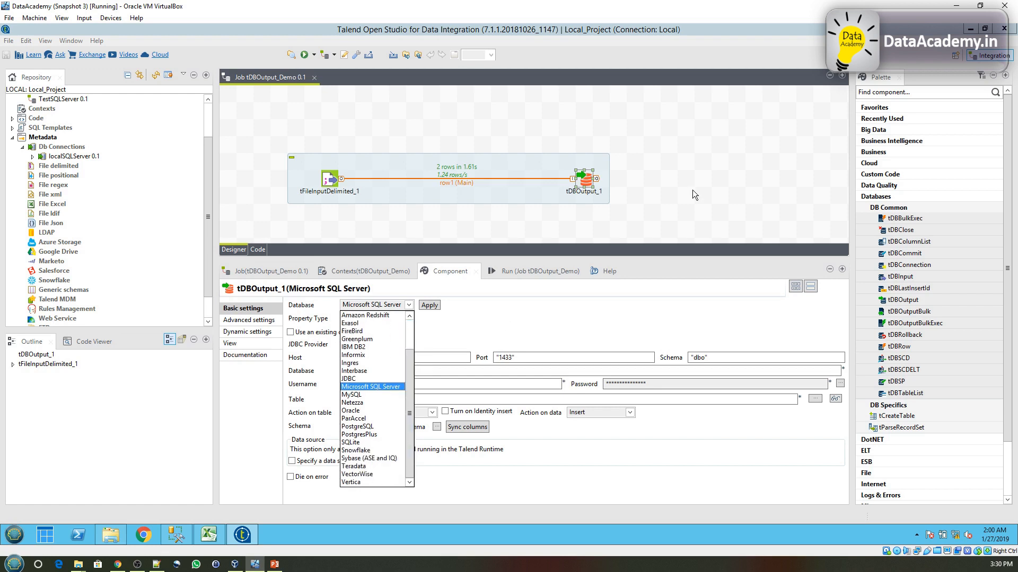
pyautogui.click(371, 386)
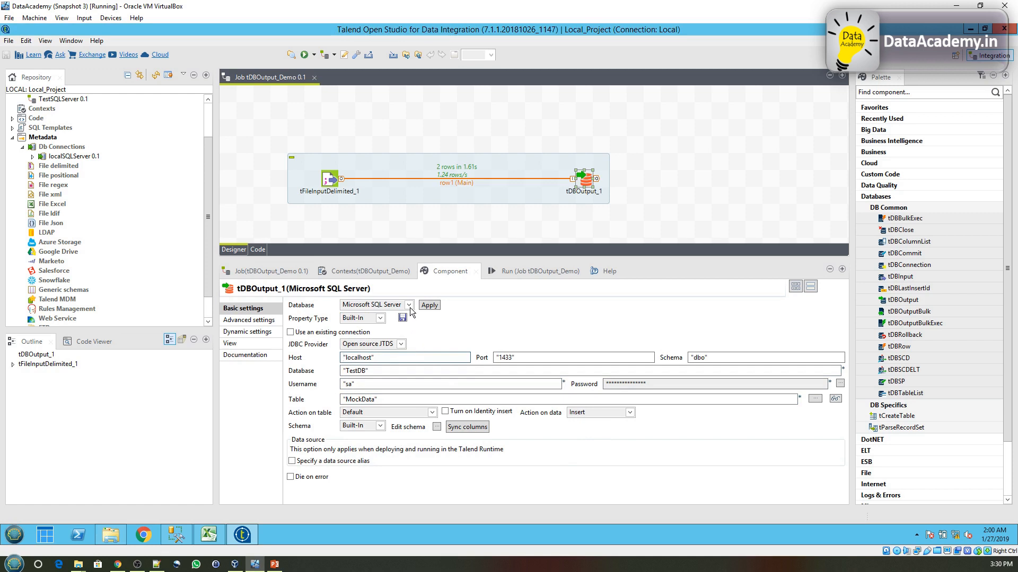
pyautogui.click(408, 305)
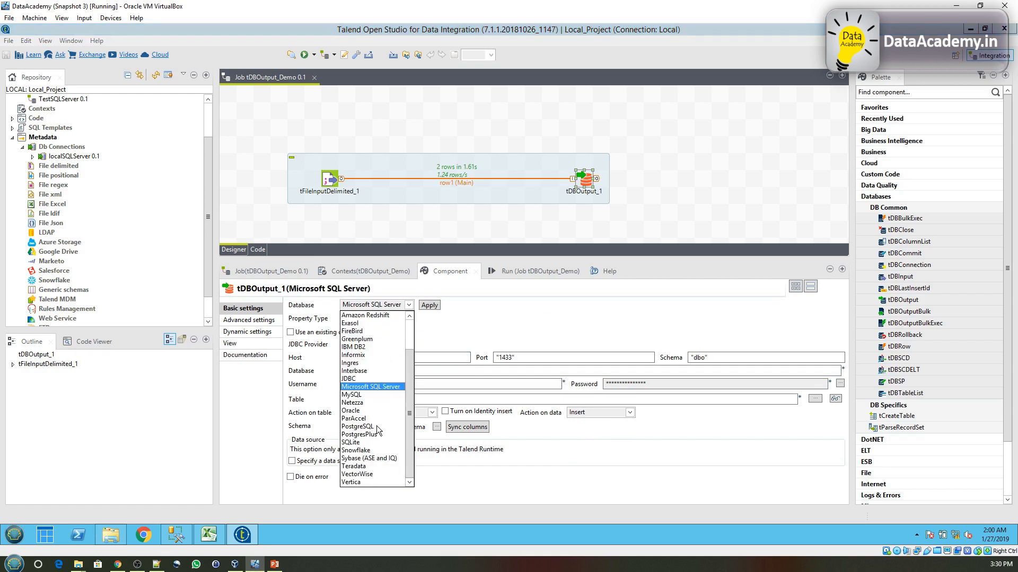
pyautogui.click(371, 386)
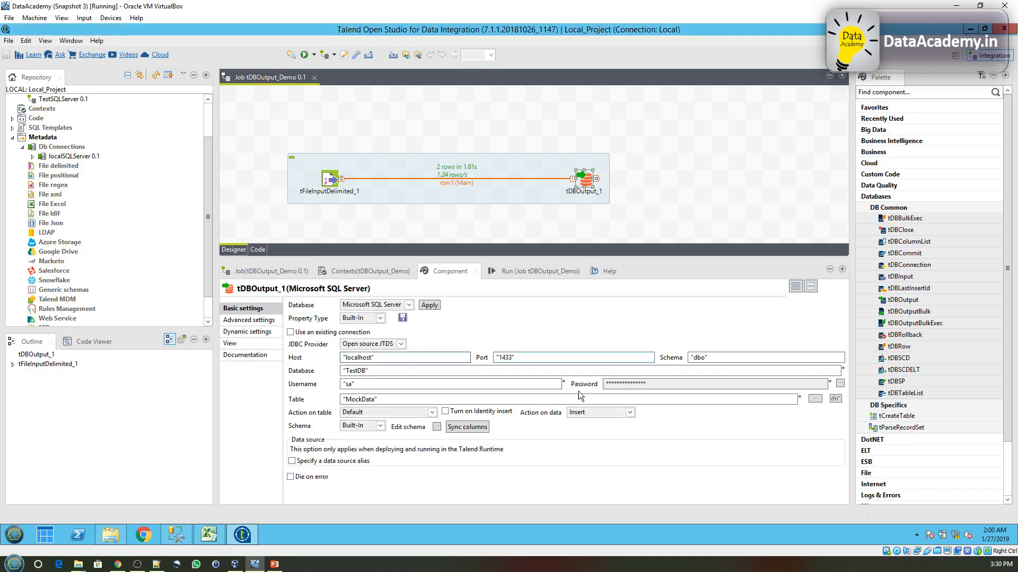